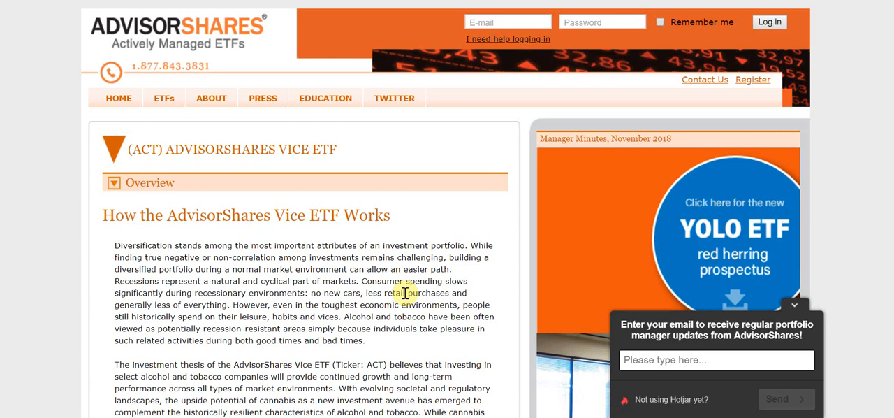
# - Open the downloaded ACT daily holdings CSV and enable editing in Excel
pyautogui.scroll(-3)
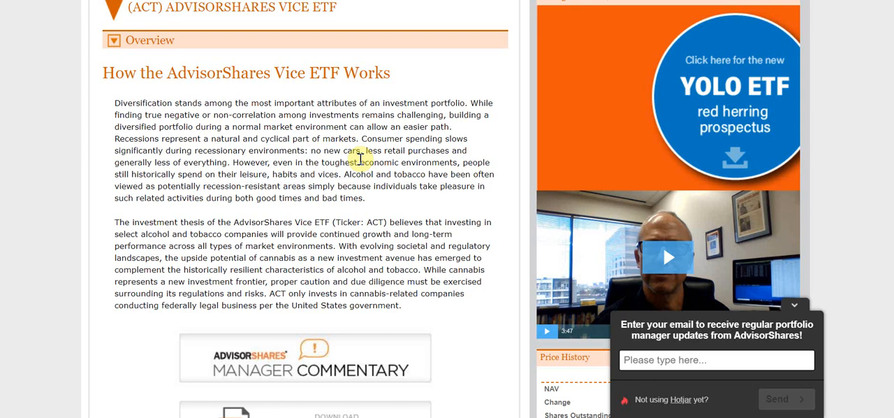
pyautogui.moveTo(327, 102)
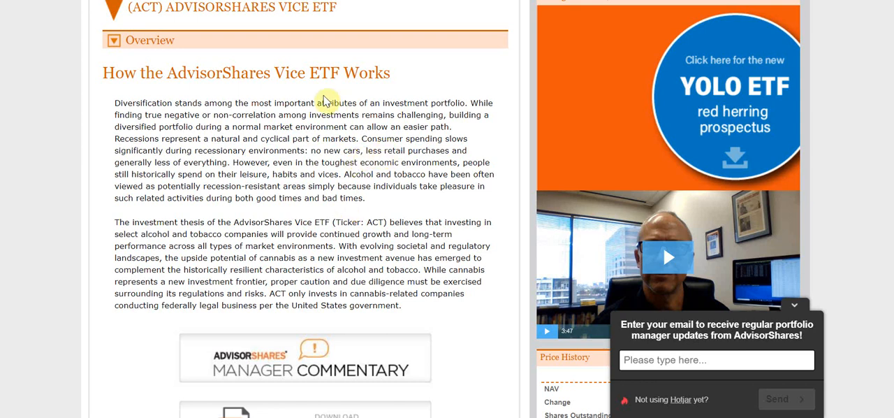
pyautogui.doubleClick(291, 72)
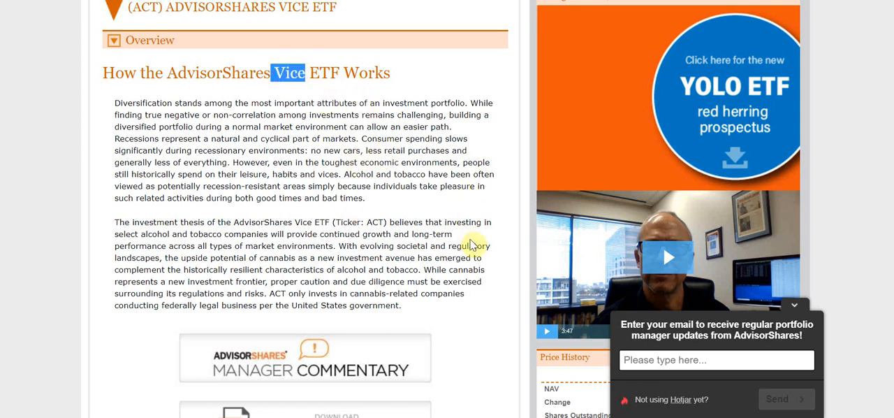
pyautogui.scroll(-3)
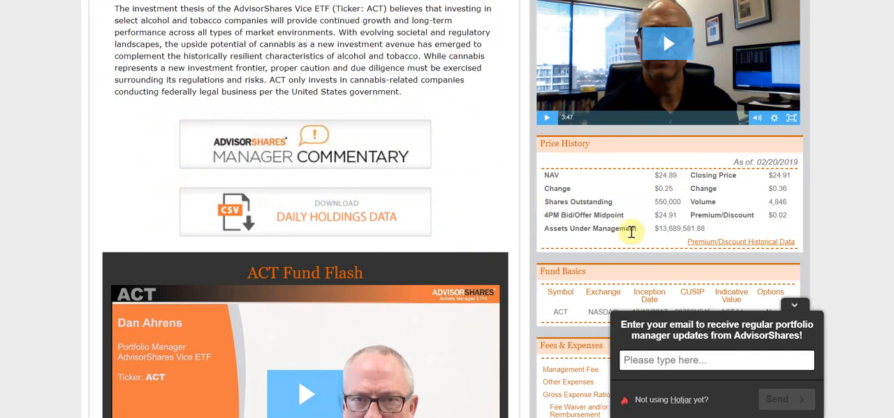
pyautogui.scroll(-3)
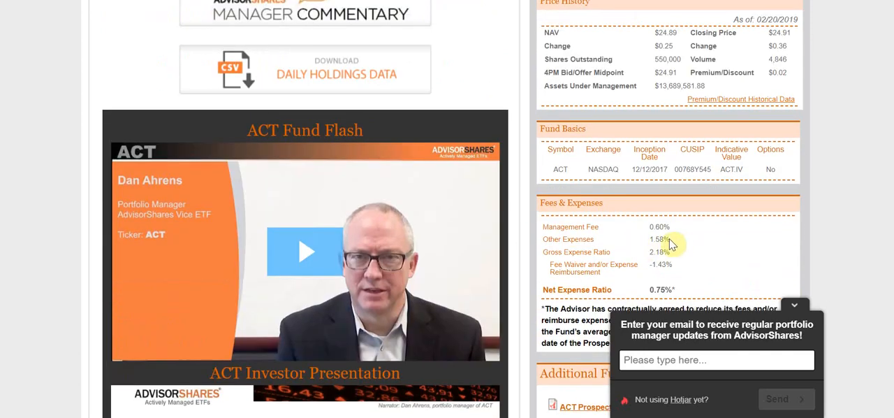
pyautogui.scroll(-3)
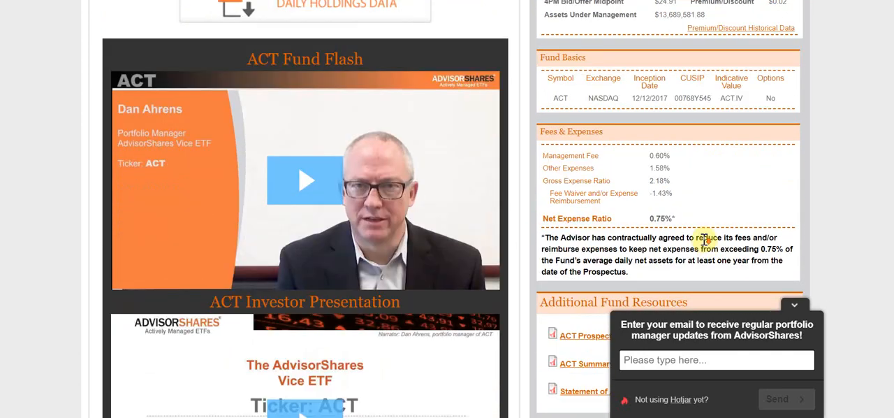
pyautogui.moveTo(567, 155)
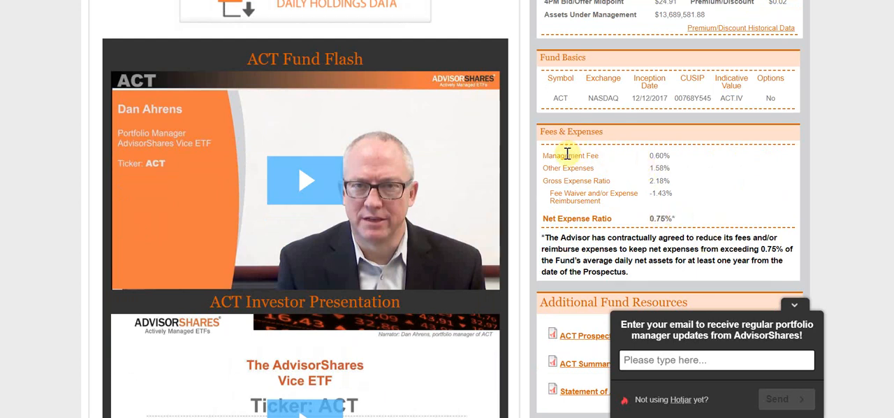
pyautogui.moveTo(674, 166)
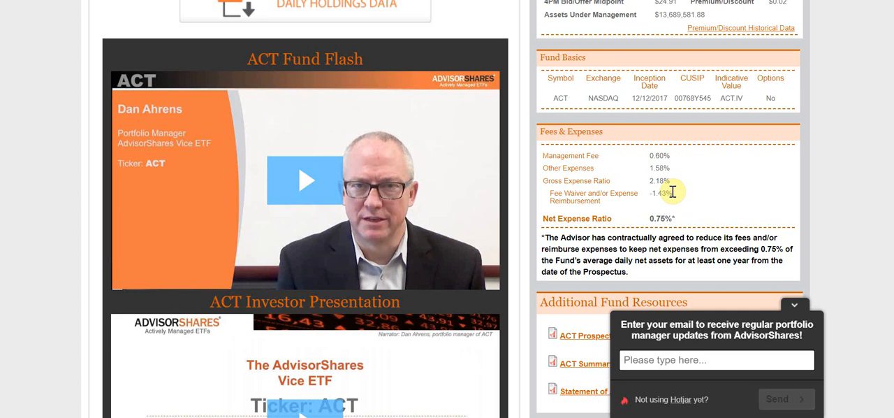
pyautogui.moveTo(683, 197)
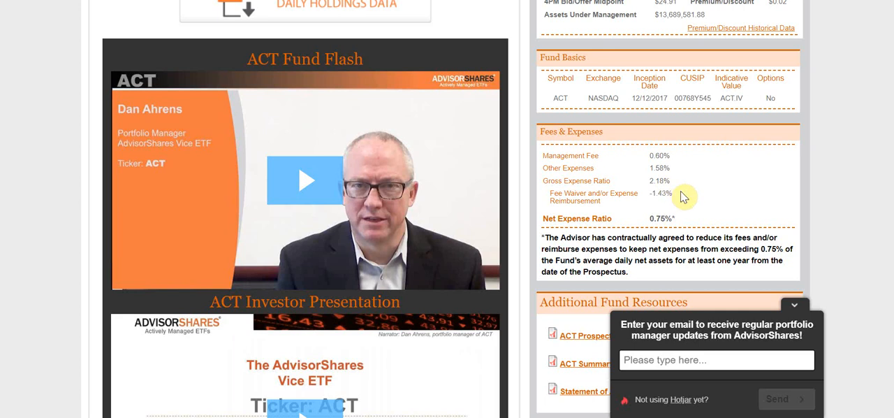
pyautogui.moveTo(653, 166)
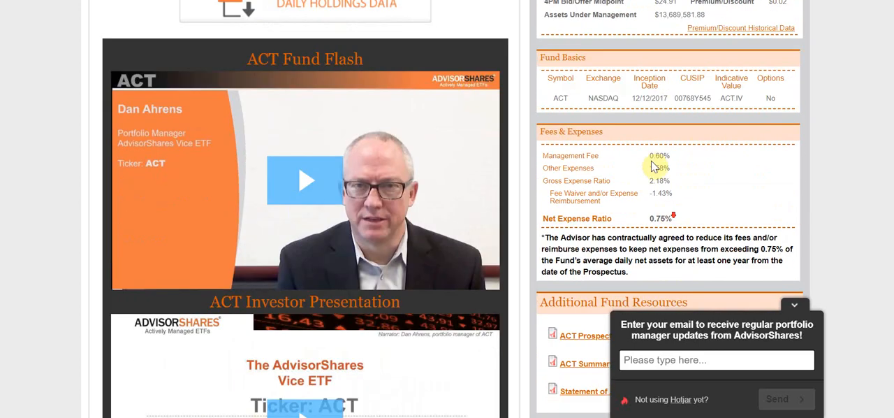
pyautogui.moveTo(656, 218)
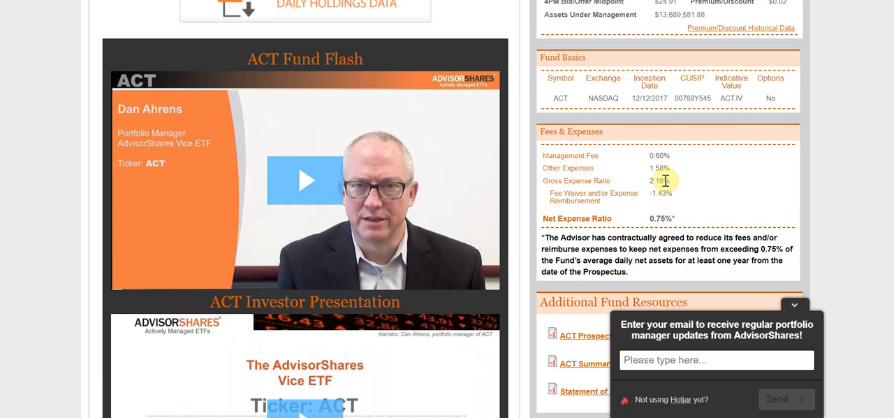
pyautogui.doubleClick(658, 181)
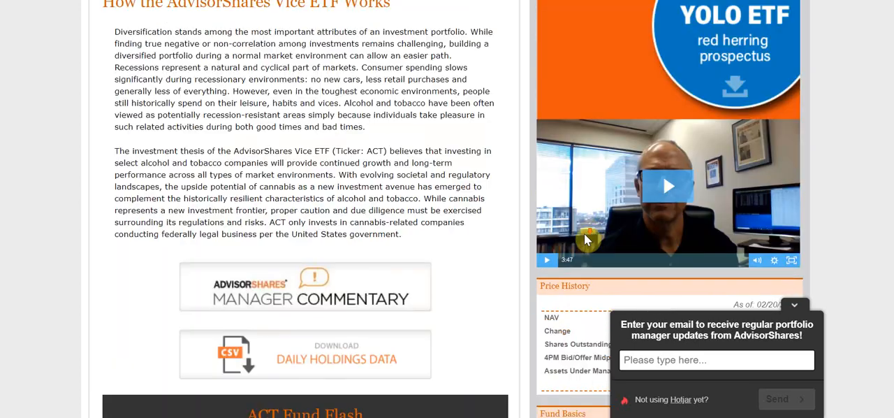
# - Review holdings down to treasury and cash positions, then select empty cell H38 below the data
pyautogui.scroll(-3)
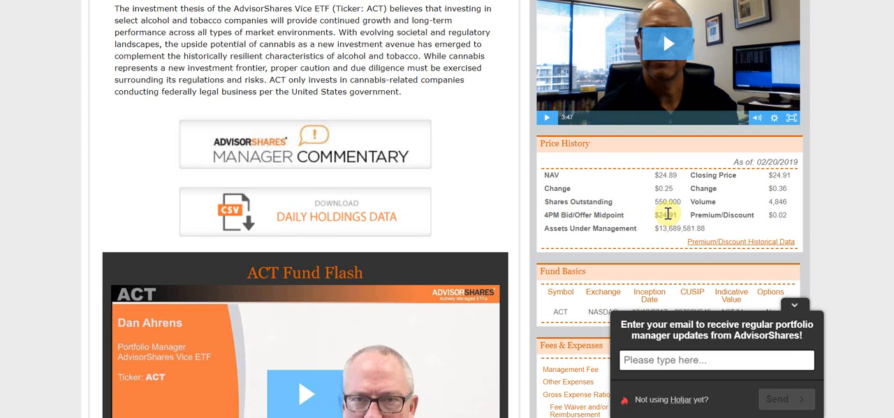
pyautogui.moveTo(695, 224)
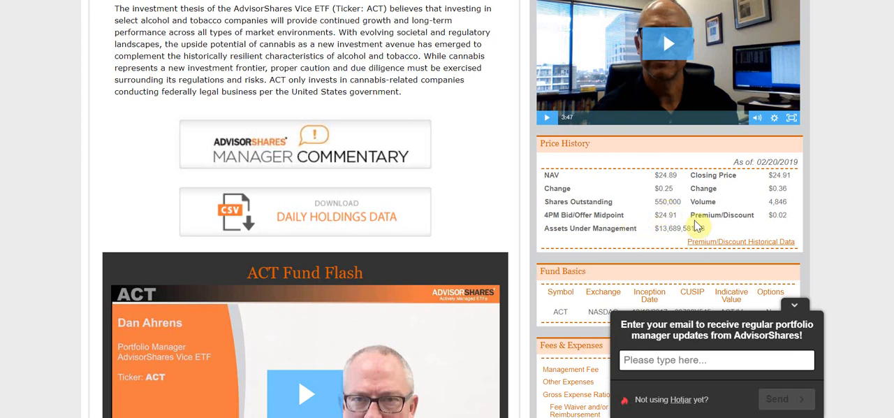
pyautogui.scroll(-3)
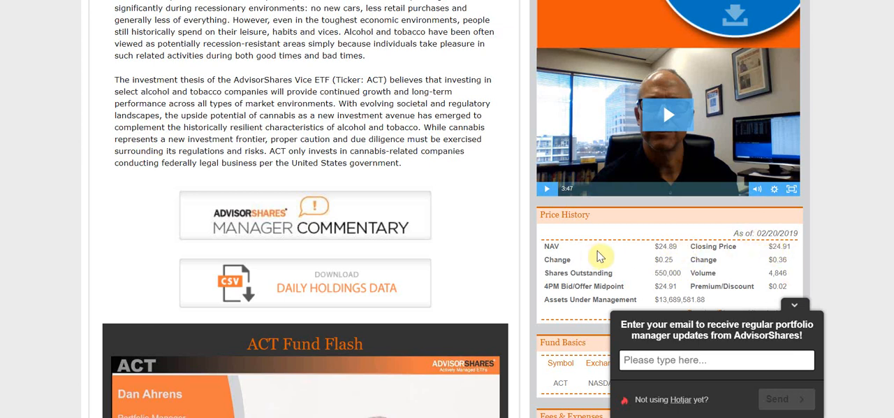
pyautogui.scroll(-3)
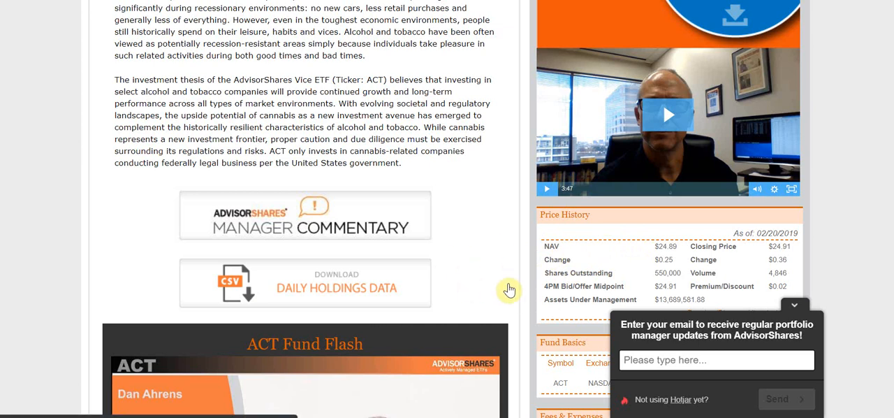
pyautogui.moveTo(573, 272)
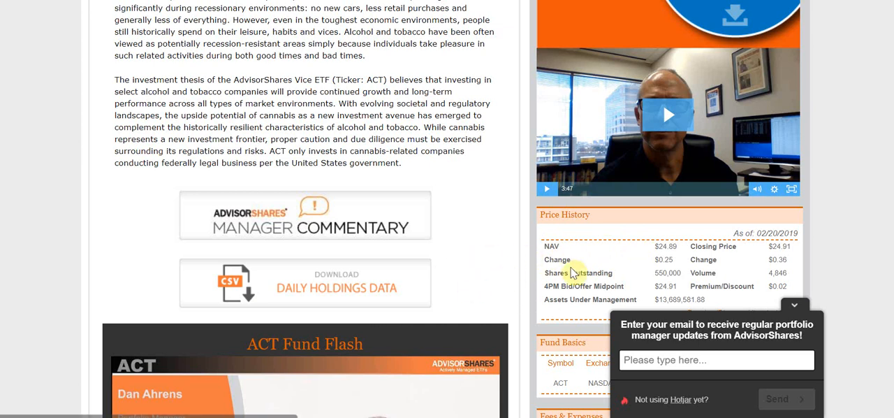
pyautogui.scroll(-3)
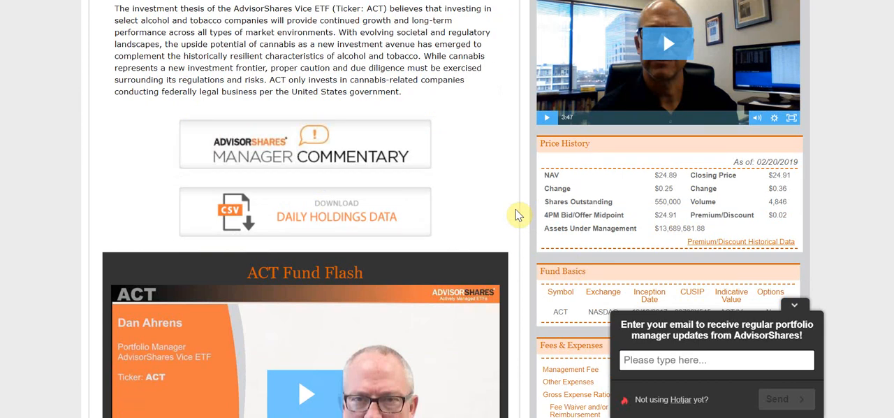
pyautogui.scroll(-3)
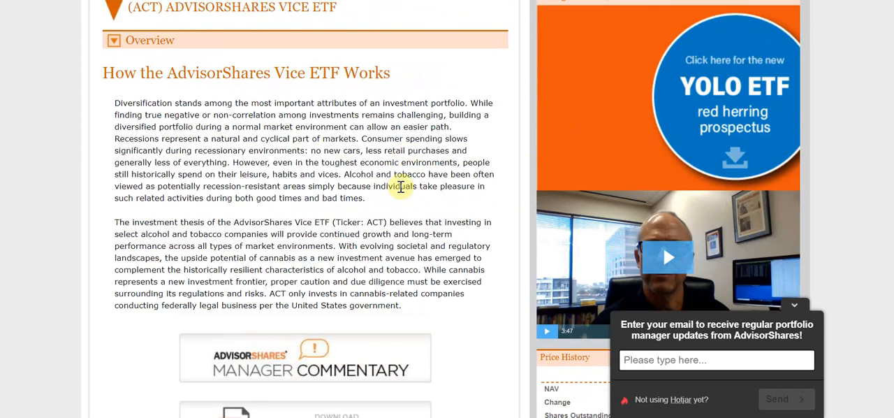
pyautogui.scroll(-3)
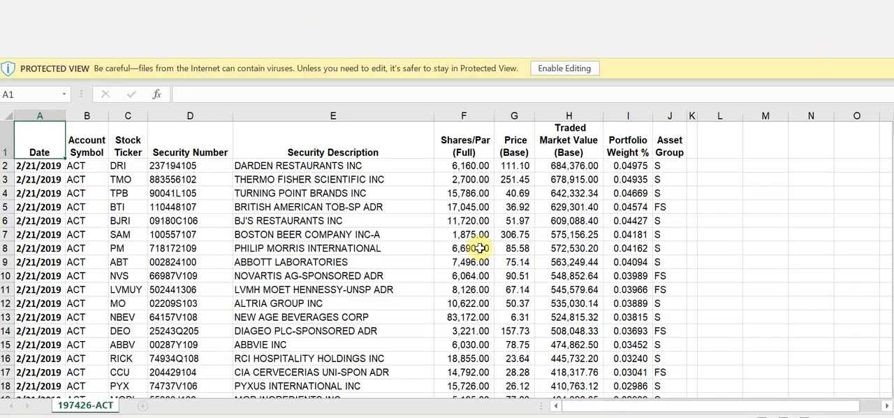
pyautogui.scroll(-3)
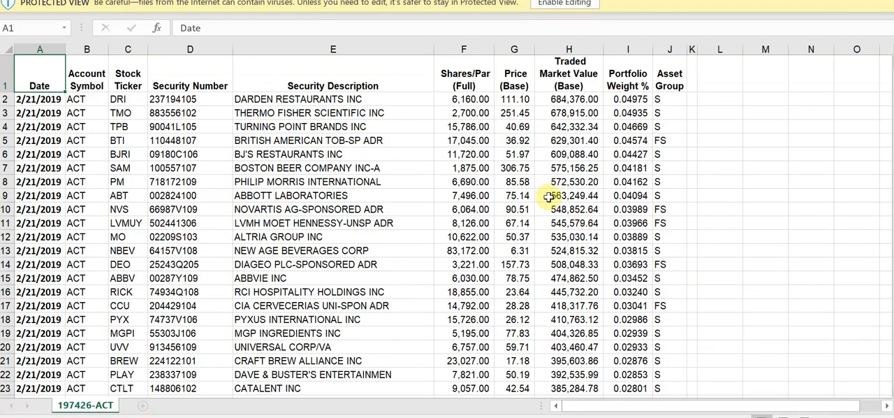
pyautogui.moveTo(550, 208)
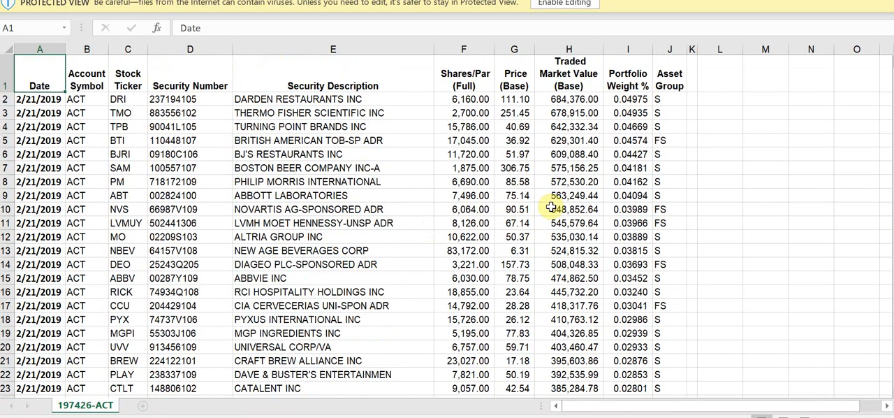
pyautogui.click(583, 99)
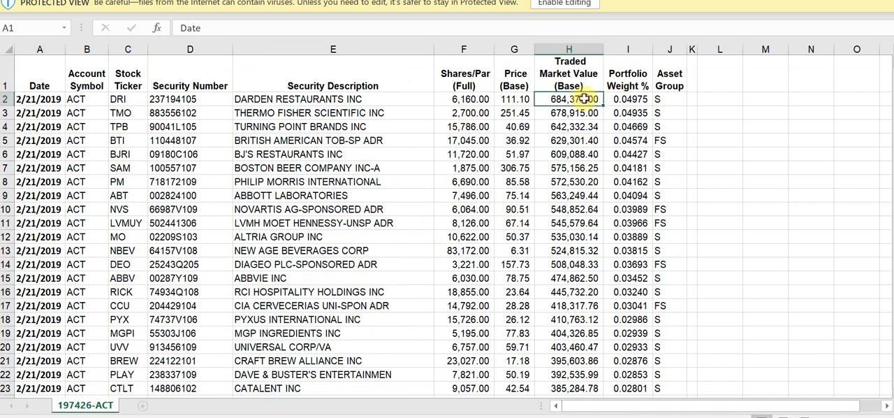
pyautogui.scroll(-3)
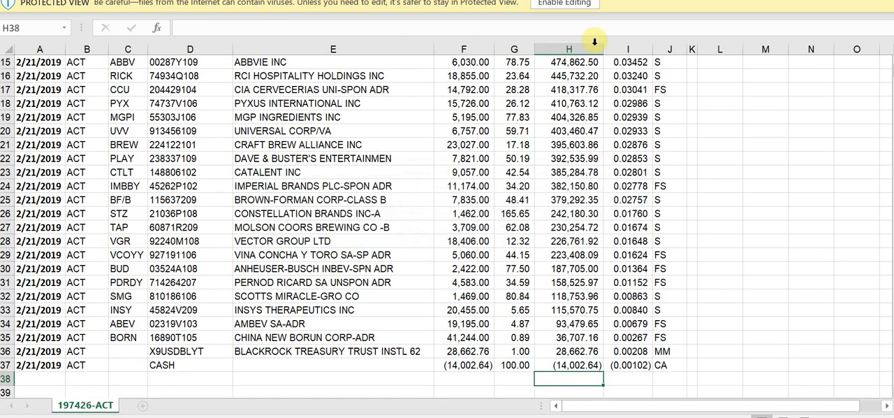
pyautogui.click(570, 3)
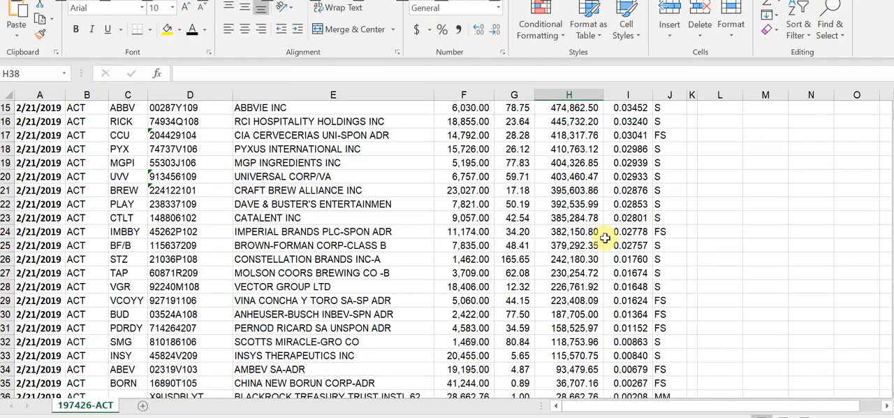
pyautogui.scroll(-3)
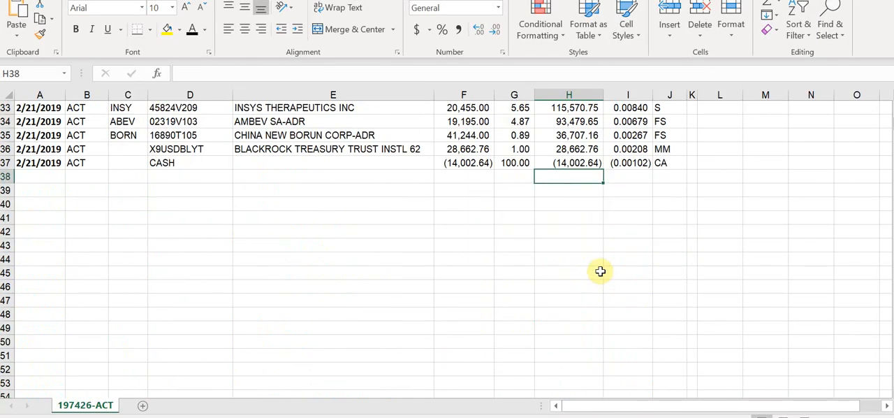
pyautogui.write('=H2/H38')
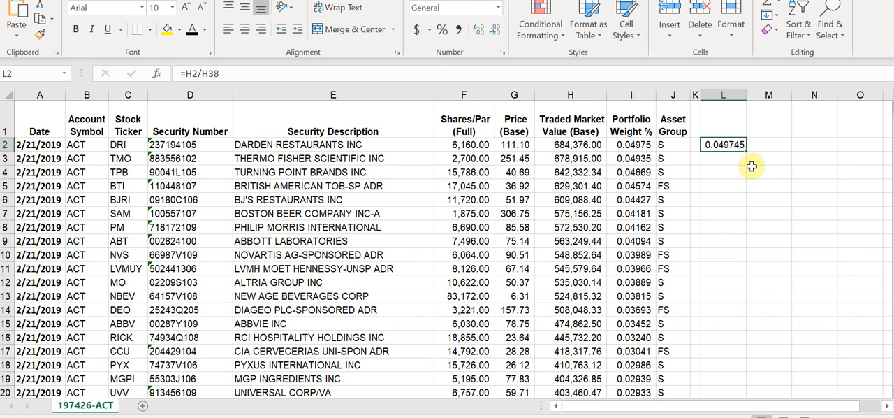
pyautogui.click(672, 157)
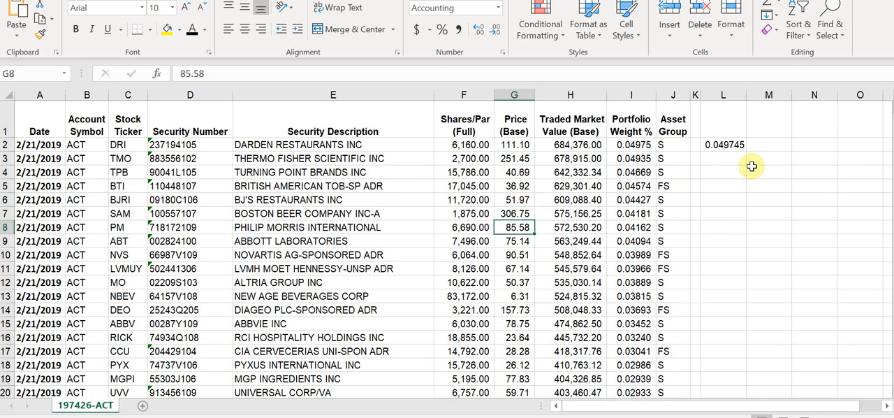
pyautogui.click(463, 254)
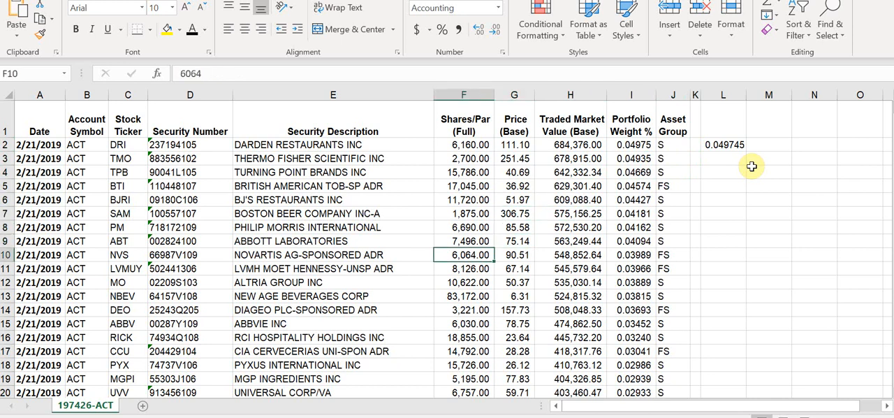
pyautogui.click(465, 268)
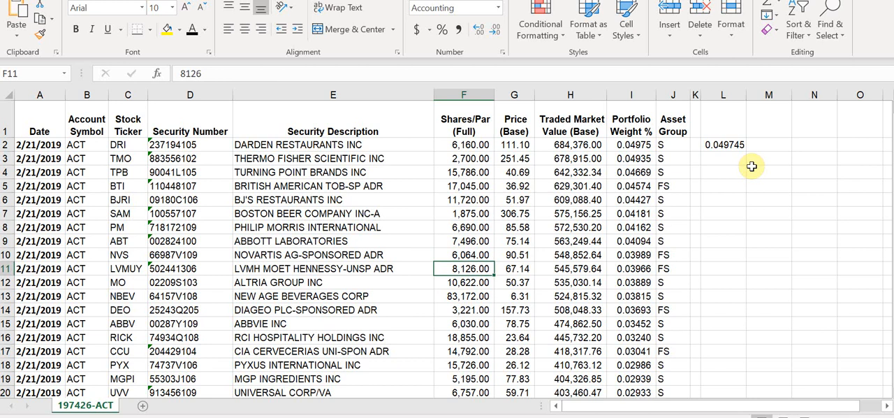
pyautogui.click(333, 158)
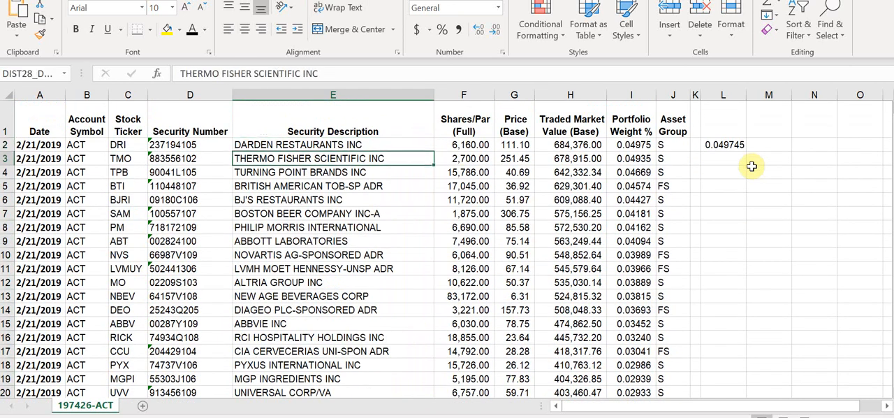
pyautogui.click(723, 144)
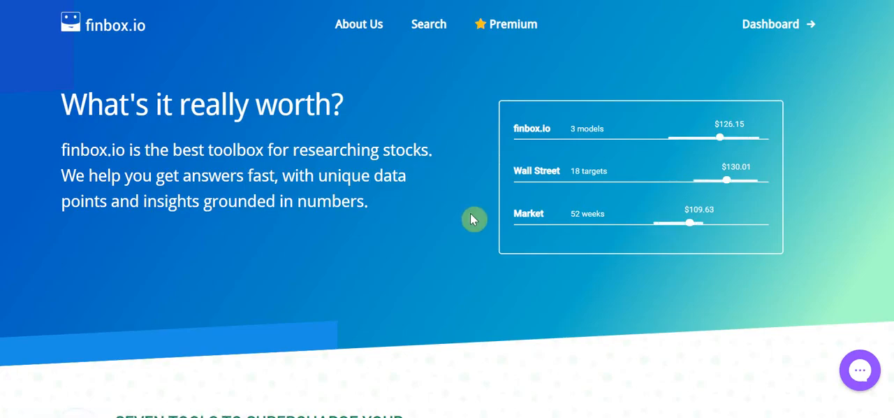
pyautogui.moveTo(651, 122)
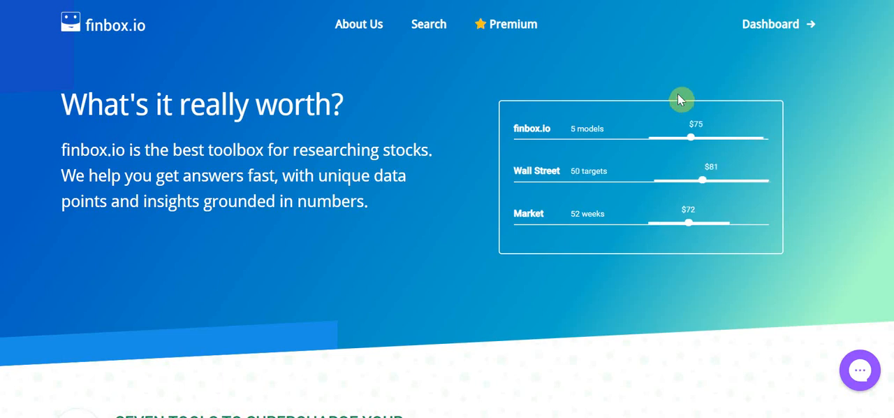
pyautogui.scroll(-3)
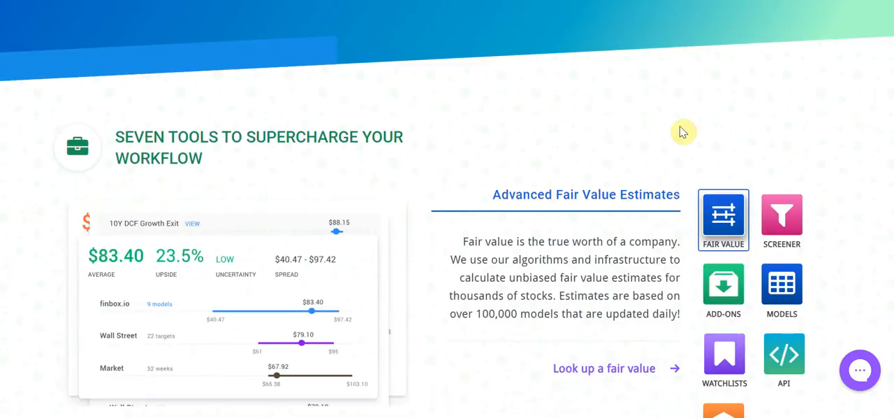
pyautogui.scroll(-3)
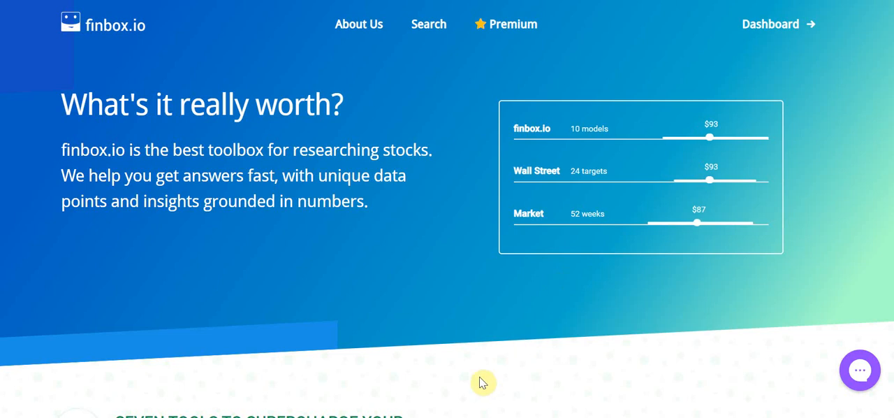
pyautogui.moveTo(523, 360)
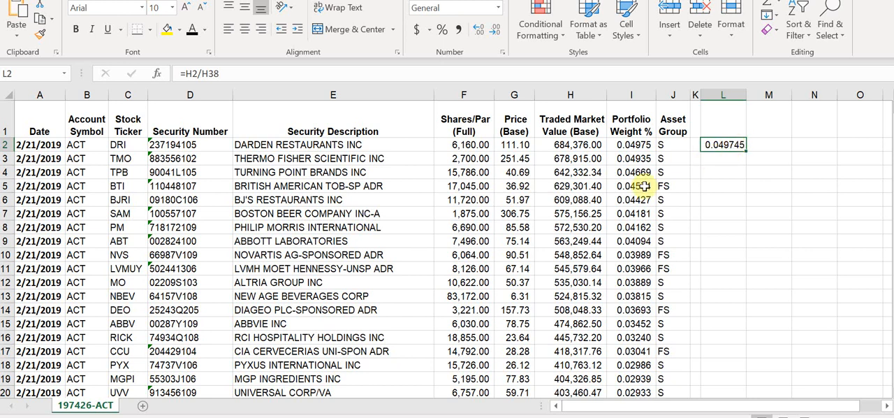
pyautogui.moveTo(580, 408)
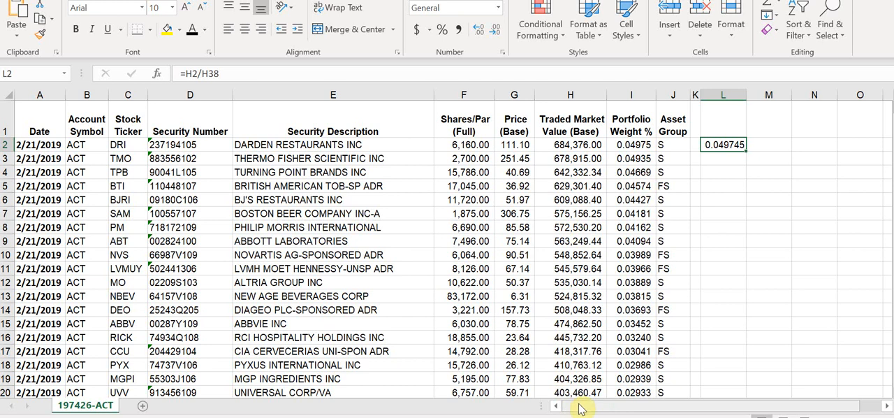
pyautogui.moveTo(744, 145)
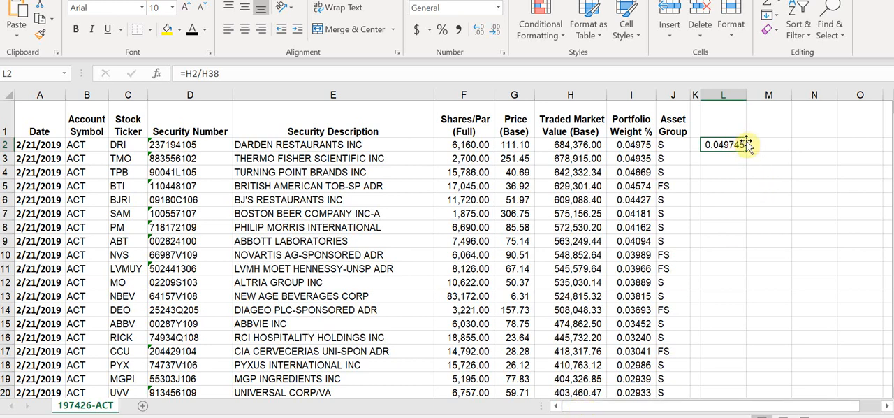
# - Delete L2's weight calculation, check K2's inclusion formula, and bring up the Metrics list
pyautogui.click(723, 118)
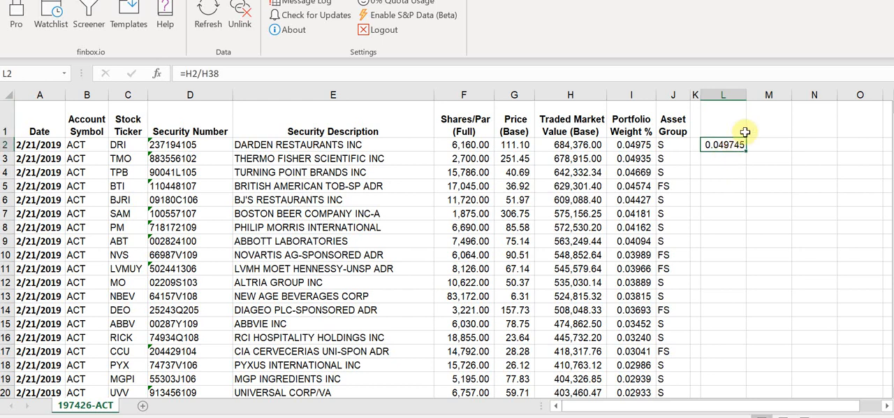
pyautogui.press('Delete')
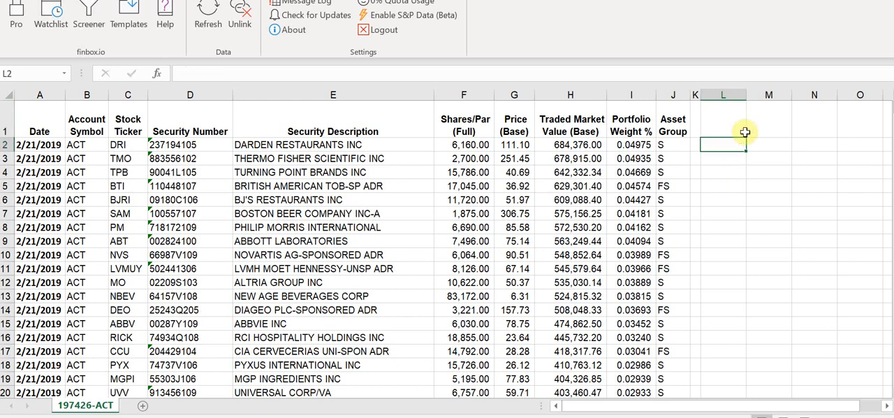
pyautogui.click(695, 146)
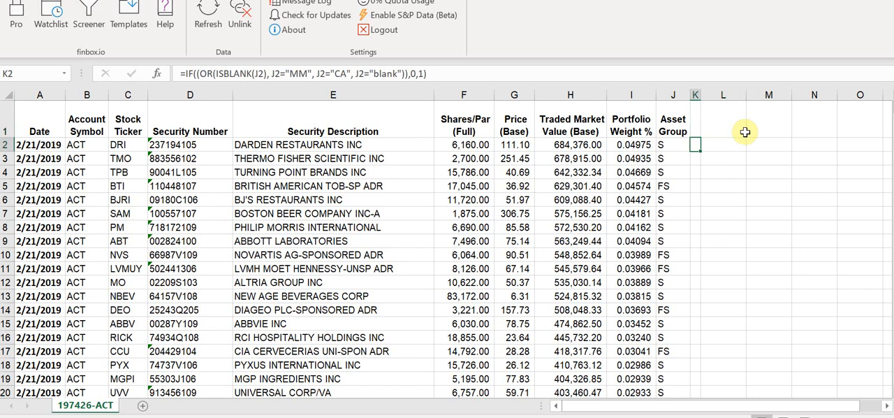
pyautogui.click(722, 144)
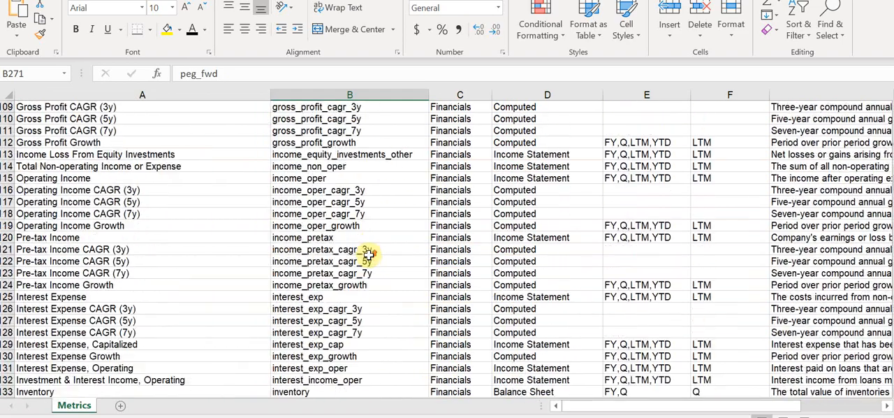
# - Scroll through the yellow-highlighted valuation metrics such as fair_value, fcf_yield_ltm and peg_ltm
pyautogui.scroll(-3)
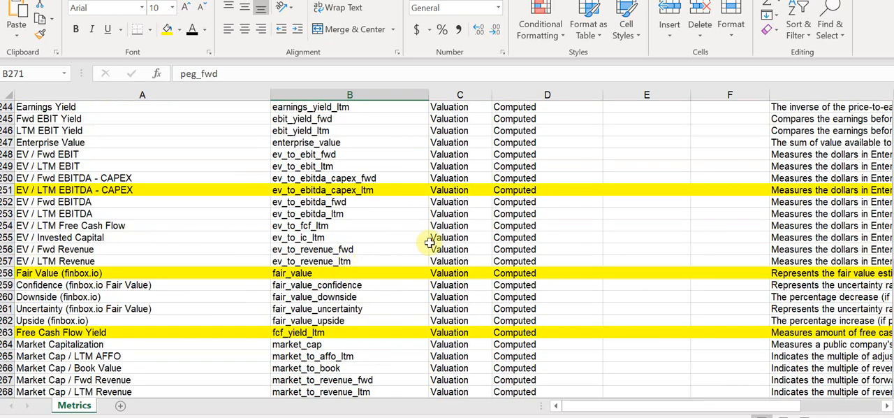
pyautogui.scroll(-3)
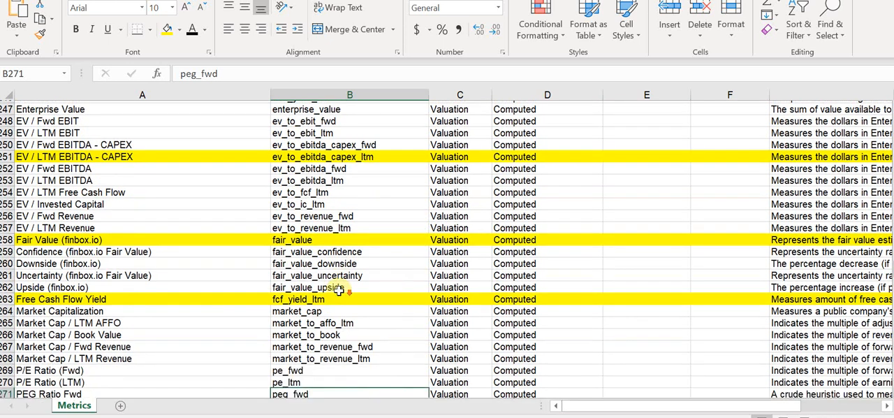
pyautogui.scroll(-3)
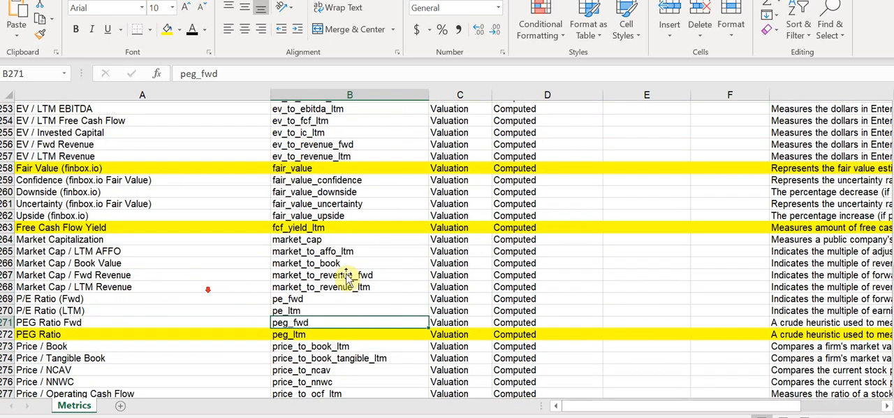
pyautogui.scroll(-3)
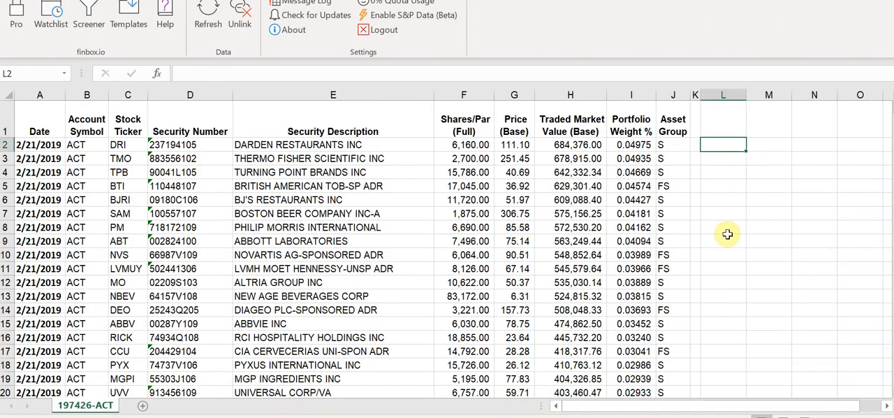
# - Enter =fnbx(C2,"dividend_yield") in L2 for DRI's 2.7% and add a Dividend Yield header
pyautogui.write('=fnbx(')
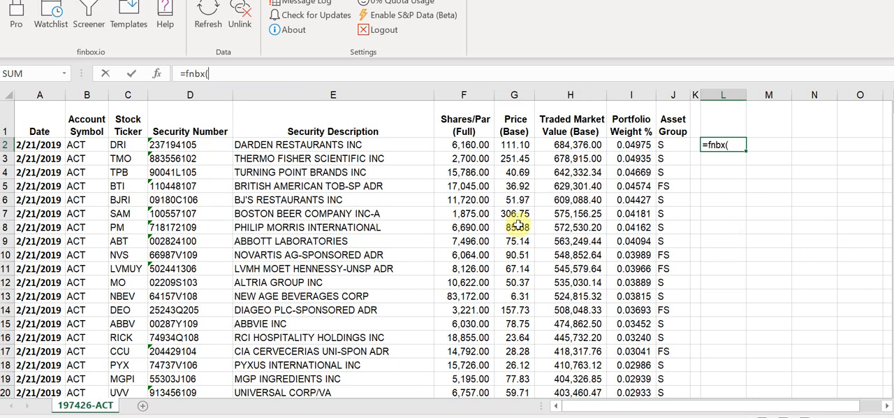
pyautogui.click(127, 144)
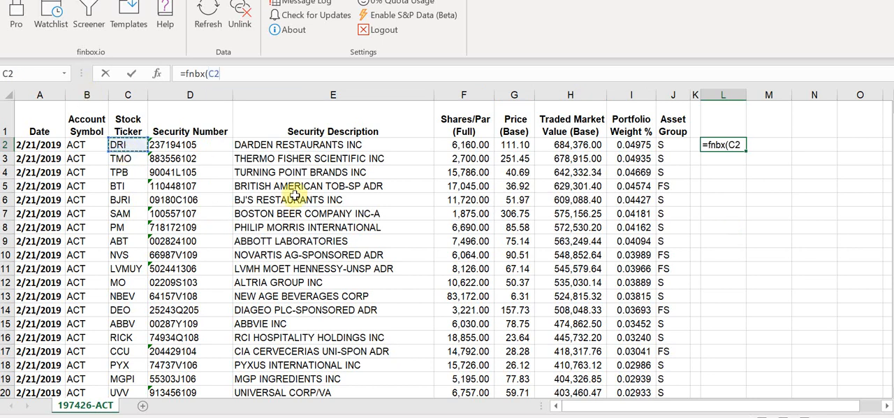
pyautogui.write(',"dividend_yie')
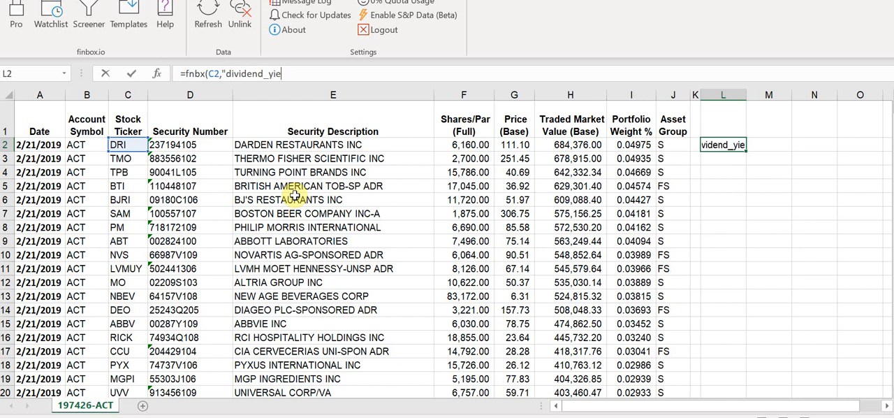
pyautogui.press('Enter')
pyautogui.write('Dividend Yie')
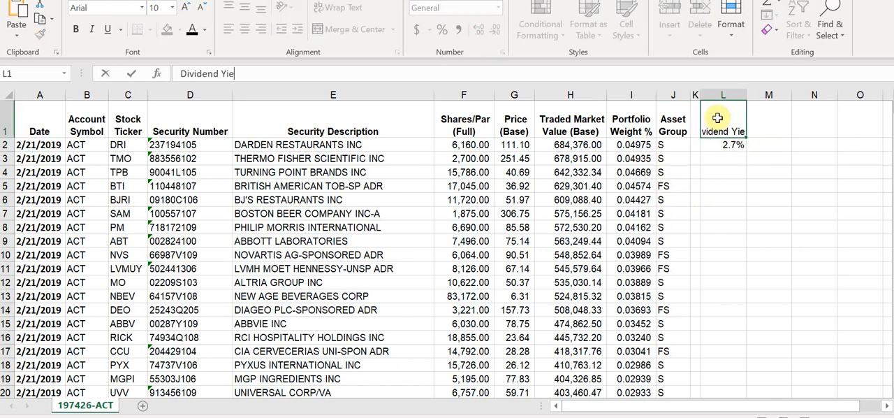
pyautogui.press('Enter')
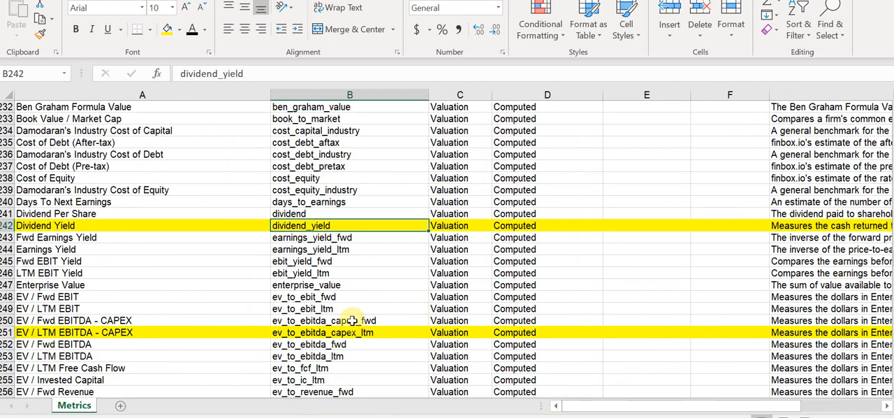
pyautogui.click(349, 332)
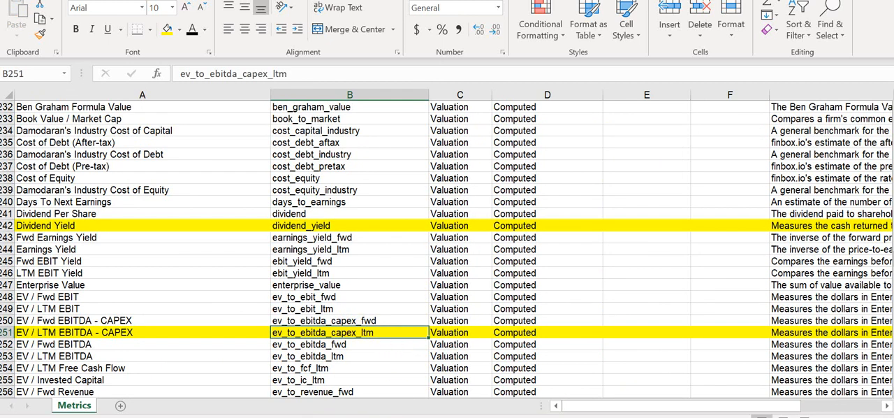
pyautogui.click(84, 405)
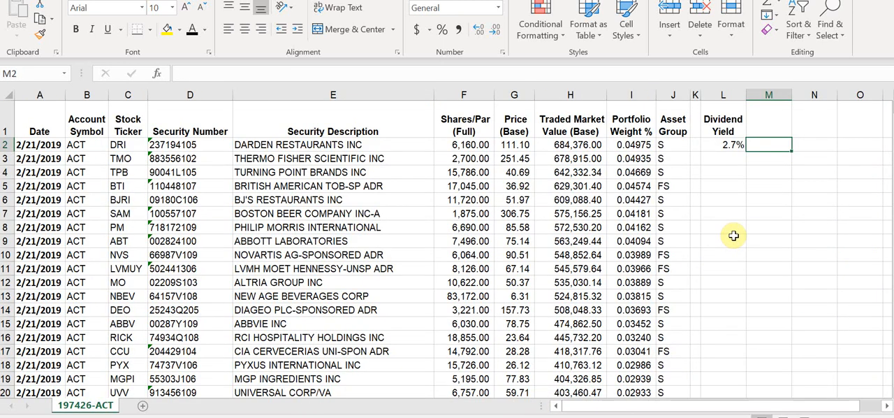
pyautogui.write('=')
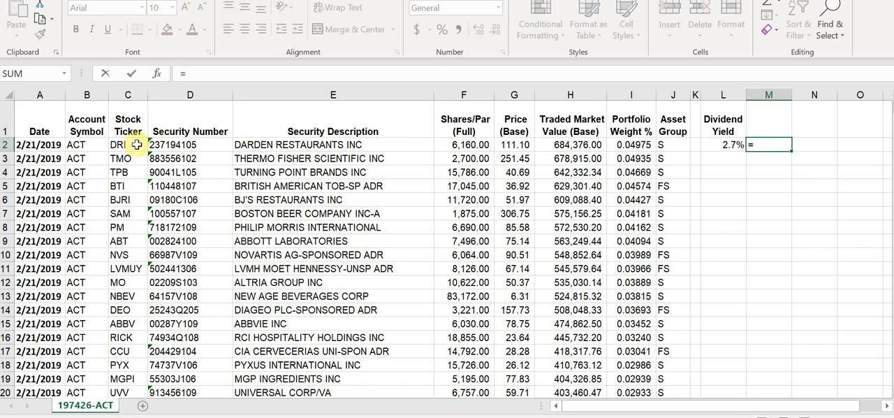
pyautogui.write('fnbx')
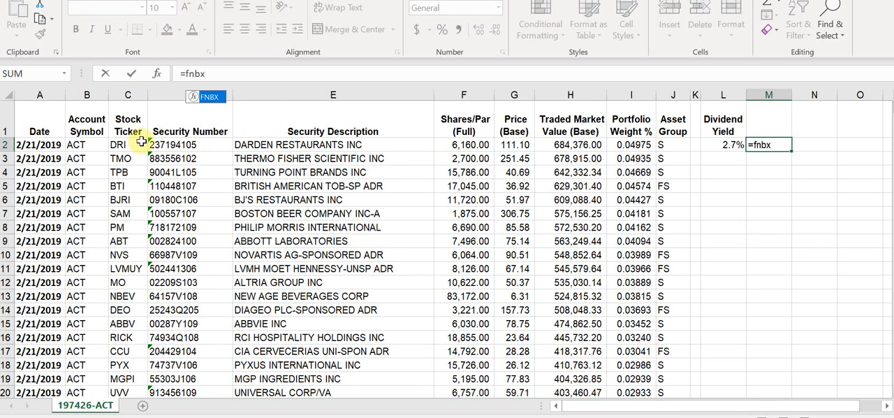
pyautogui.click(124, 144)
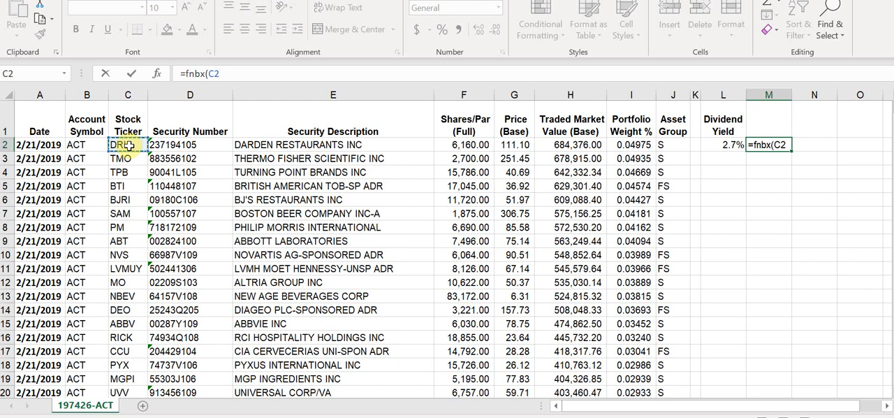
pyautogui.write(',')
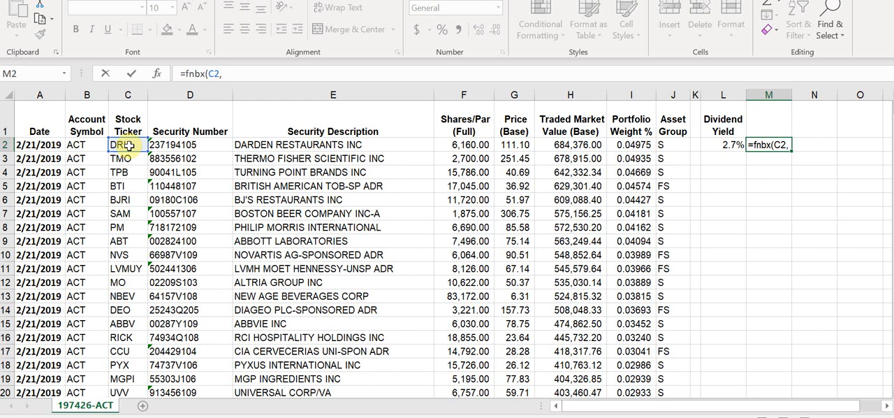
pyautogui.write('"')
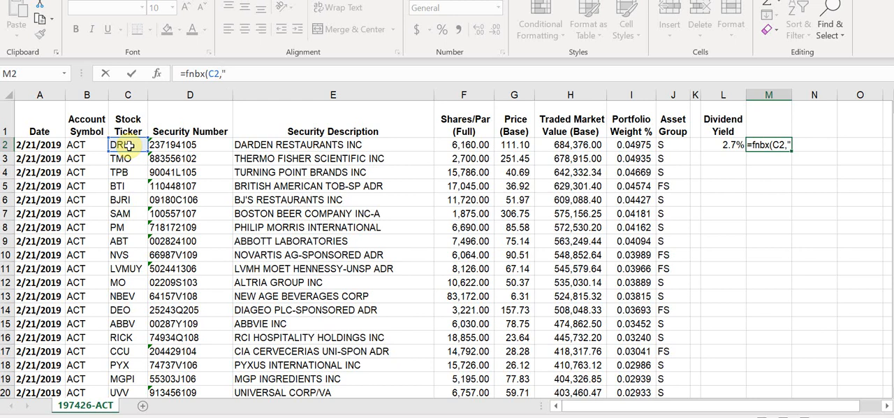
pyautogui.write('ev')
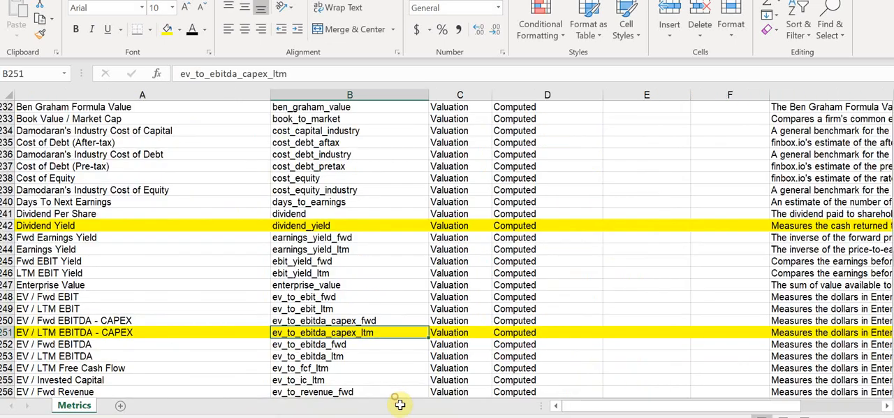
pyautogui.moveTo(399, 405)
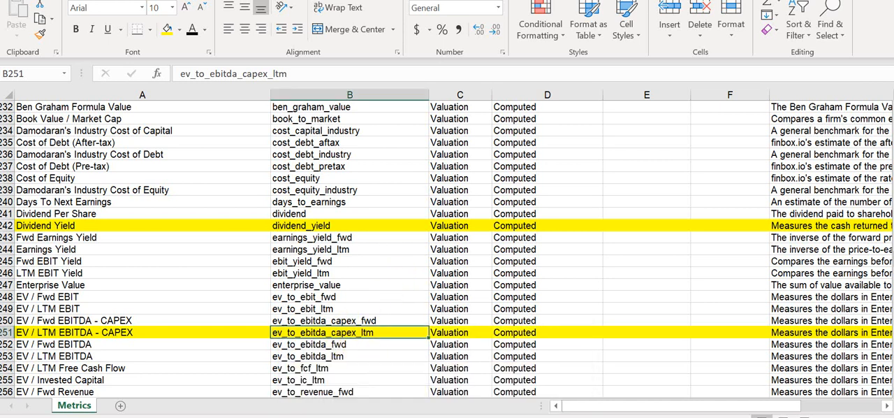
pyautogui.click(68, 405)
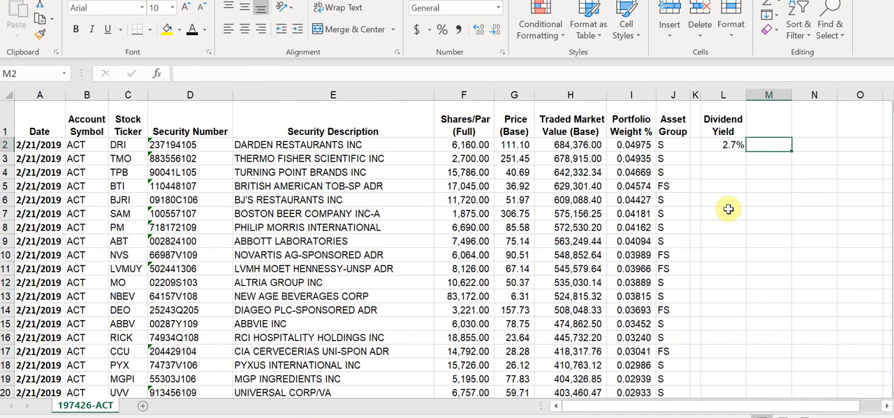
# - Enter =FNBX(C2,"ev_to_ebitda_capex_ltm") in M2, returning DRI's 21.62003
pyautogui.write('=fnb')
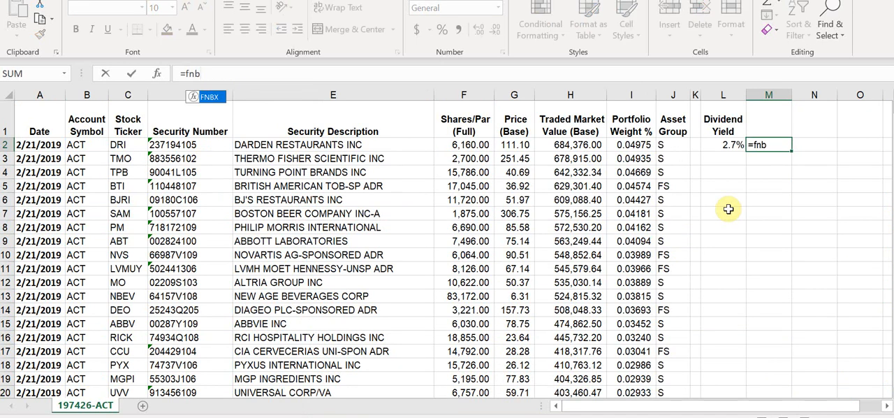
pyautogui.write('x(')
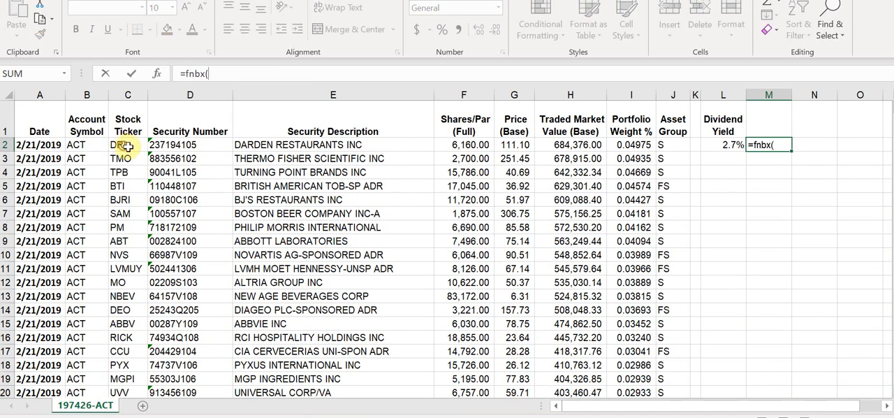
pyautogui.click(128, 145)
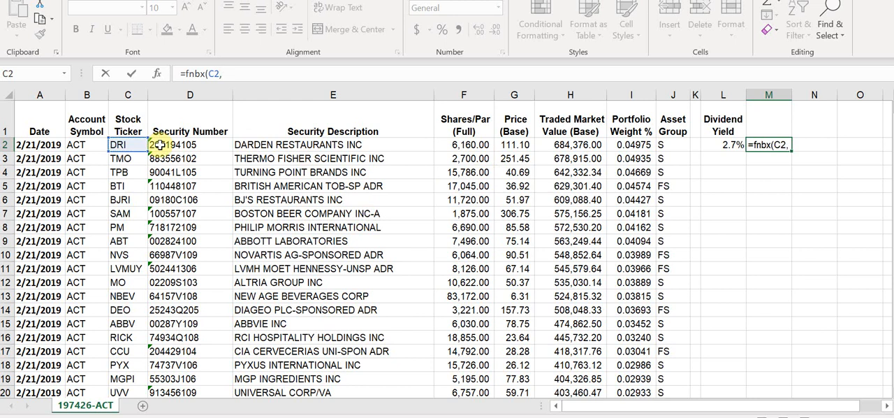
pyautogui.write('"ev_to_')
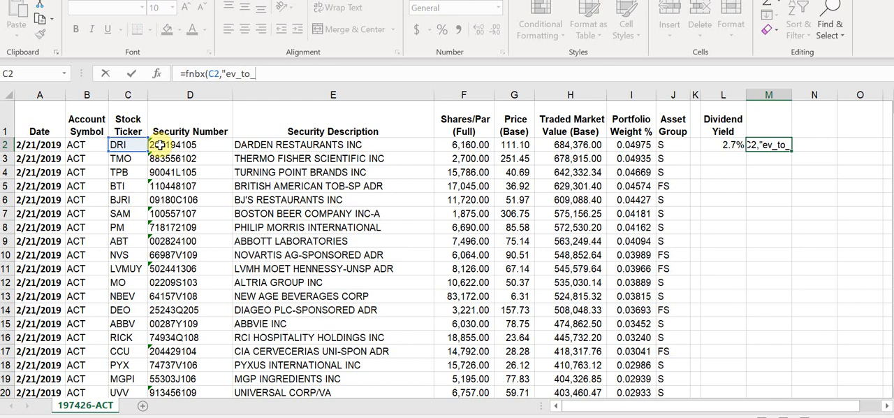
pyautogui.write('ebitda_capex_ltm")')
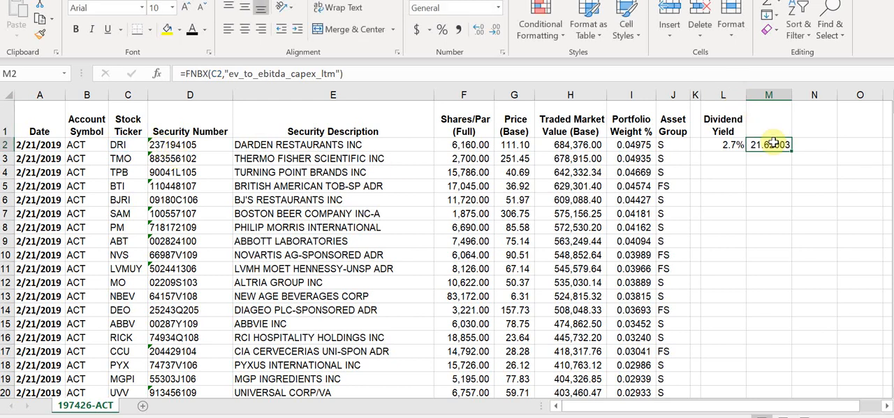
# - Label column M 'EV / EBTIDA less Capex'
pyautogui.click(774, 123)
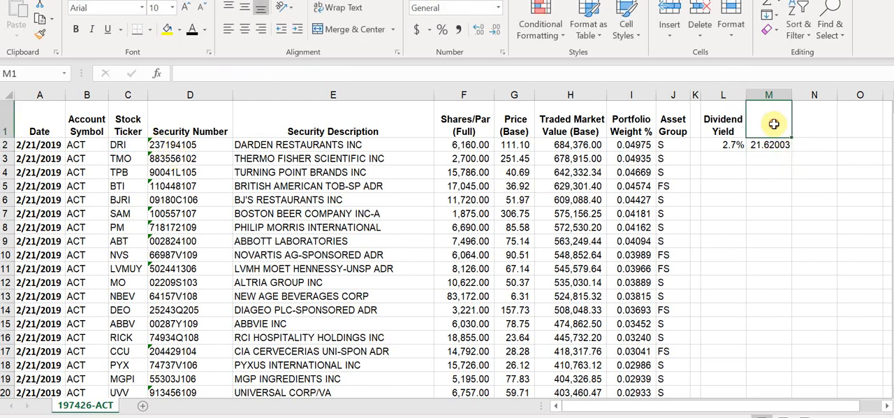
pyautogui.write('EV ?')
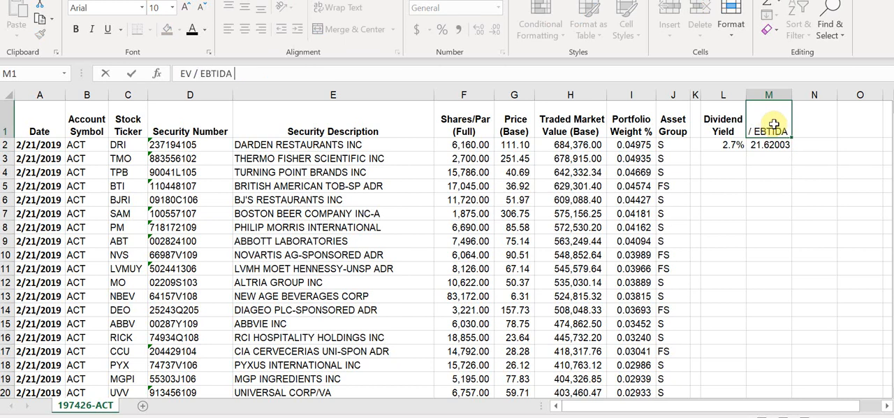
pyautogui.write('less Capex')
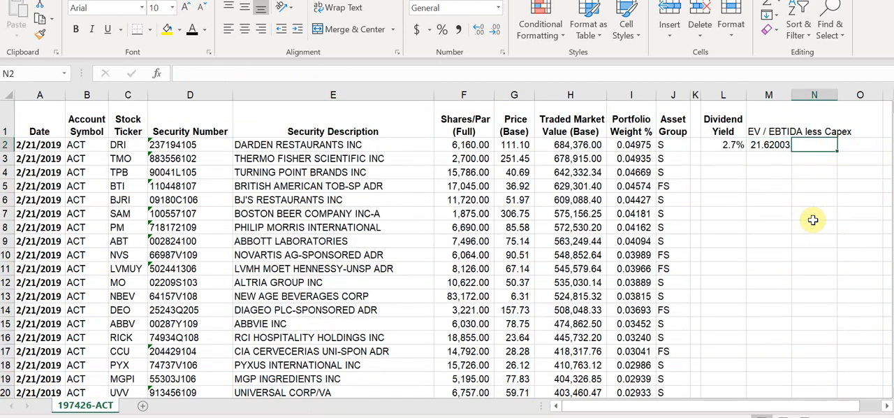
# - Enter =FNBX(C2,"fair_value") in N2, returning DRI's fair value of 108.1225
pyautogui.click(769, 144)
pyautogui.write('=FNBX(C2,"fair_value")')
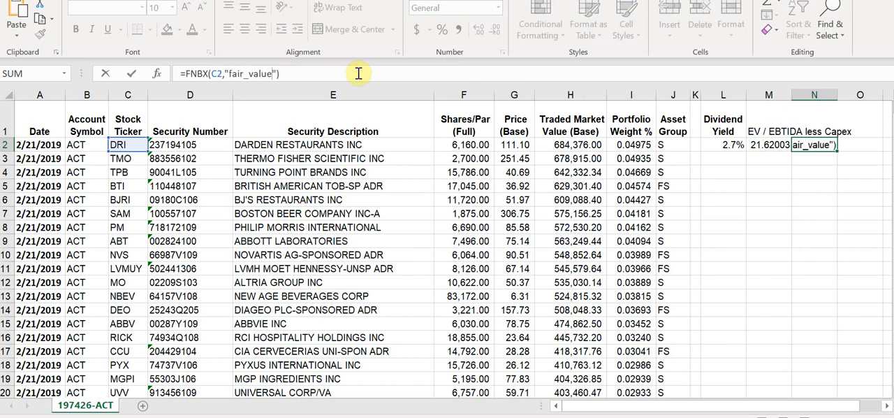
pyautogui.press('Enter')
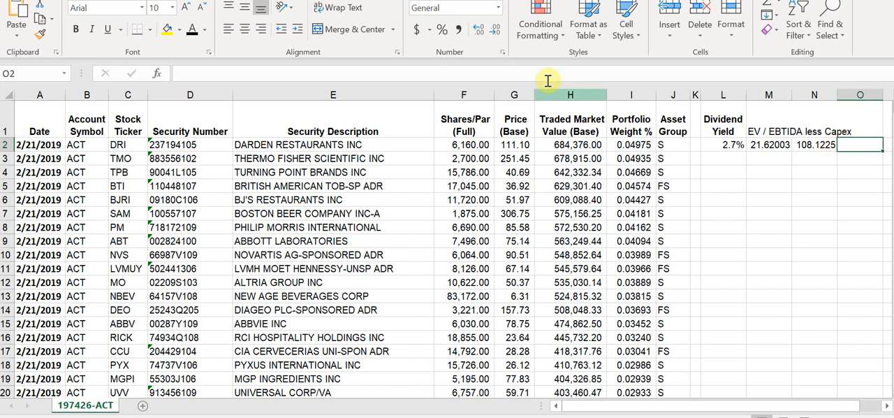
# - Enter =fnbx(C2,"fcf_yield_ltm") in O2 for DRI's 4.5% yield, then bring up Metrics
pyautogui.write('=fnb')
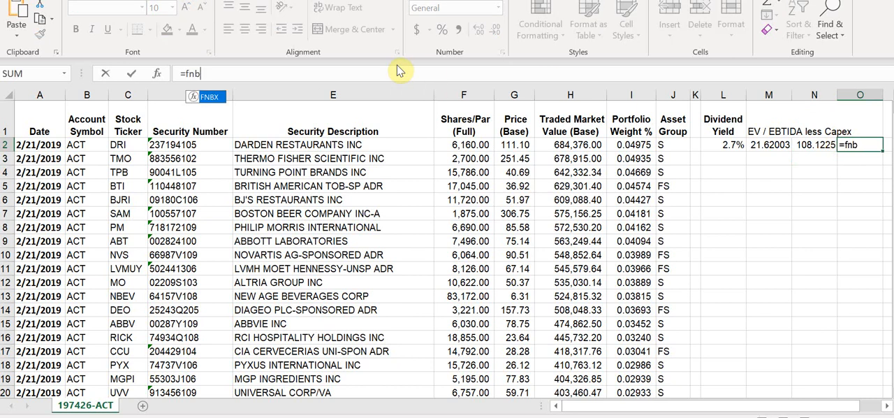
pyautogui.click(128, 144)
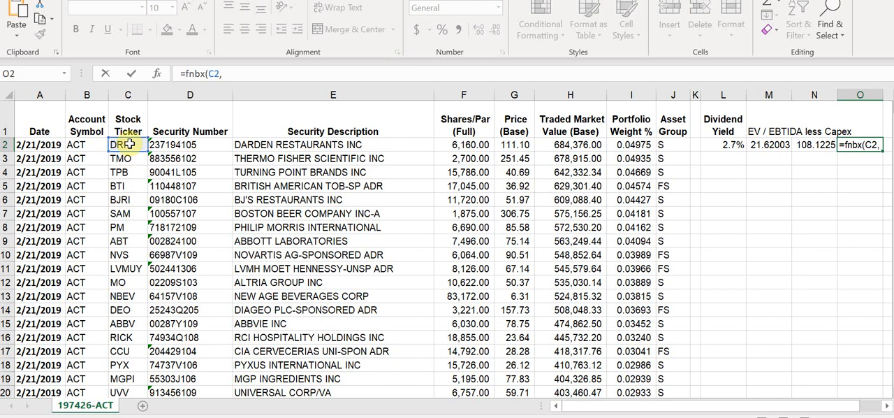
pyautogui.write('"fcf_yield_ltm")')
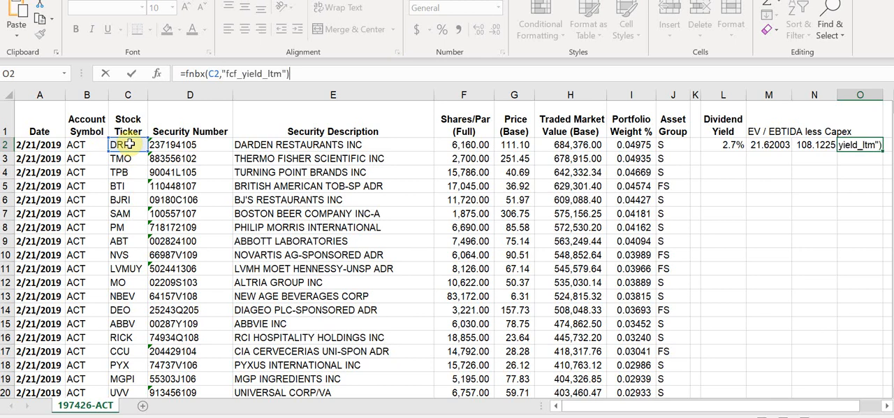
pyautogui.press('Enter')
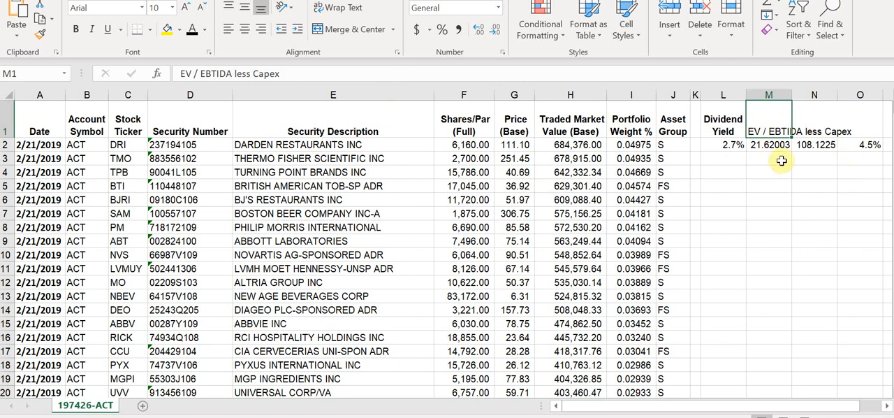
pyautogui.click(723, 158)
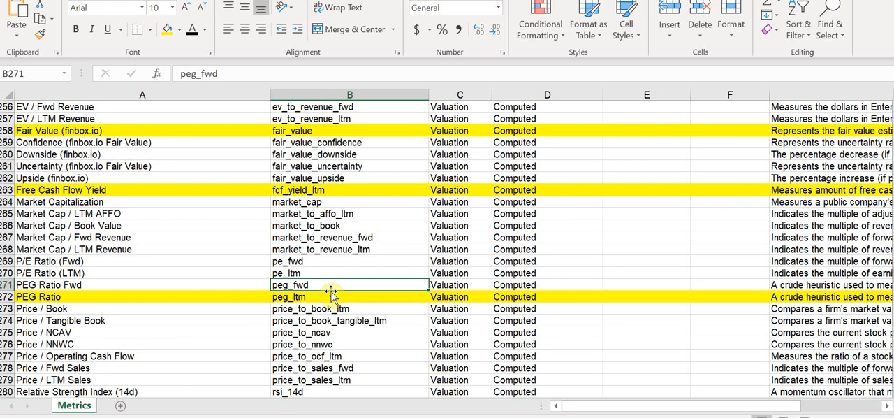
# - Scroll the Metrics list to the peg_ltm PEG Ratio entry
pyautogui.scroll(-3)
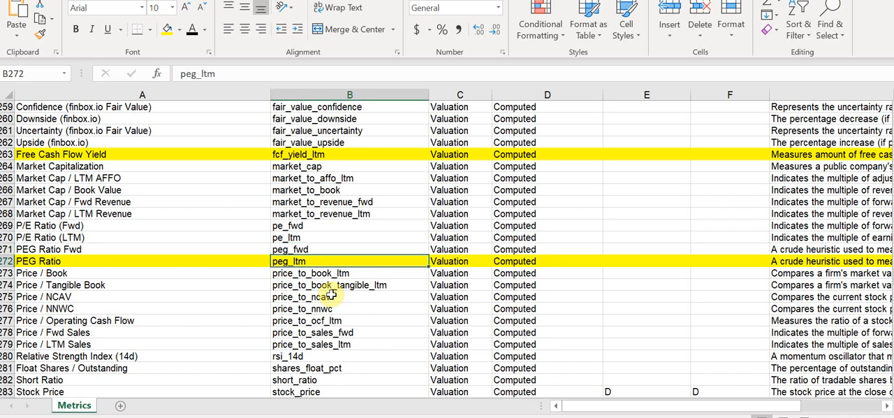
pyautogui.scroll(-3)
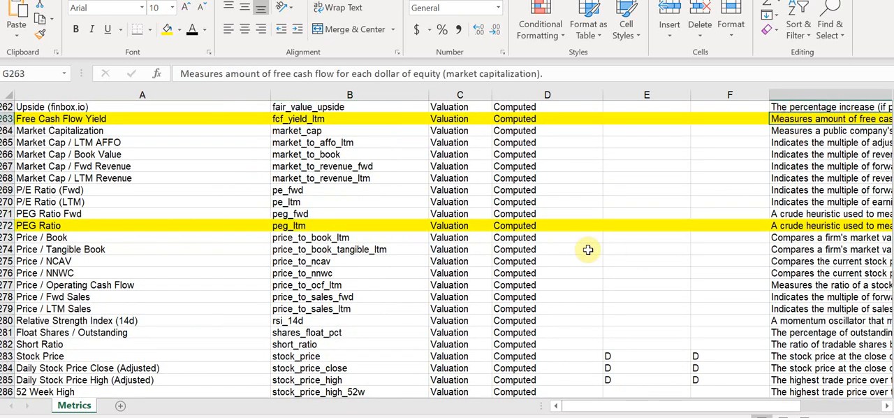
pyautogui.moveTo(397, 220)
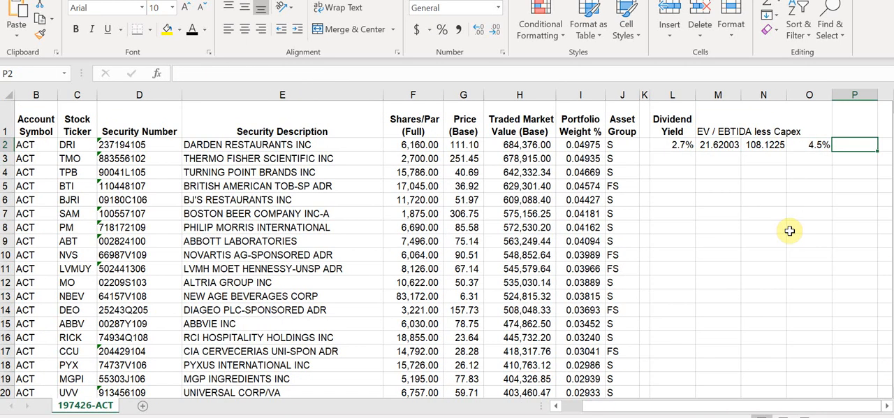
# - Enter =fnbx(C2,"peg_ltm") in P2, returning 0.84, and head column P 'PEG LTM'
pyautogui.write('=')
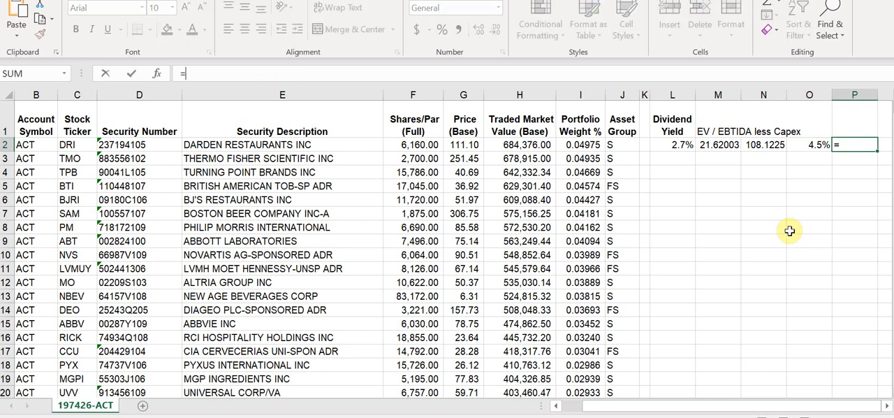
pyautogui.write('fnx')
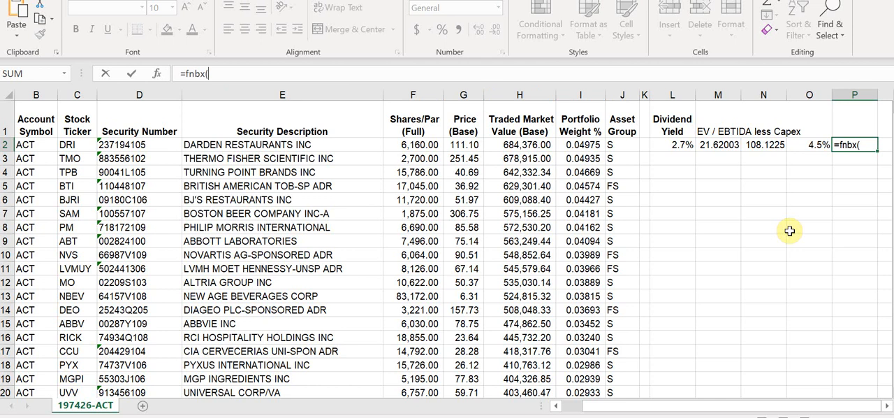
pyautogui.click(77, 144)
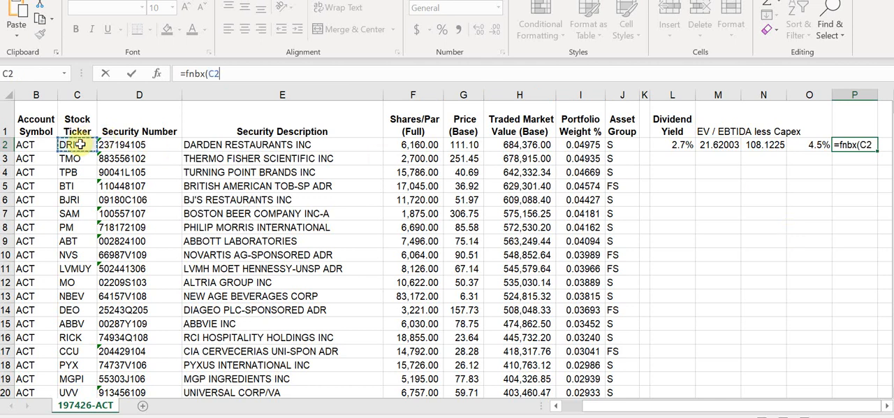
pyautogui.write(',"peg_ltm"')
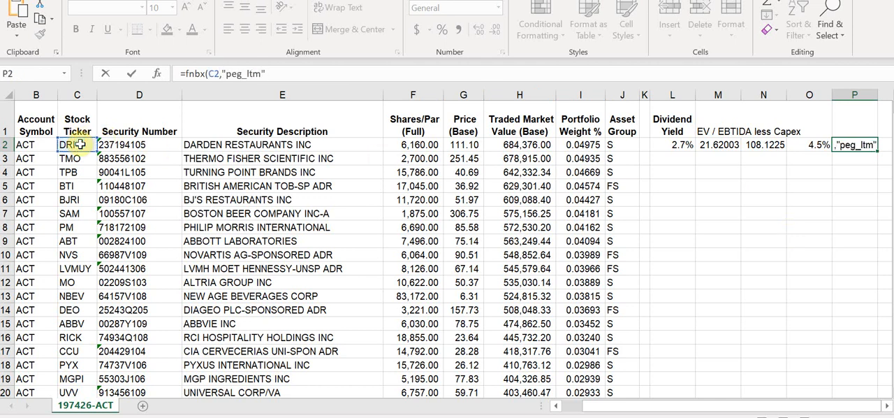
pyautogui.press('Enter')
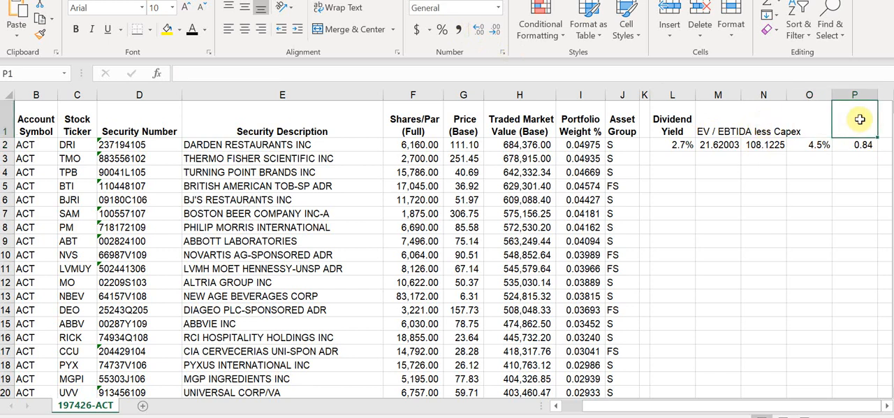
pyautogui.write('PEG LTM')
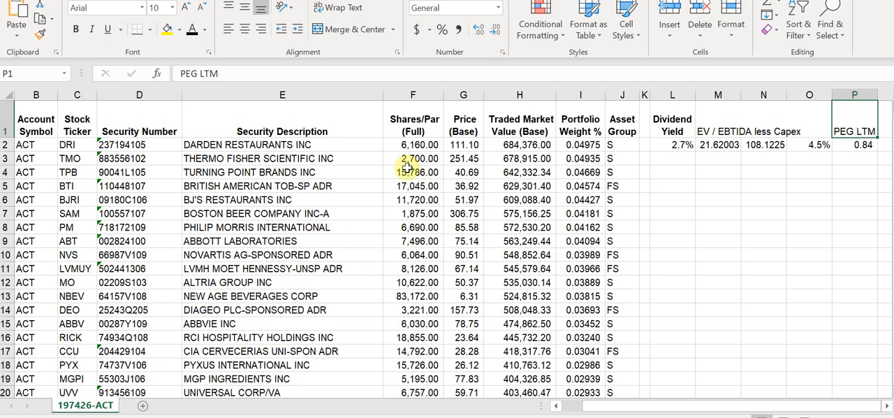
pyautogui.click(726, 119)
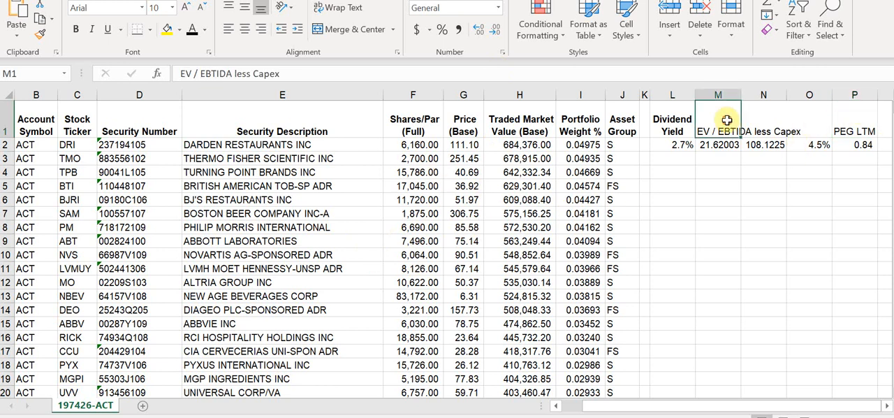
# - Wrap the header row text and label N1 'Fair Value' and O1 'FCF Yield'
pyautogui.click(333, 8)
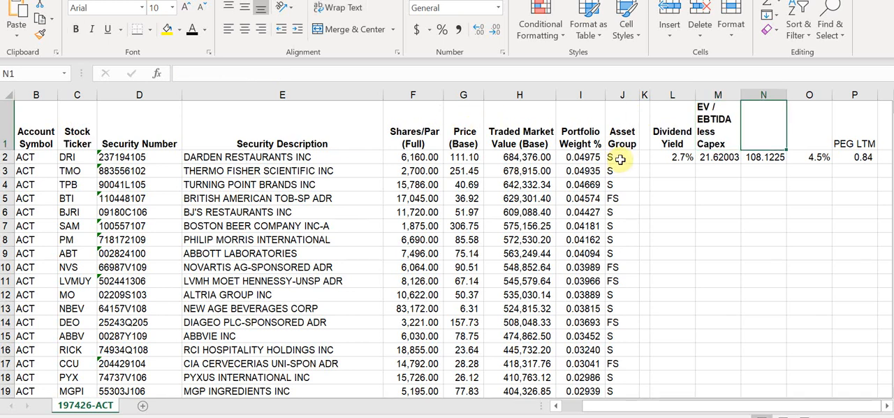
pyautogui.write('Fair Value')
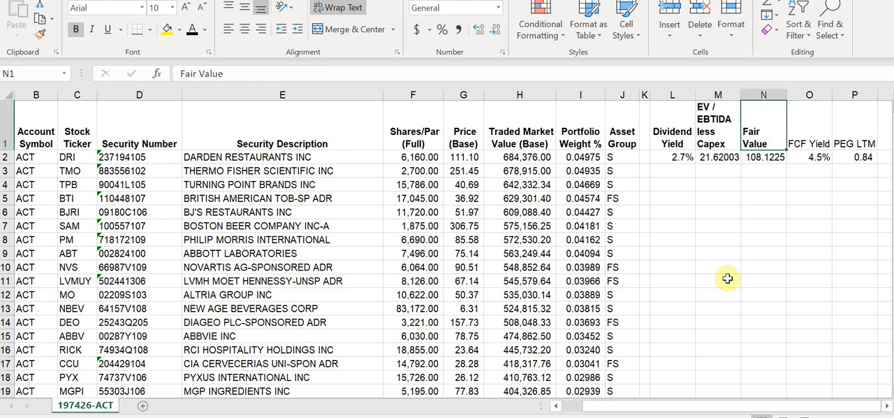
pyautogui.moveTo(727, 278)
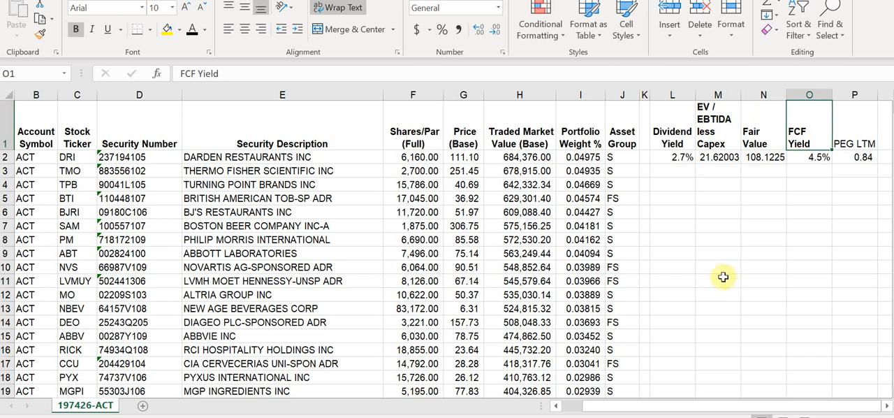
pyautogui.click(808, 157)
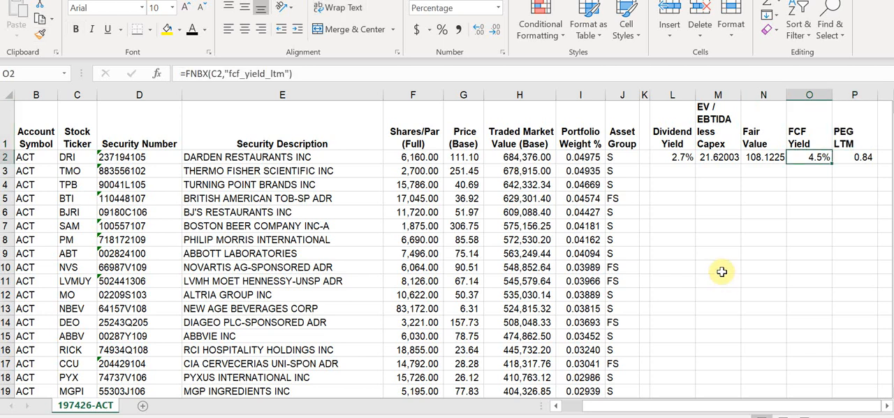
pyautogui.click(644, 94)
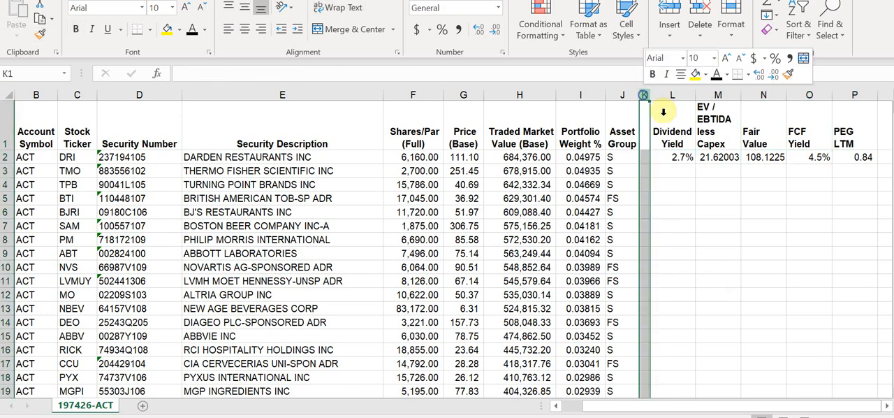
# - Delete blank column K and the LVMUY and NBEV rows showing #VALUE! errors
pyautogui.click(663, 157)
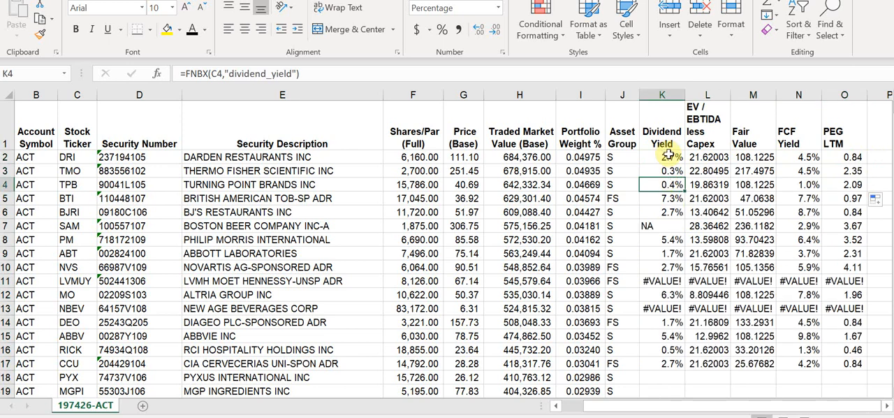
pyautogui.scroll(-3)
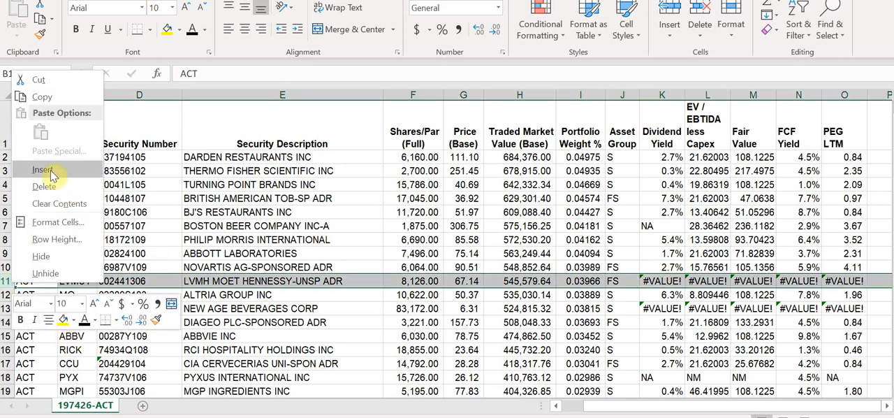
pyautogui.click(41, 169)
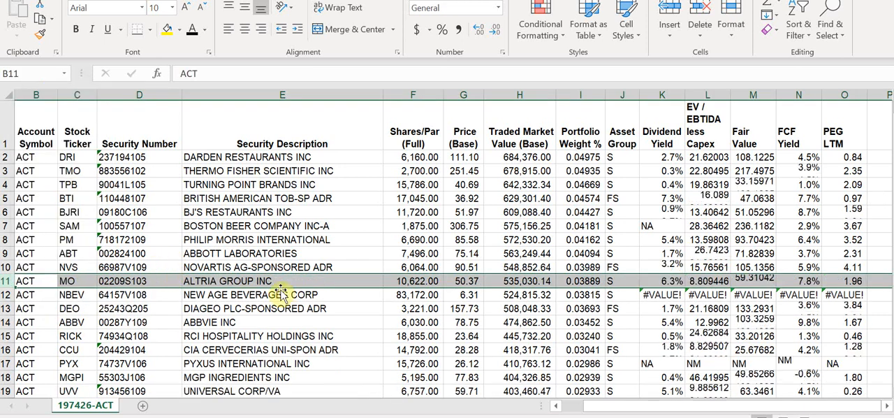
pyautogui.click(281, 295)
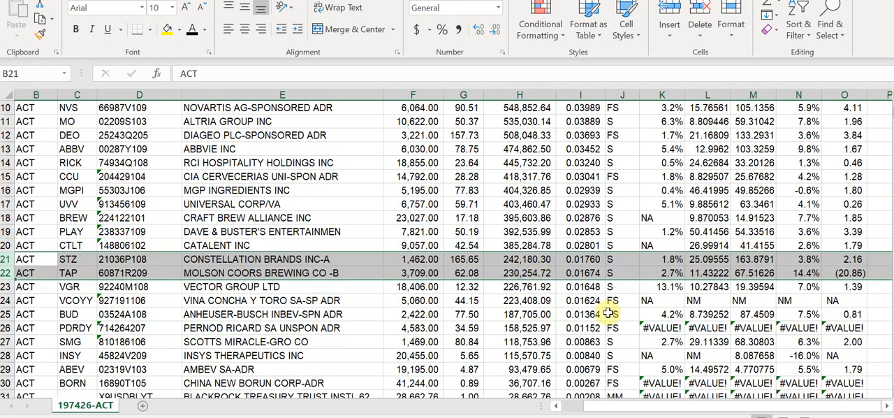
# - Delete the BORN, BlackRock treasury trust and CASH rows at the bottom of the holdings
pyautogui.rightClick(26, 340)
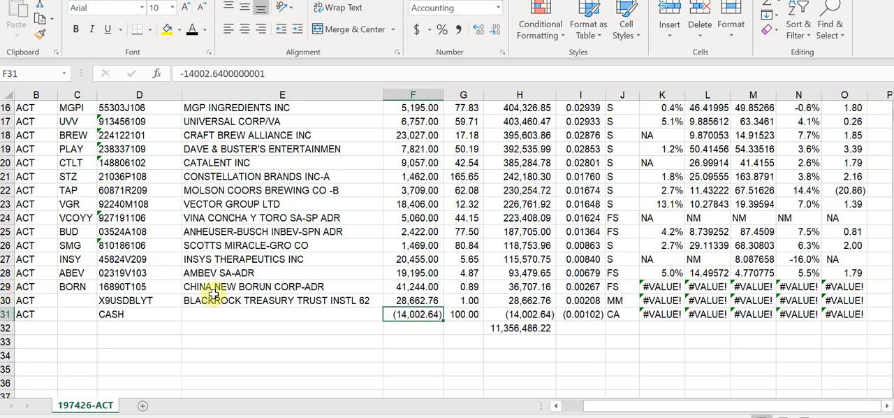
pyautogui.click(413, 299)
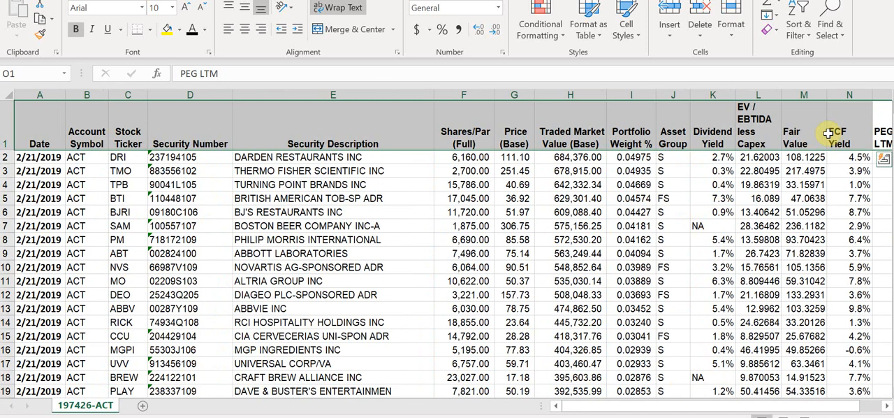
# - Add filters to the holdings header row and open the PEG LTM filter dropdown
pyautogui.click(562, 25)
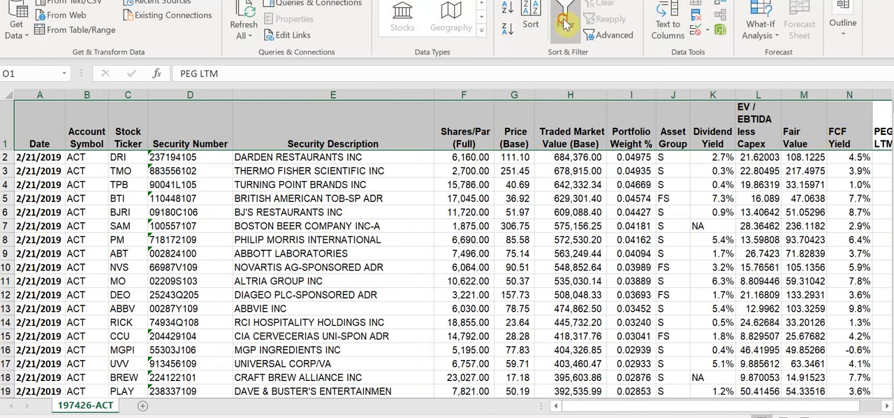
pyautogui.click(562, 21)
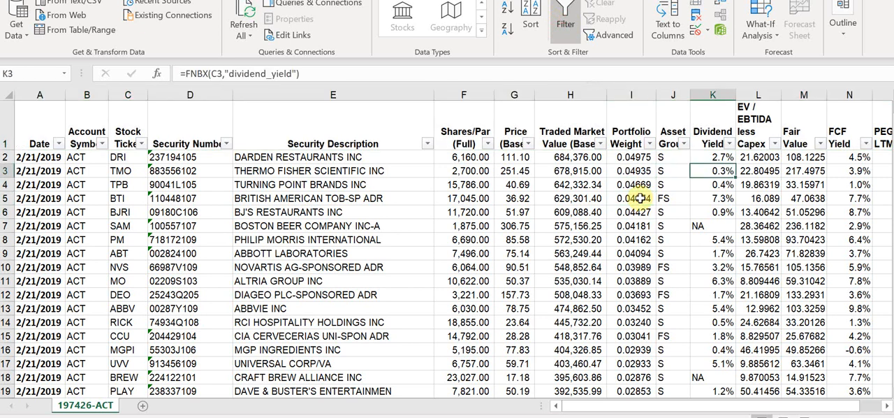
pyautogui.click(673, 171)
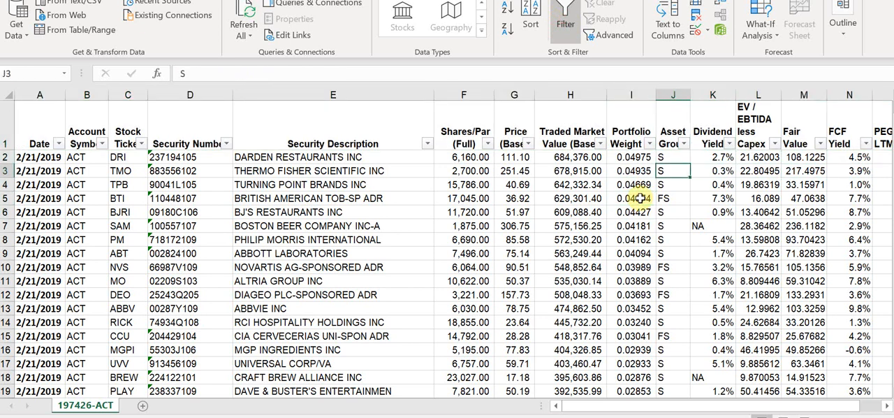
pyautogui.click(631, 171)
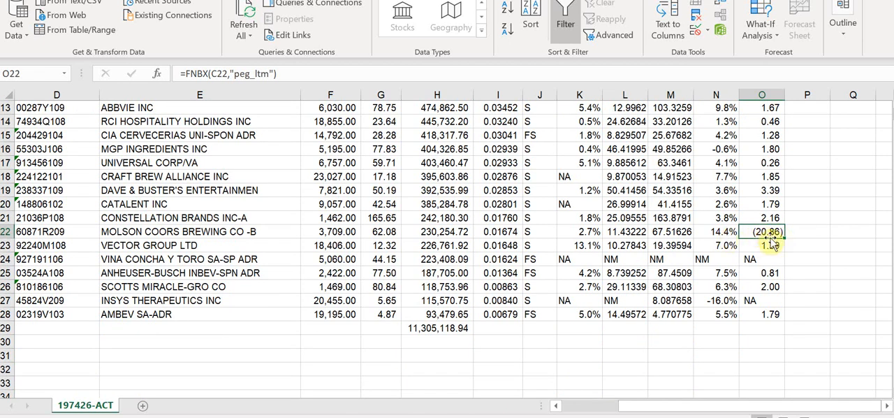
pyautogui.moveTo(780, 266)
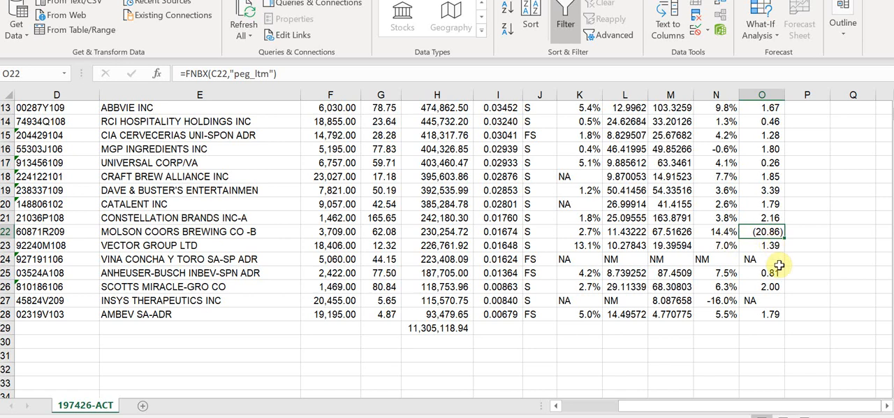
pyautogui.click(761, 190)
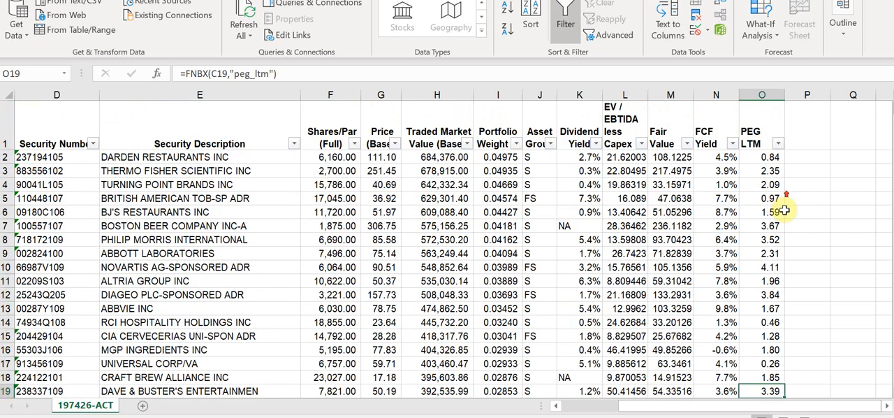
pyautogui.click(777, 144)
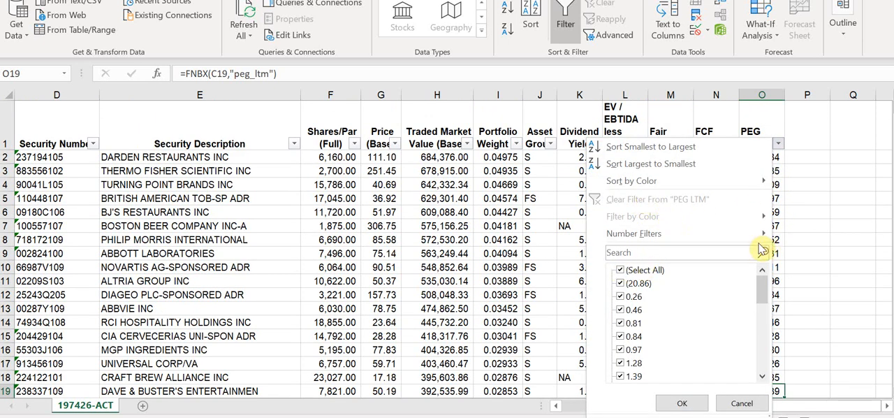
# - Filter PEG LTM to values greater than 1.5
pyautogui.click(634, 234)
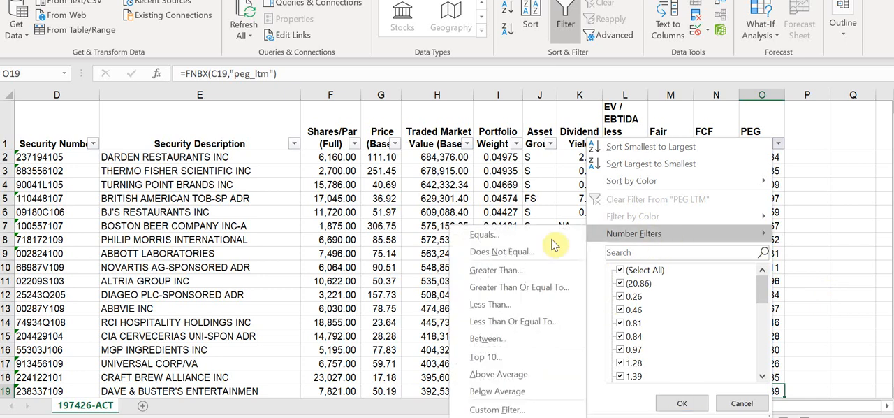
pyautogui.click(497, 409)
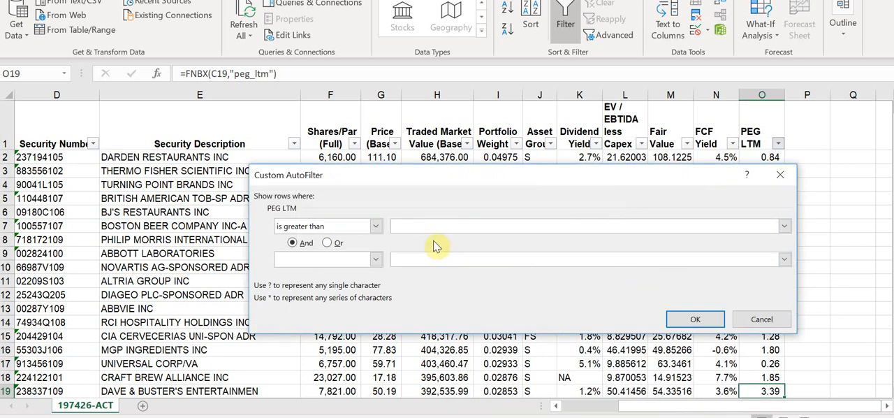
pyautogui.write('1.5')
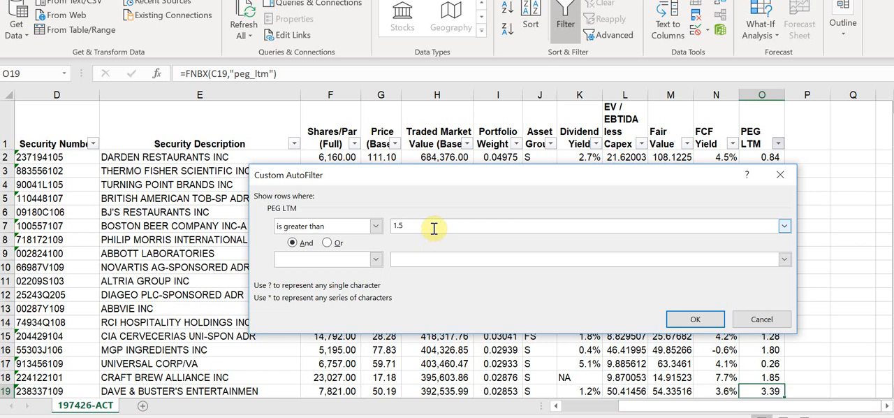
pyautogui.click(695, 318)
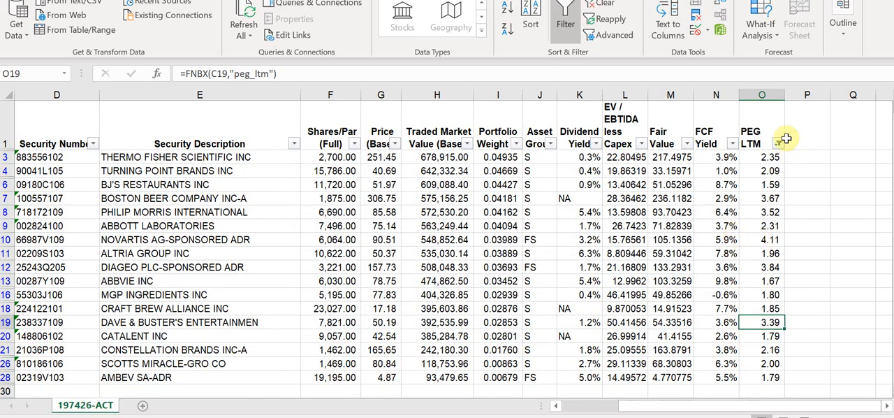
# - Switch the PEG LTM filter to less than 1.5, leaving eight stocks
pyautogui.click(778, 144)
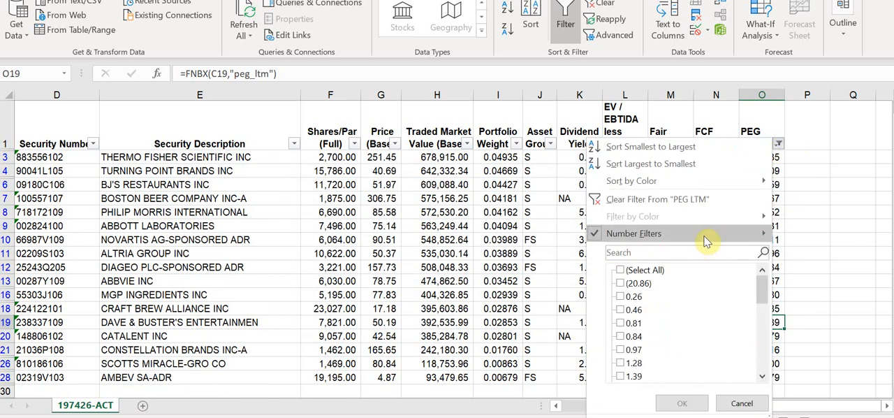
pyautogui.click(634, 233)
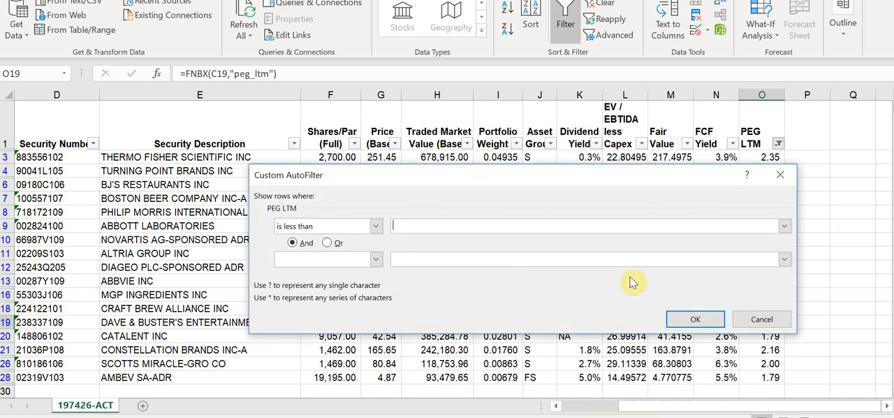
pyautogui.click(761, 318)
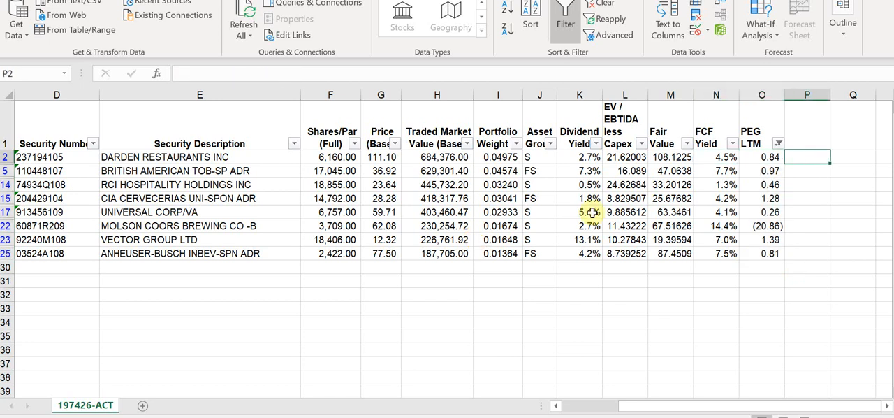
# - Raise the PEG LTM less-than threshold so fifteen holdings show, up to Altria's 1.96
pyautogui.click(778, 144)
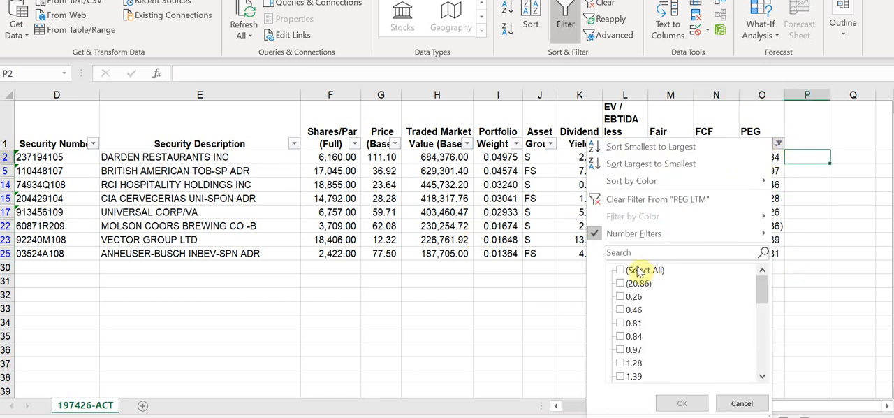
pyautogui.click(634, 233)
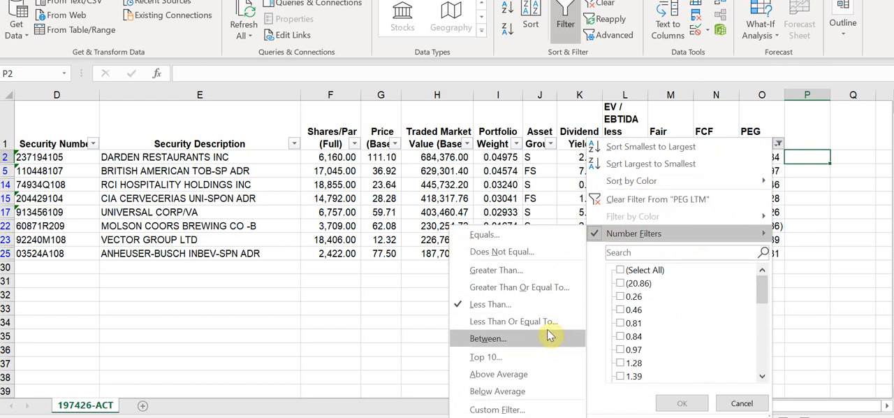
pyautogui.click(490, 304)
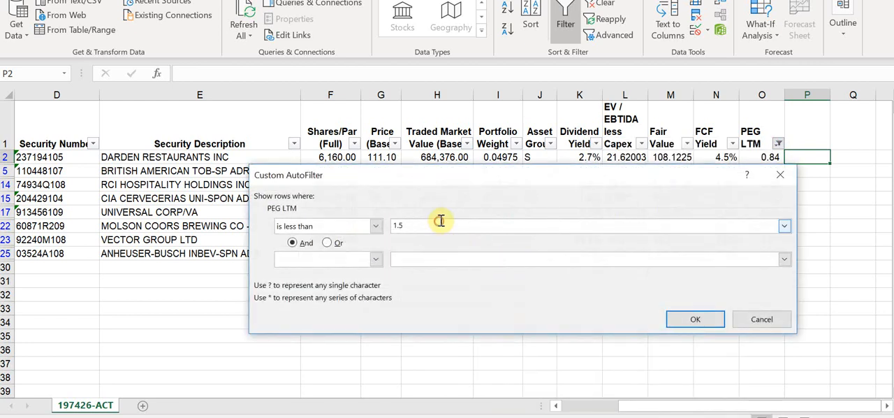
pyautogui.click(695, 318)
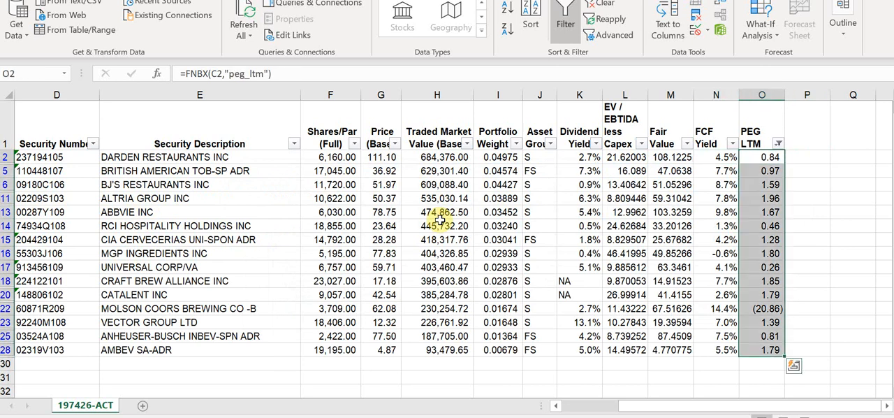
pyautogui.click(579, 157)
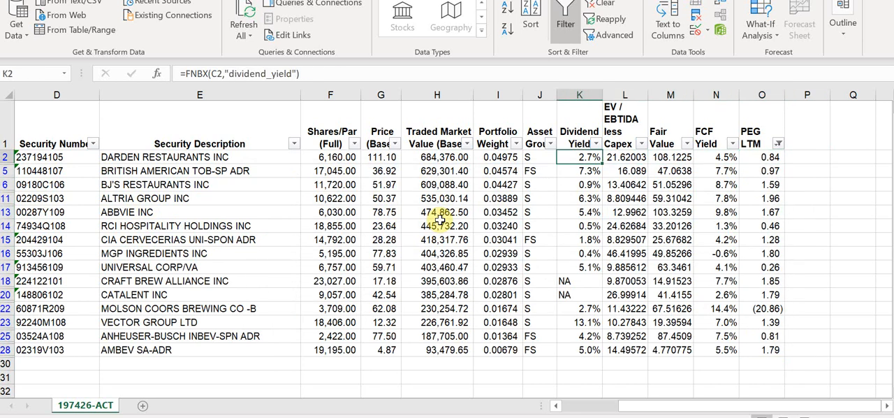
# - Delete MGP Ingredients and review RCI Hospitality and Catalent finbox metric cells
pyautogui.click(671, 157)
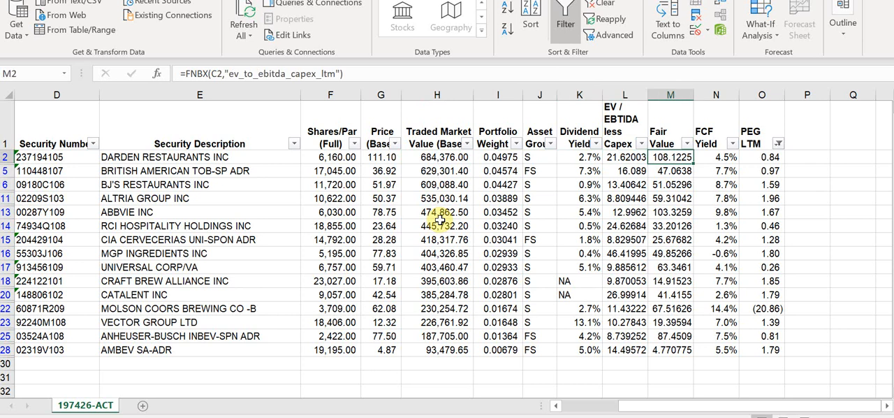
pyautogui.click(716, 157)
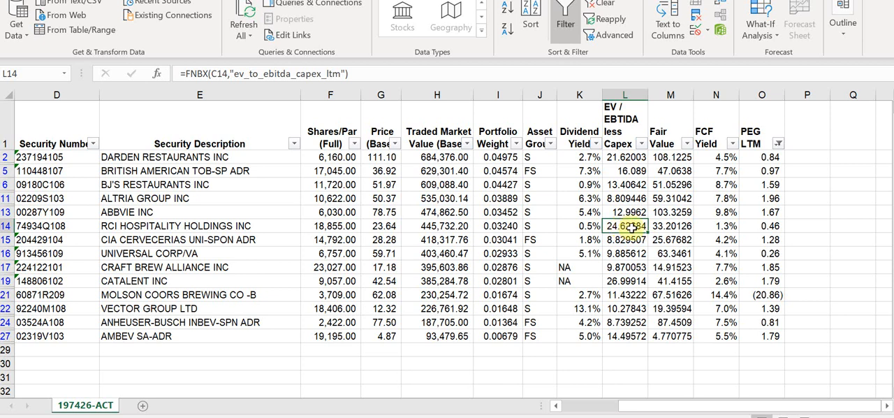
pyautogui.click(716, 225)
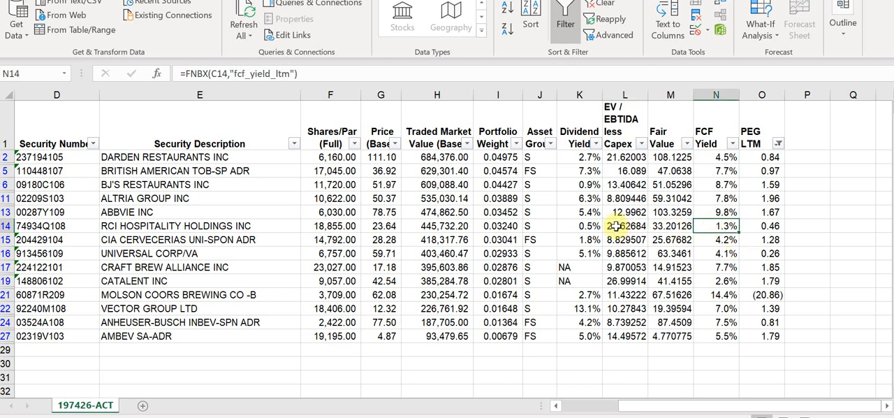
pyautogui.click(624, 225)
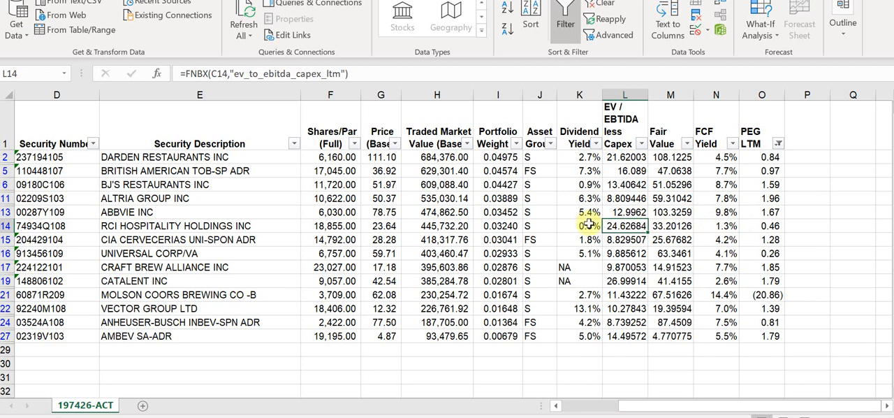
pyautogui.click(716, 225)
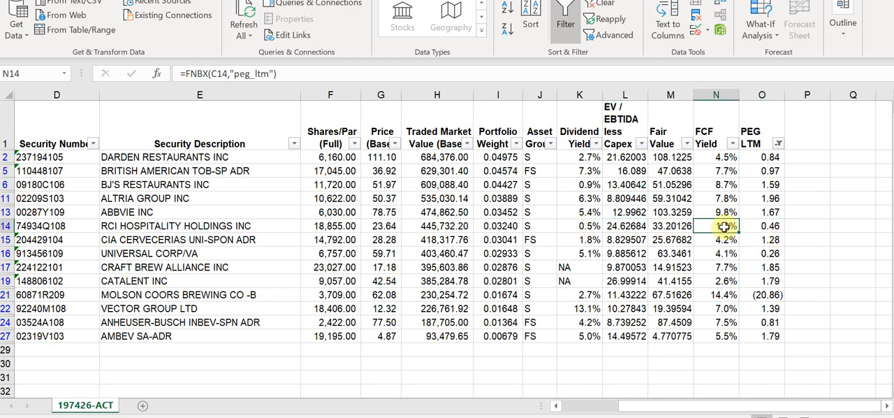
pyautogui.click(762, 226)
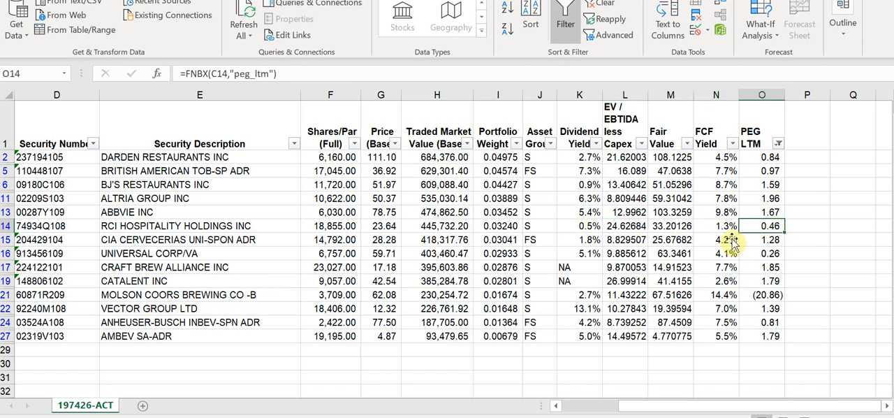
pyautogui.click(579, 226)
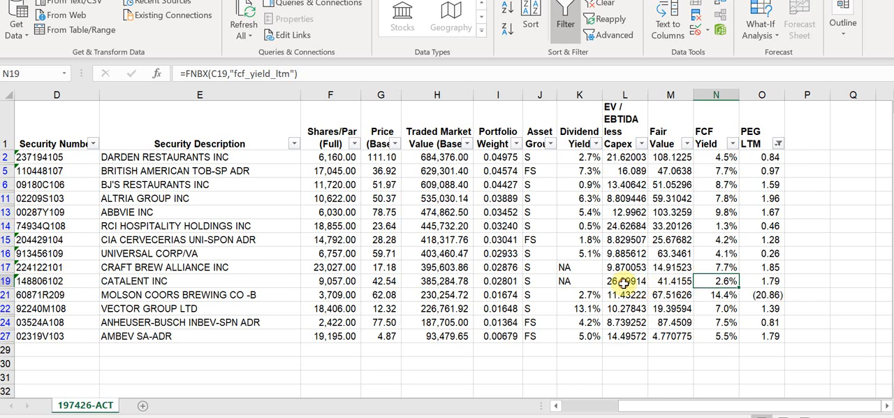
pyautogui.click(624, 281)
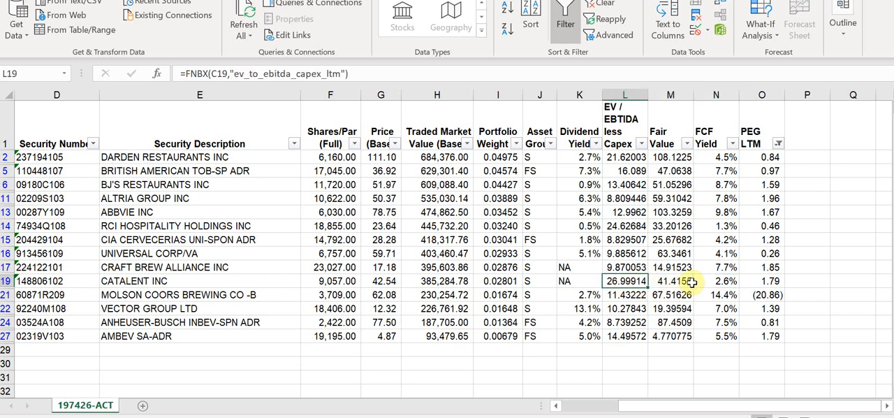
pyautogui.click(579, 280)
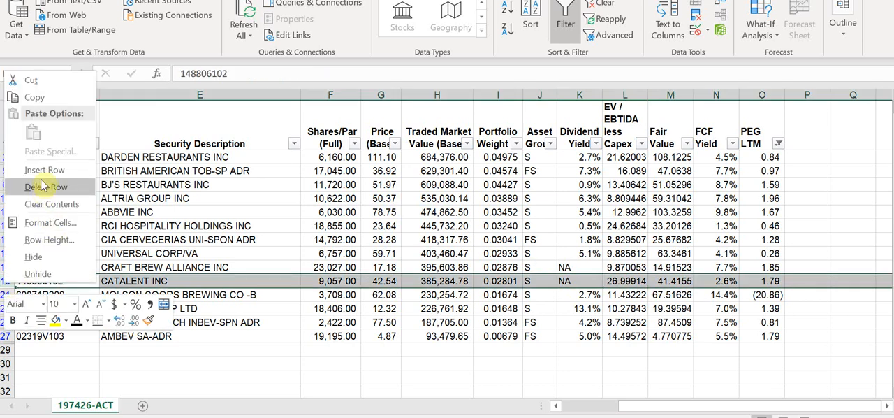
# - Delete the Catalent row and review Molson Coors' EV/EBITDA, fair value and negative PEG
pyautogui.click(46, 186)
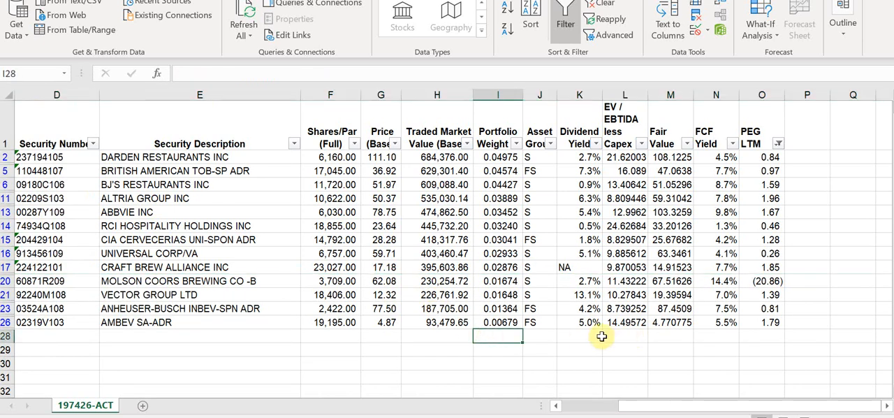
pyautogui.click(764, 322)
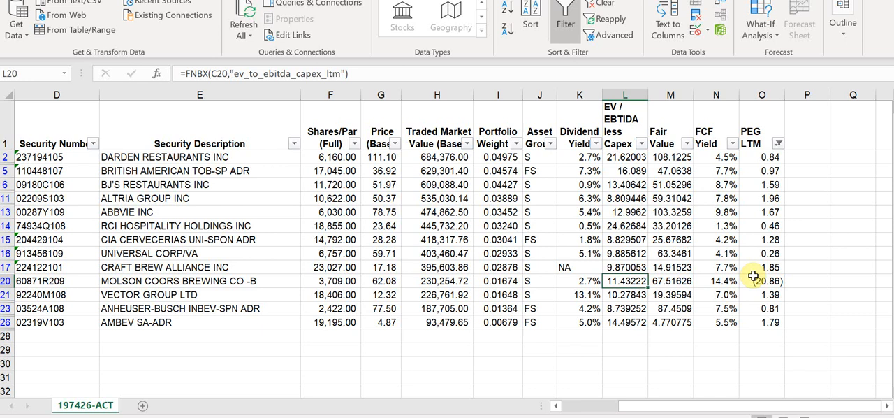
pyautogui.click(669, 281)
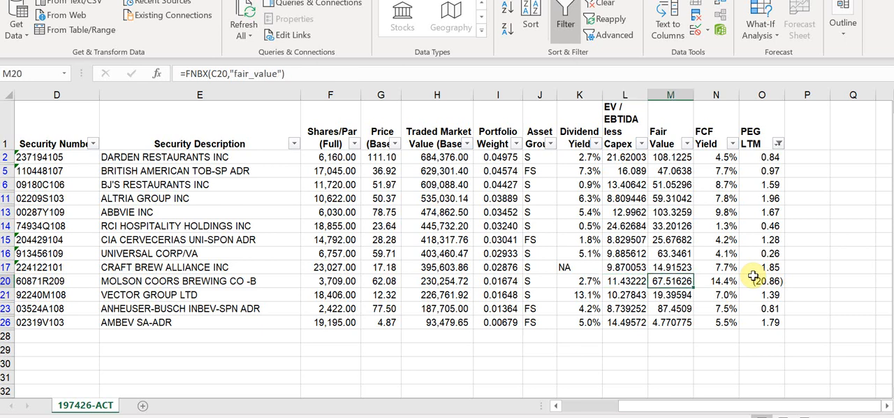
pyautogui.click(625, 281)
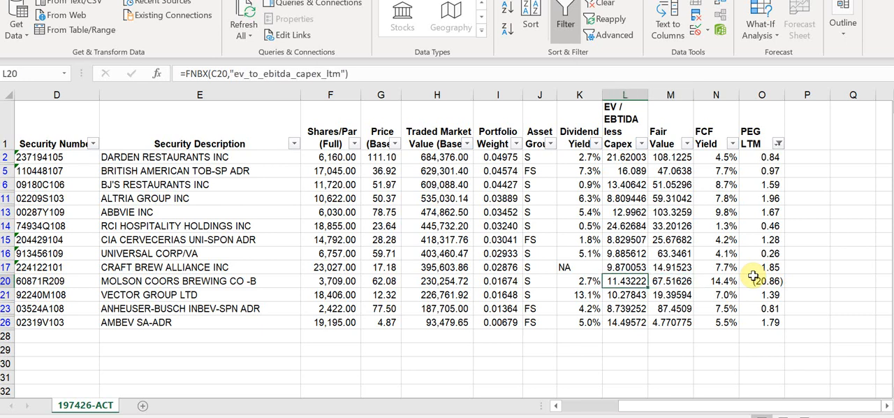
pyautogui.click(671, 281)
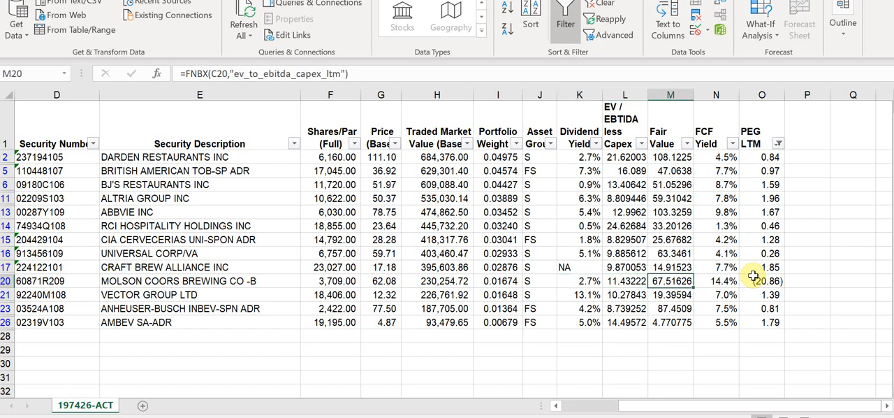
pyautogui.click(761, 280)
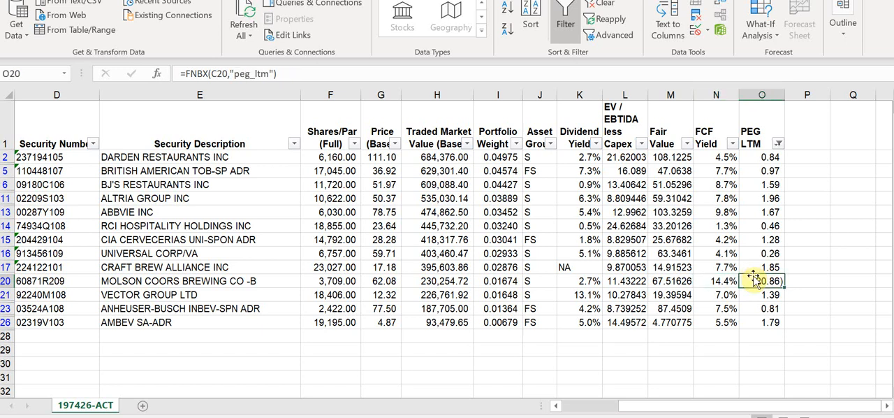
# - Review description, FCF yield and fair value cells for Molson Coors, RCI Hospitality and Ambev
pyautogui.click(670, 280)
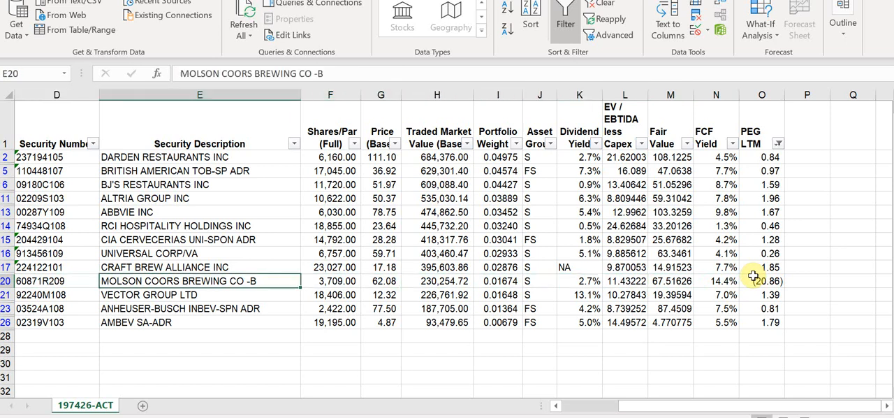
pyautogui.click(54, 281)
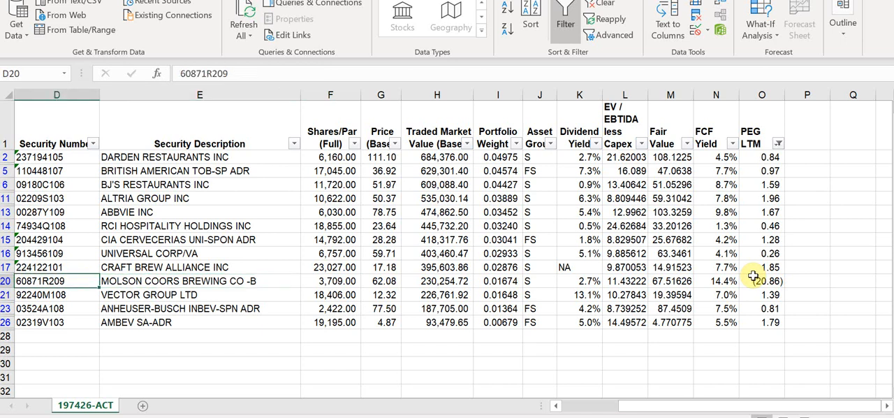
pyautogui.click(199, 281)
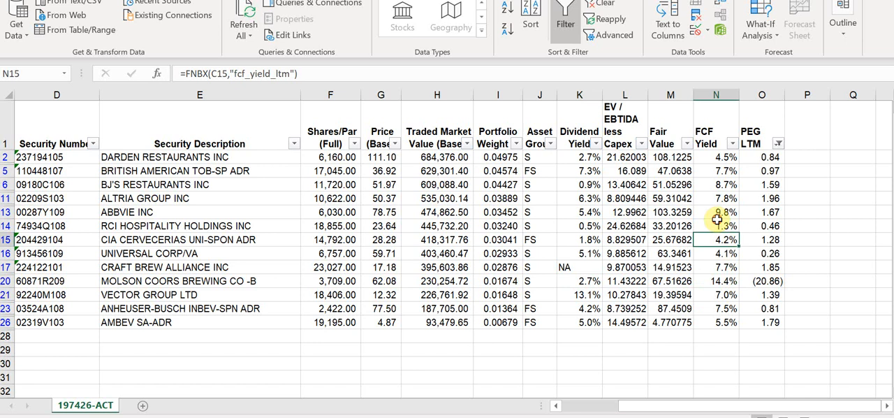
pyautogui.click(716, 225)
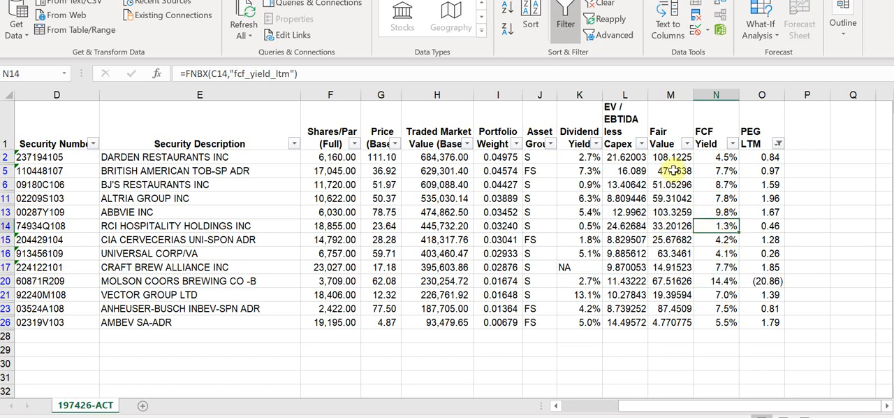
pyautogui.click(670, 281)
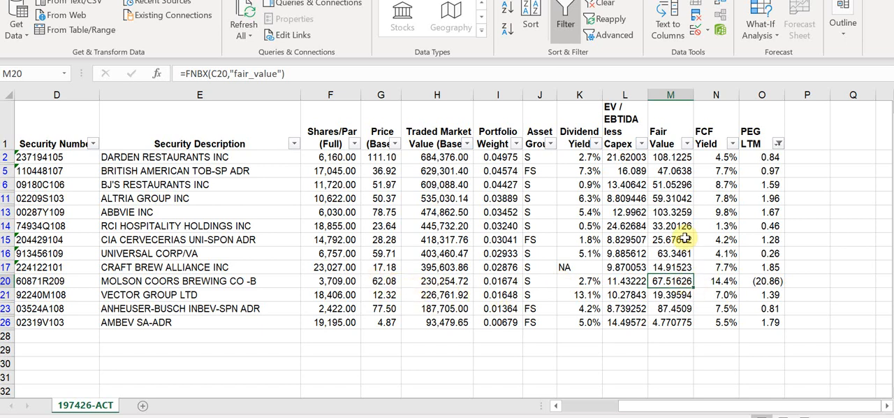
pyautogui.click(670, 308)
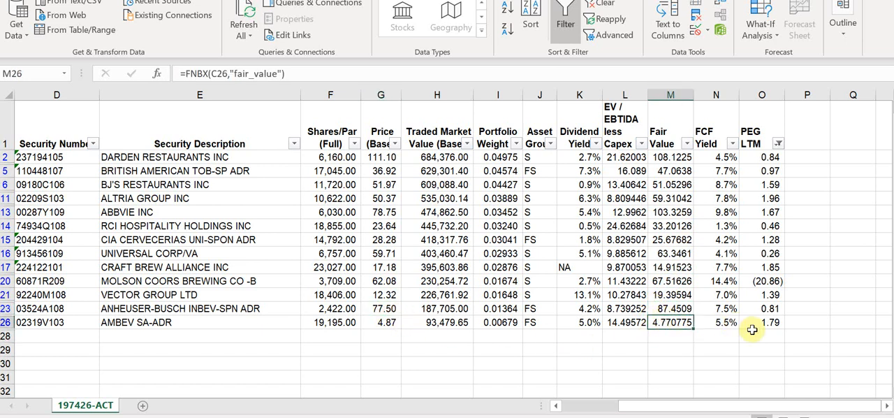
pyautogui.click(761, 198)
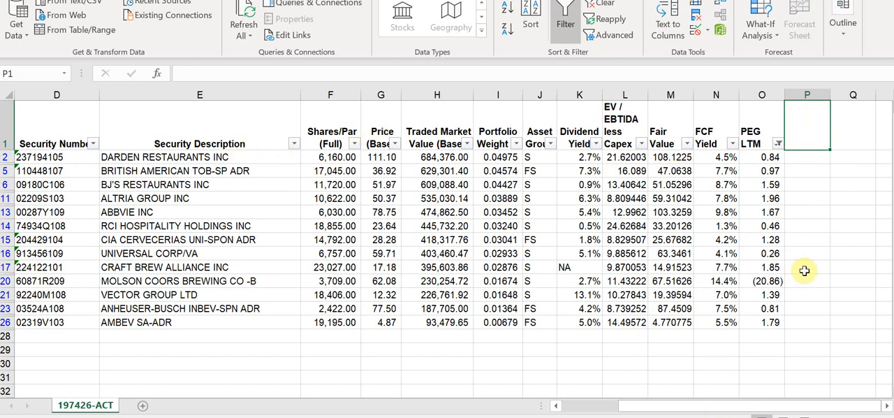
pyautogui.moveTo(685, 253)
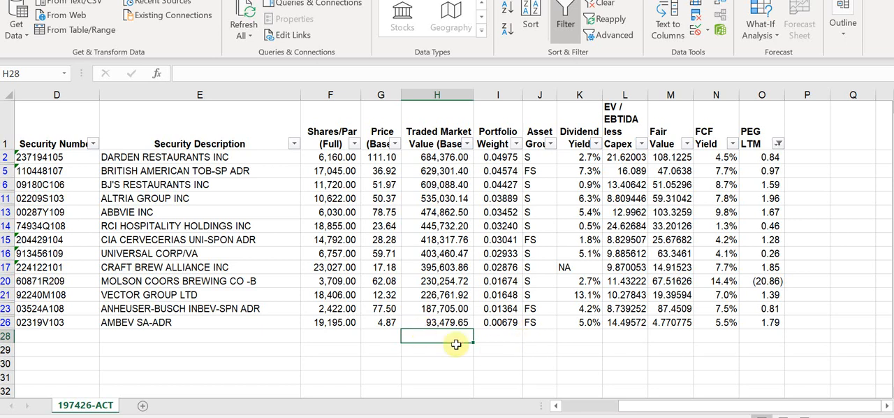
pyautogui.moveTo(544, 394)
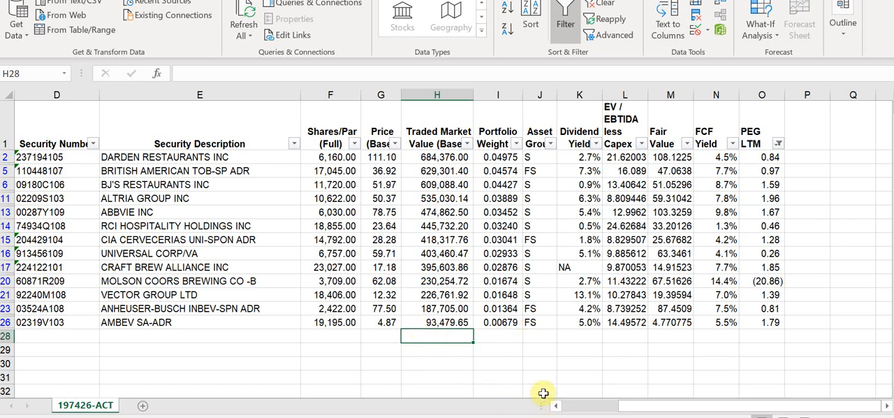
# - Enter a SUBTOTAL(9,…) formula below Traded Market Value, totaling 5,333,974.00
pyautogui.click(437, 294)
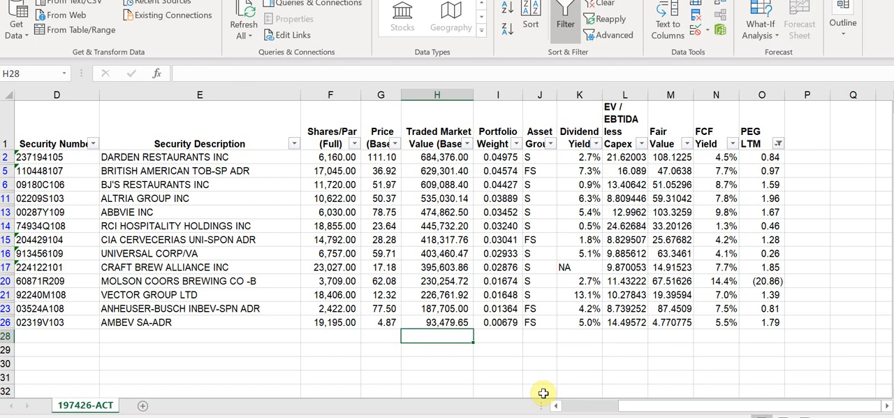
pyautogui.write('=sum(H1:H26')
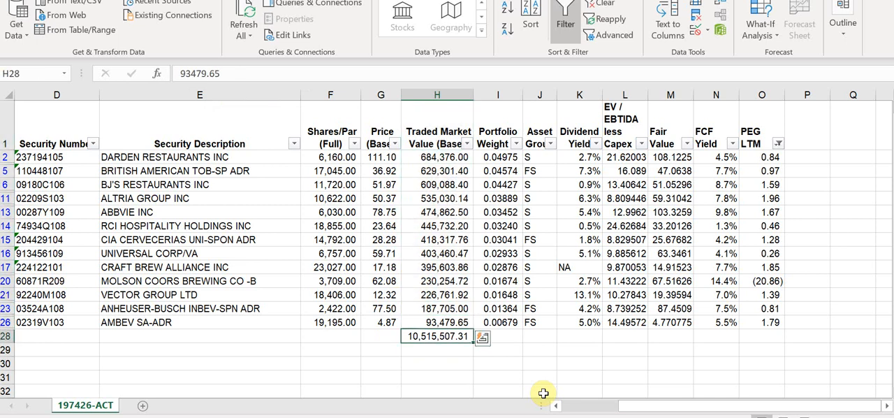
pyautogui.write('=sum')
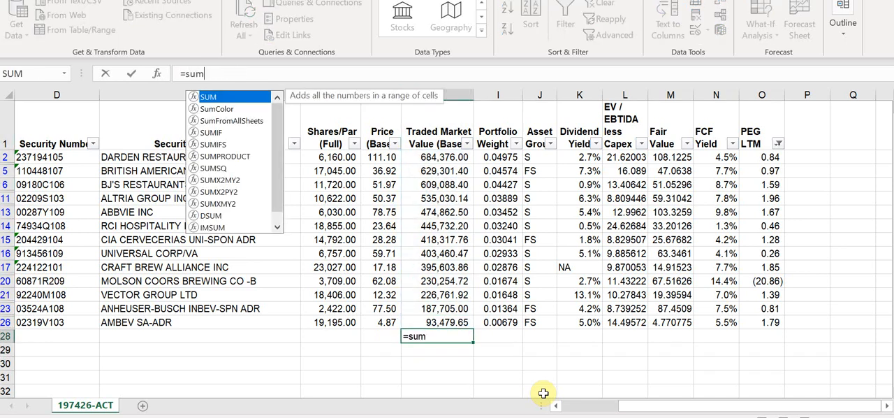
pyautogui.write('SUBTOTAL(9,H27)')
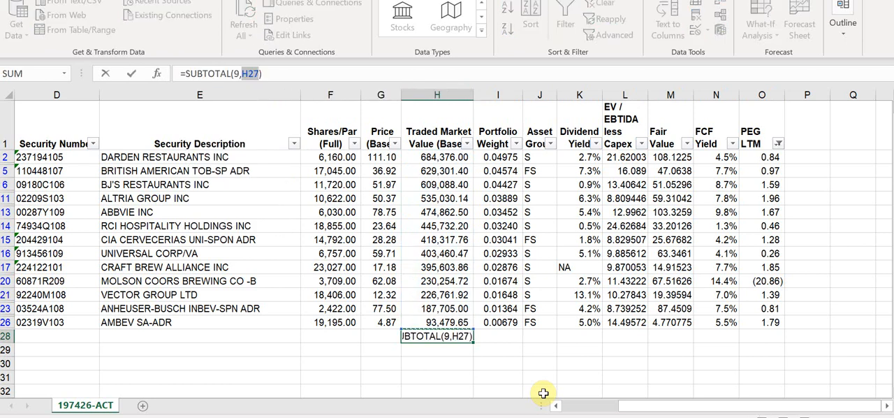
pyautogui.press('Enter')
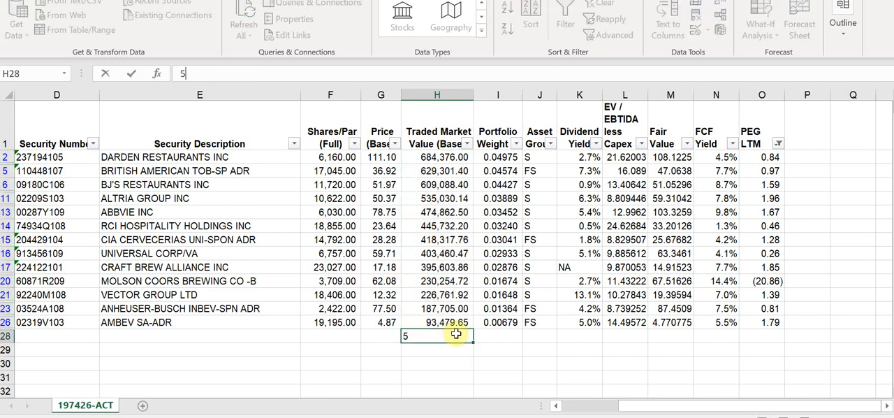
pyautogui.write('333,974.00')
pyautogui.click(807, 157)
pyautogui.write('=')
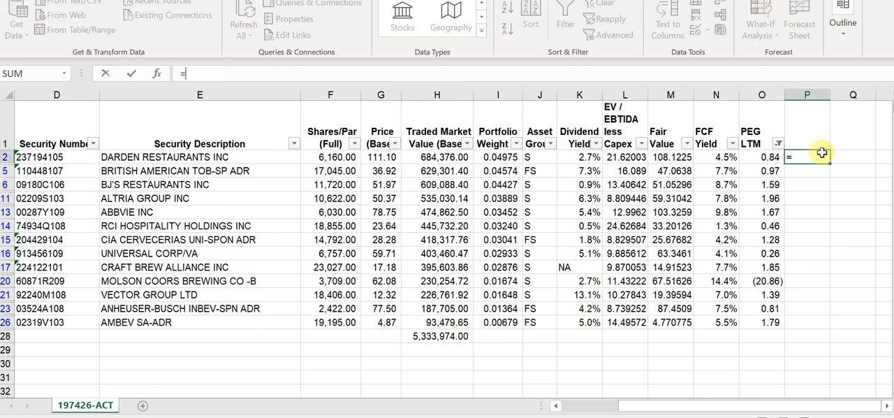
# - Add Darden's weight =H2/$H$28 in P2 and format the weights as percentages
pyautogui.click(438, 157)
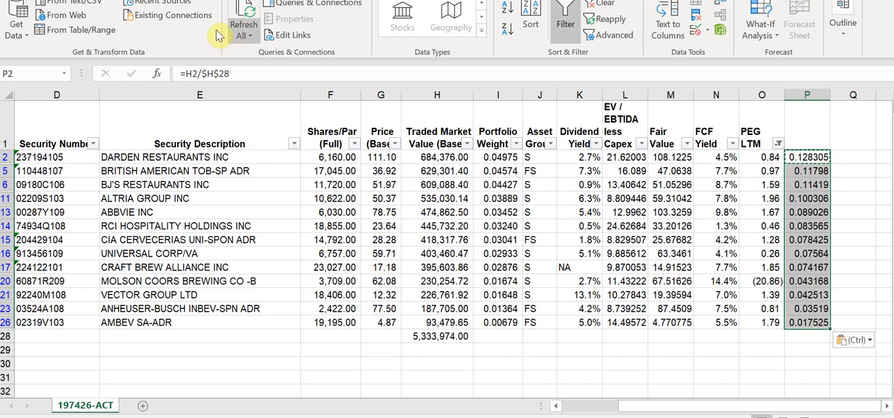
pyautogui.click(448, 30)
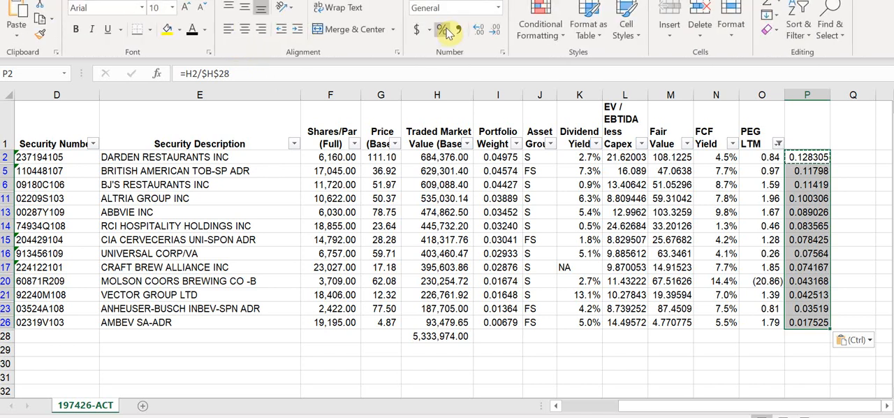
pyautogui.click(442, 28)
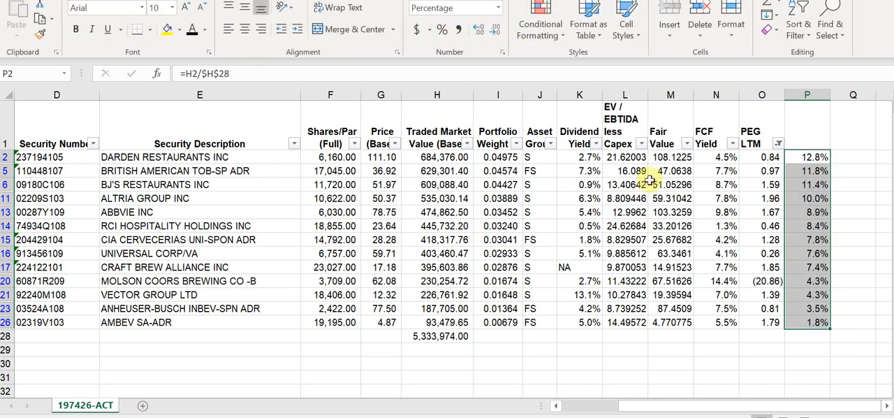
# - Inspect the finbox formulas for Darden, British American Tobacco and RCI Hospitality
pyautogui.click(199, 157)
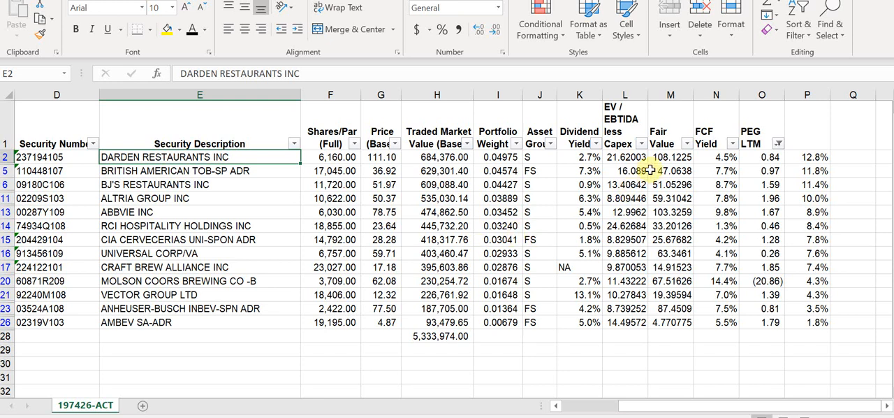
pyautogui.click(762, 156)
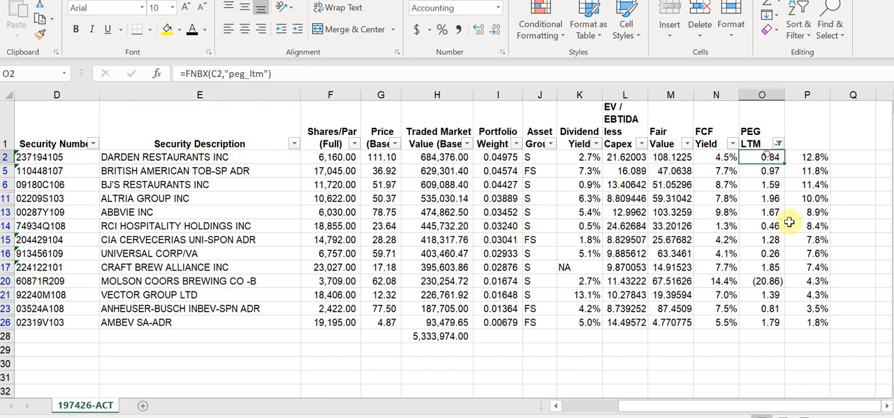
pyautogui.moveTo(760, 225)
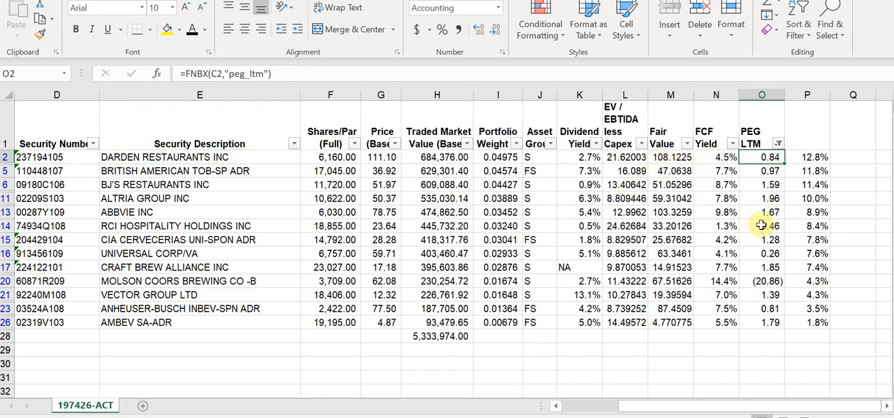
pyautogui.click(717, 170)
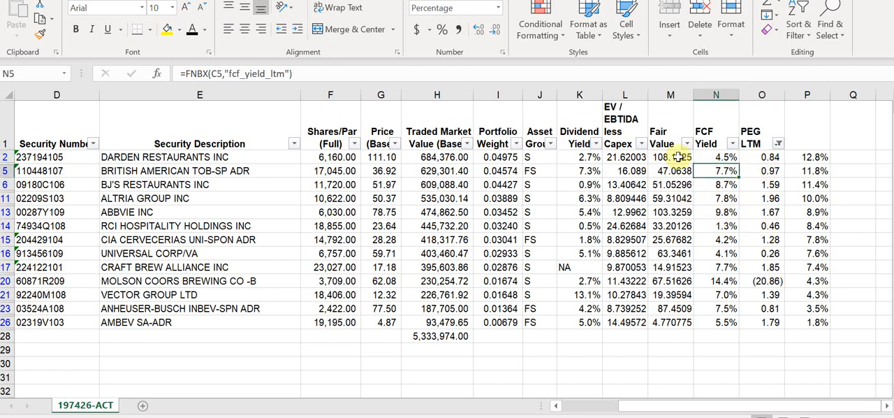
pyautogui.click(670, 157)
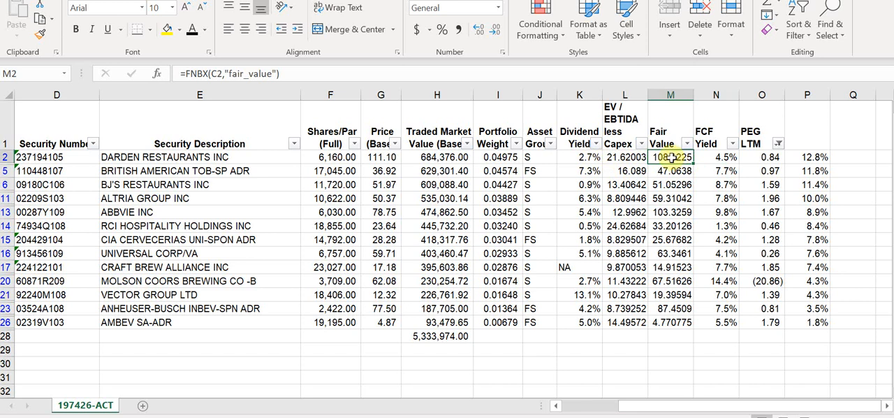
pyautogui.click(624, 157)
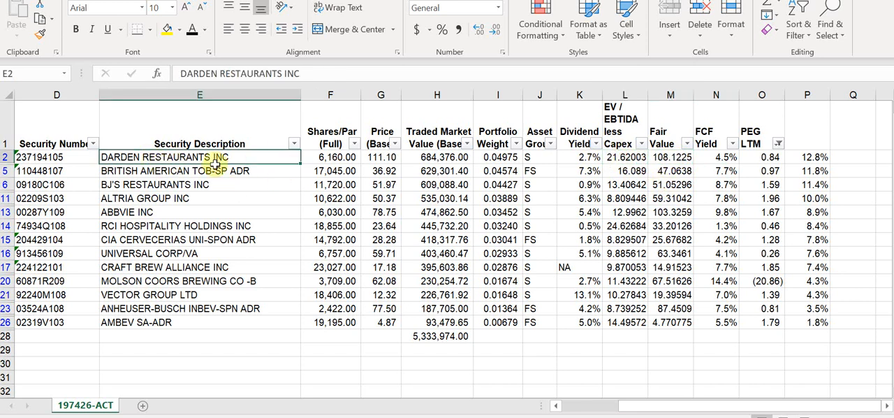
pyautogui.moveTo(445, 212)
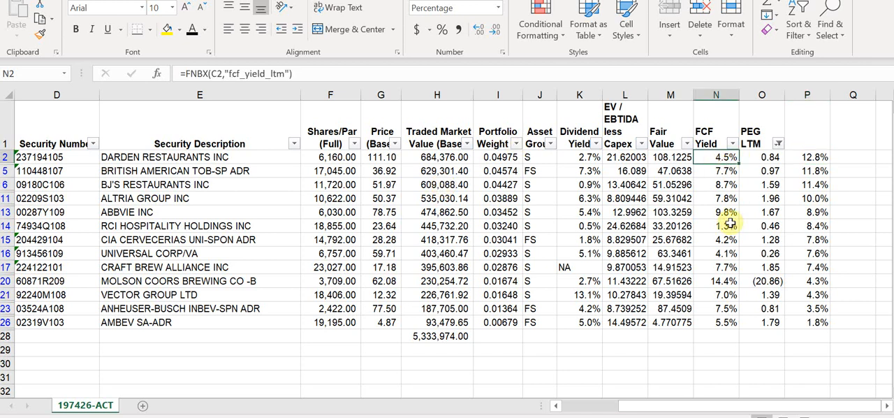
pyautogui.click(722, 225)
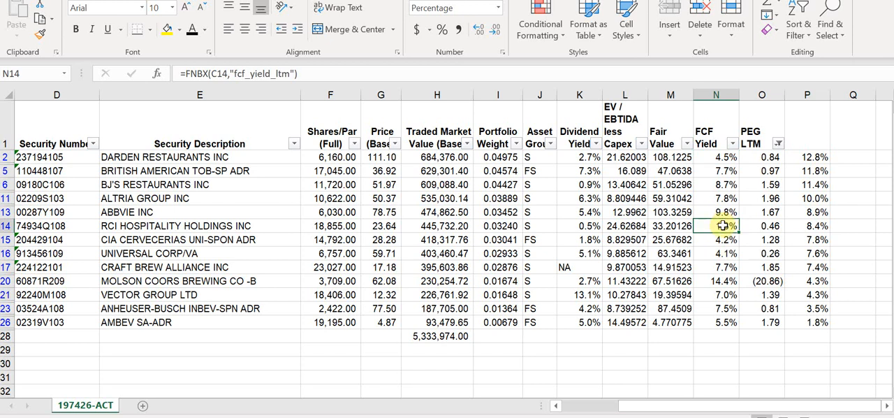
pyautogui.moveTo(199, 212); pyautogui.dragTo(199, 240)
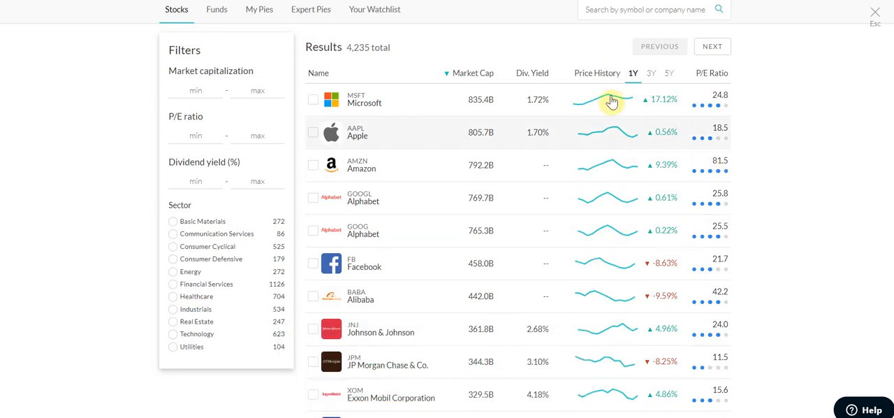
pyautogui.moveTo(478, 279)
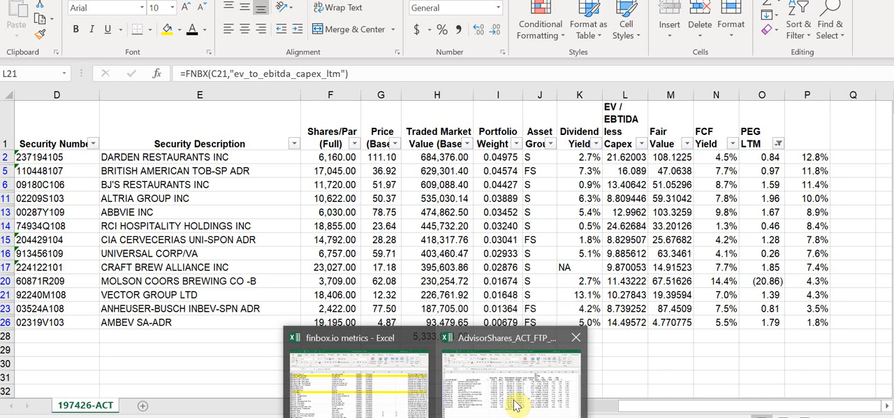
pyautogui.moveTo(481, 409)
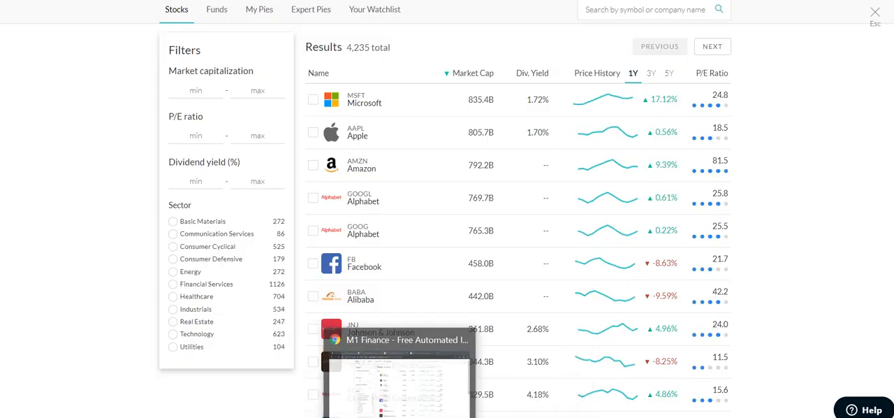
# - Add Darden Restaurants and British American Tobacco to the M1 Finance basket
pyautogui.write('darden')
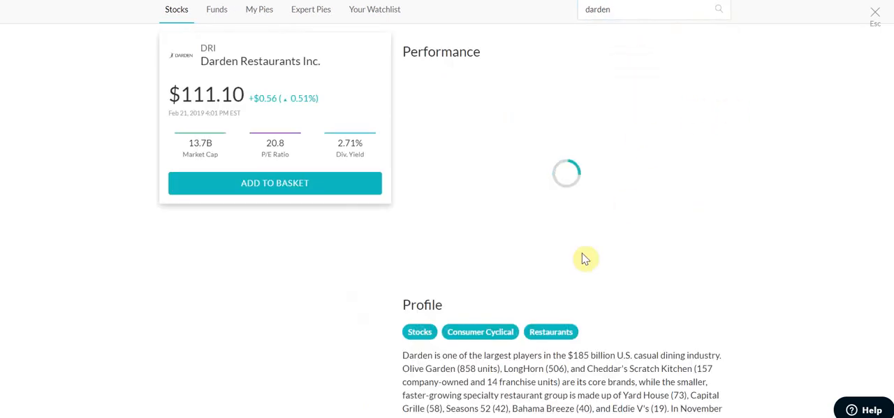
pyautogui.click(274, 182)
pyautogui.write('b')
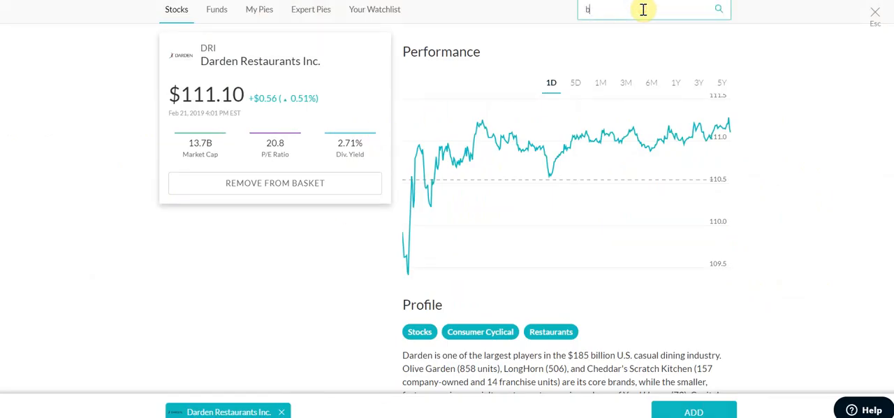
pyautogui.write('riti')
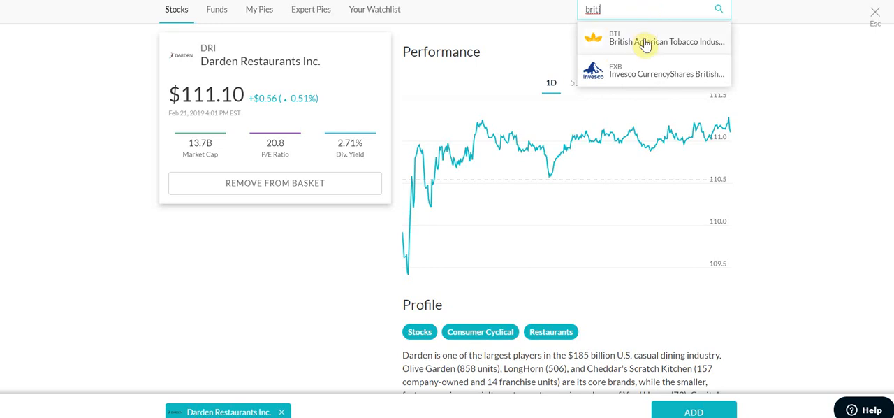
pyautogui.click(663, 41)
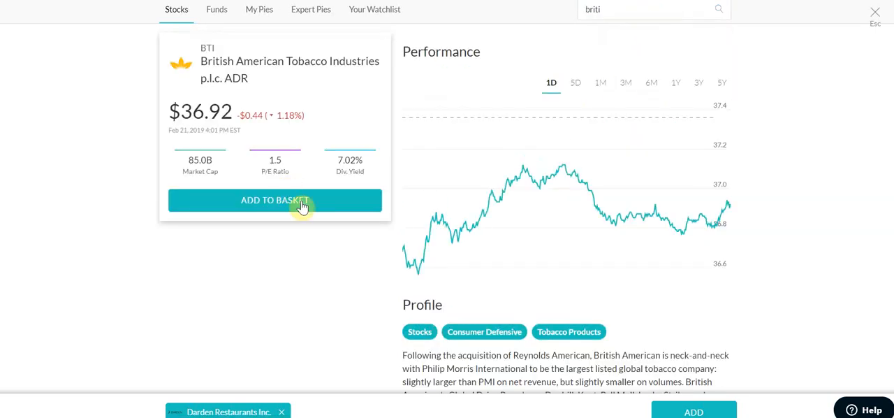
pyautogui.click(274, 199)
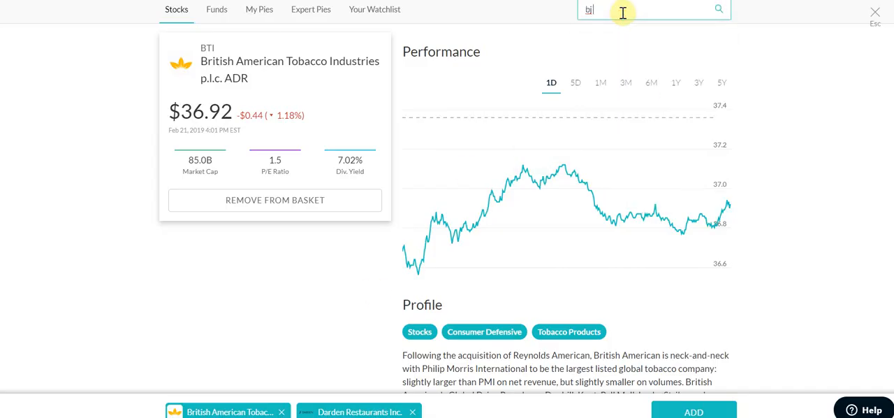
# - Bring up BJ's Restaurants' stock page and add it to the basket
pyautogui.write('bj')
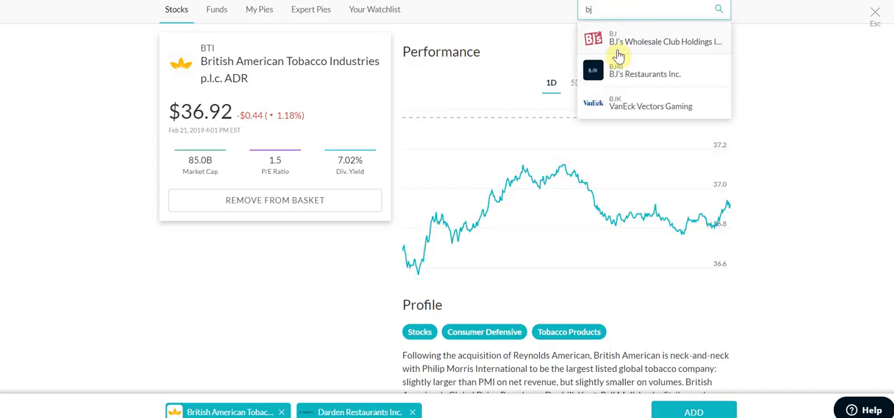
pyautogui.click(645, 73)
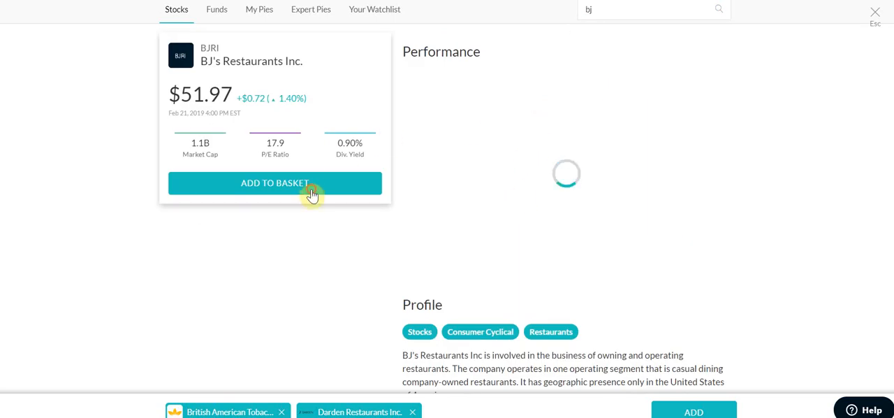
pyautogui.click(274, 183)
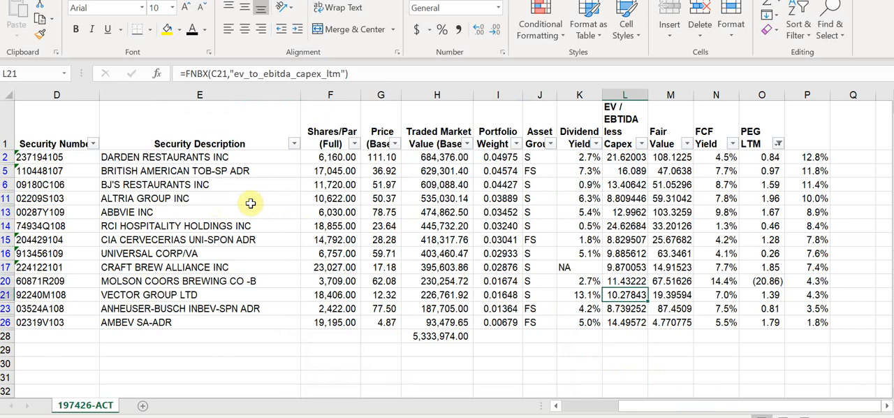
# - Search for and add Altria Group and AbbVie to the M1 Finance basket
pyautogui.click(195, 197)
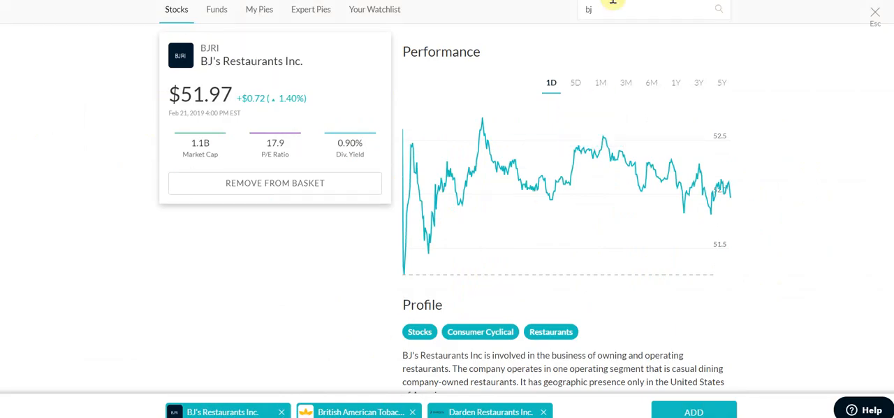
pyautogui.write('altri')
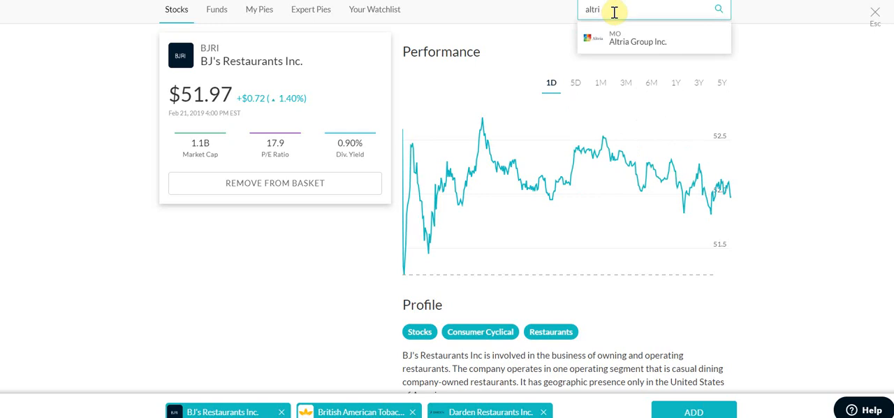
pyautogui.click(637, 36)
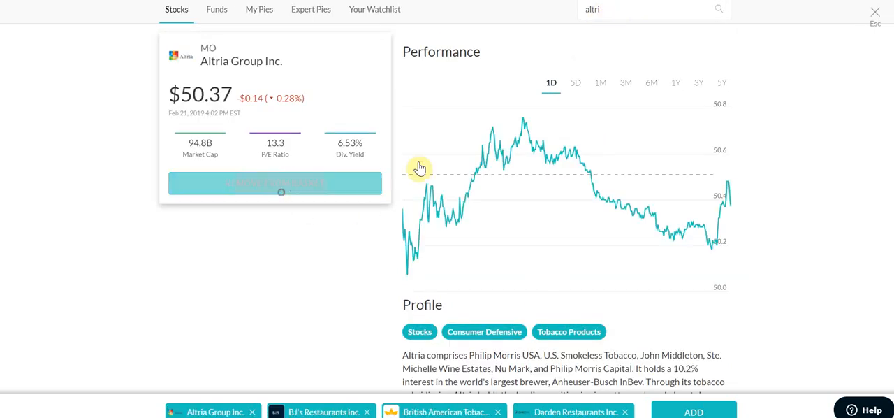
pyautogui.write('ab')
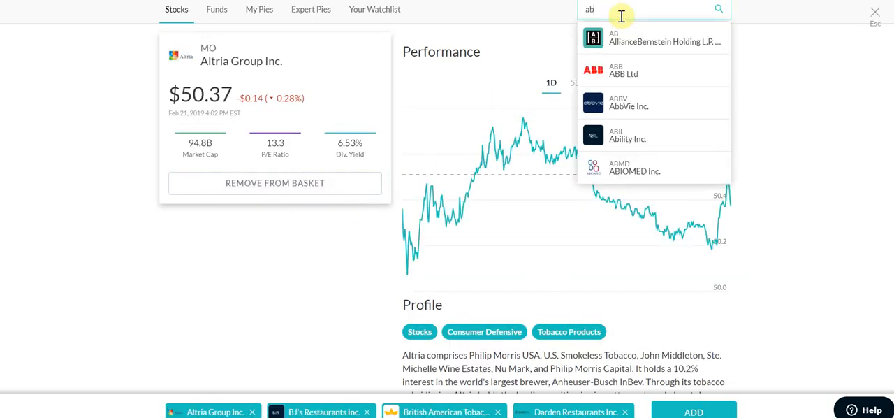
pyautogui.click(629, 103)
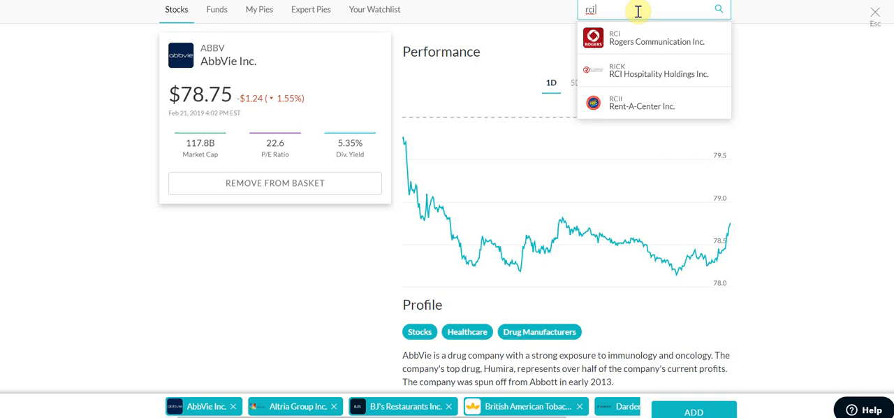
# - Add RCI Hospitality, Universal Corporation and Craft Brew Alliance to the basket
pyautogui.click(659, 70)
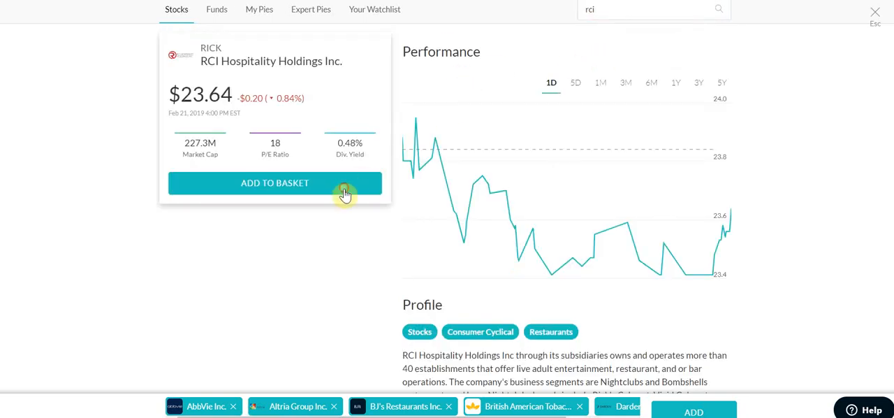
pyautogui.click(275, 182)
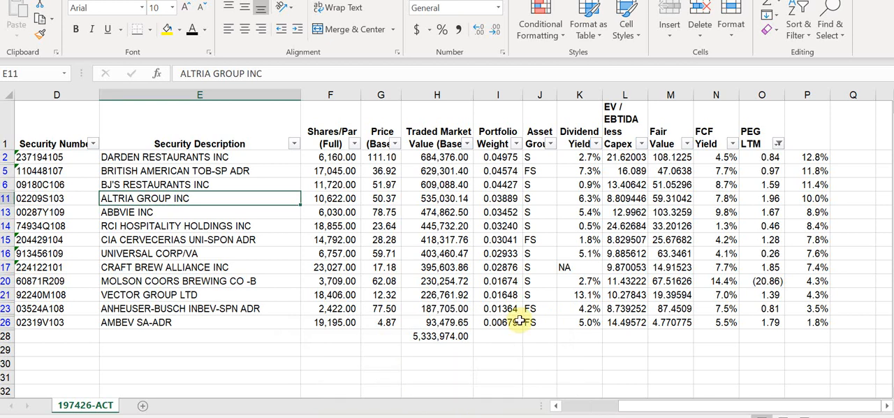
pyautogui.moveTo(435, 248)
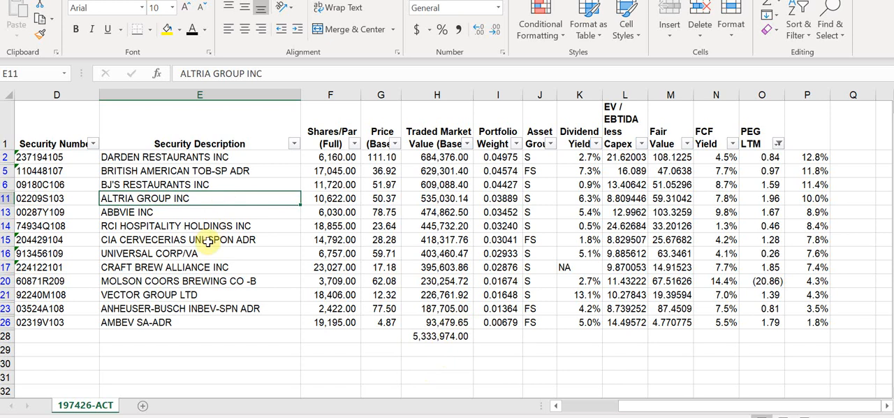
pyautogui.moveTo(241, 287)
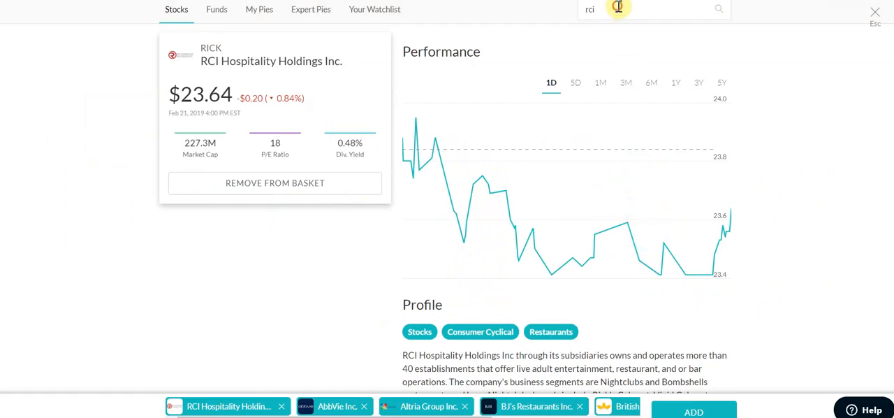
pyautogui.write('cia')
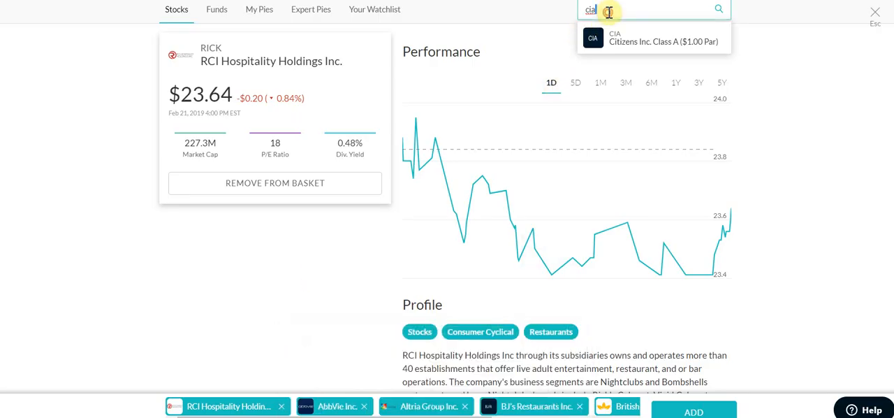
pyautogui.write('universal')
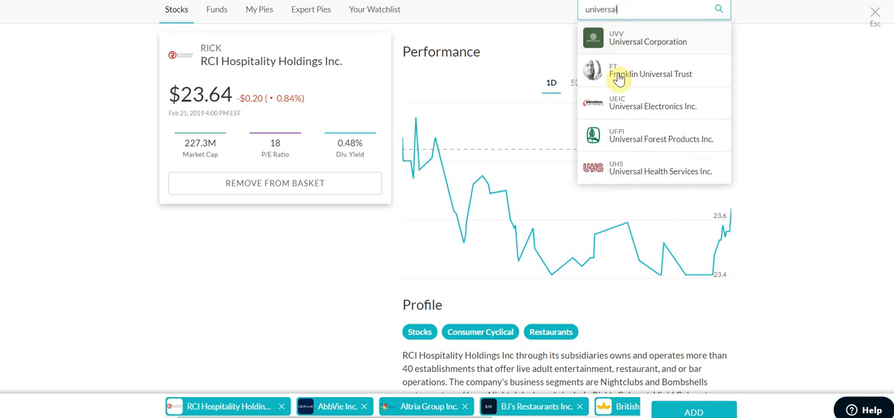
pyautogui.click(644, 41)
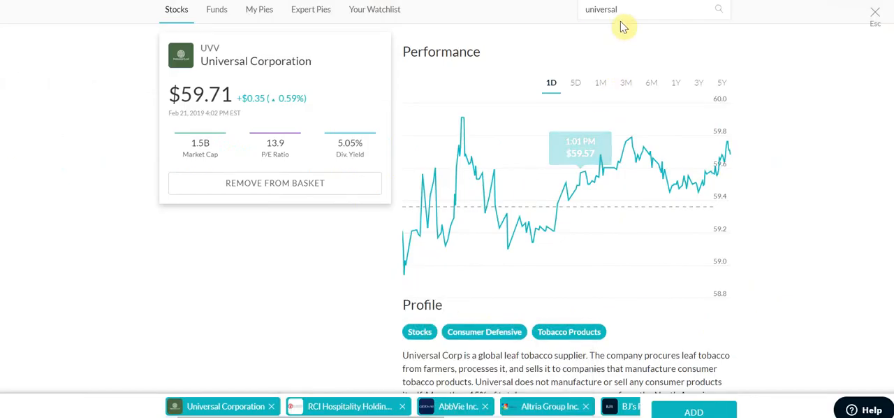
pyautogui.write('craft br')
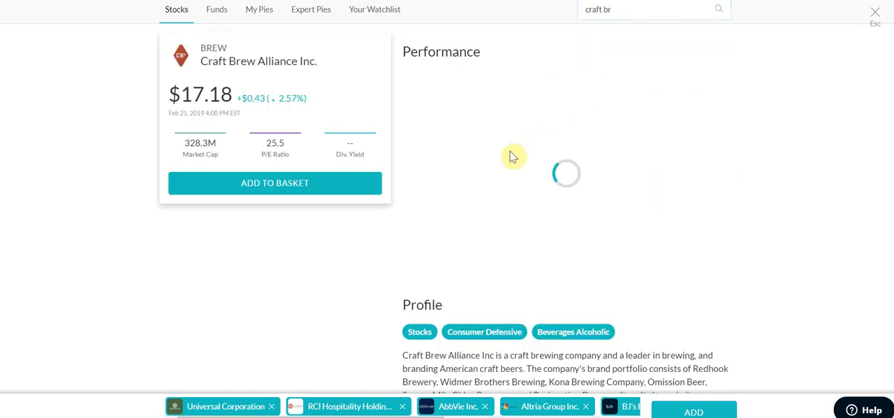
pyautogui.click(274, 182)
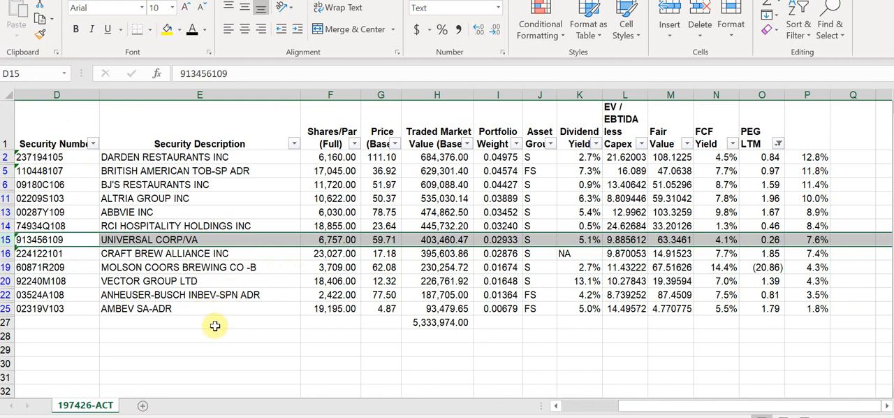
pyautogui.moveTo(473, 304)
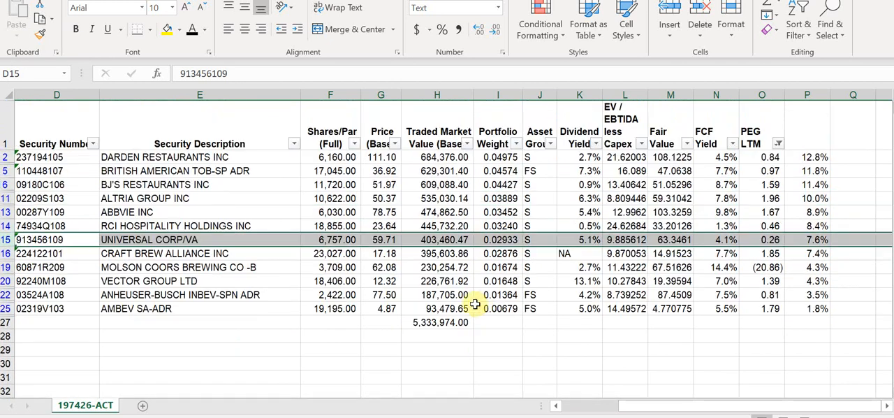
# - Select the CIA Cervecerias Uni-Spon ADR row for deletion
pyautogui.click(761, 170)
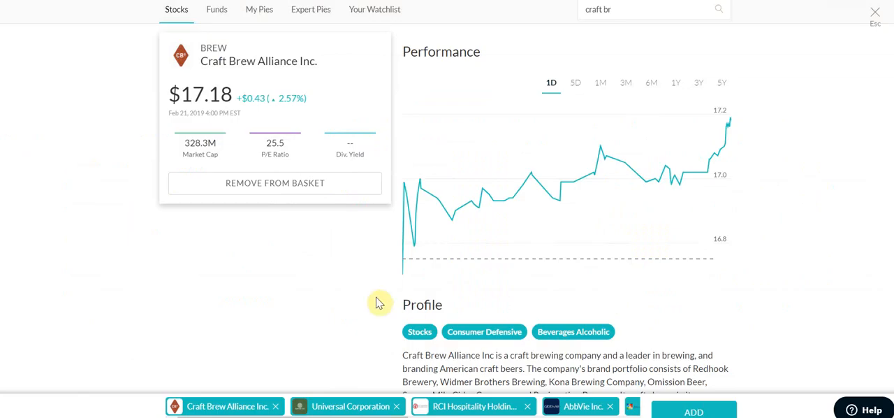
pyautogui.moveTo(700, 327)
pyautogui.write('molson coor')
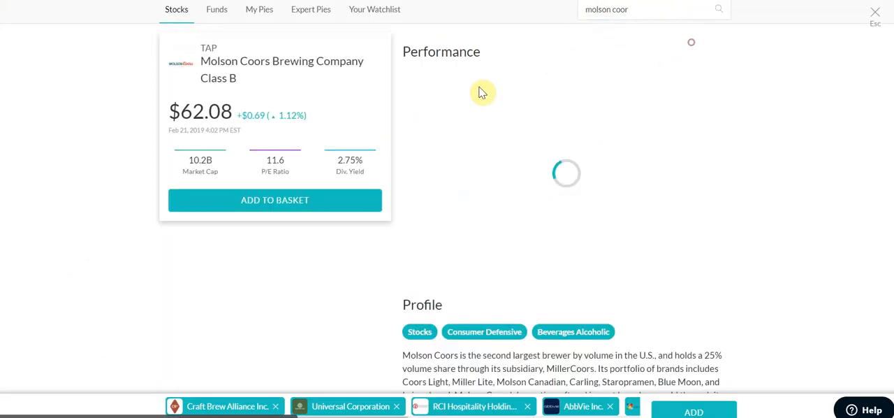
# - Add Molson Coors Class B (TAP) to the basket
pyautogui.click(275, 200)
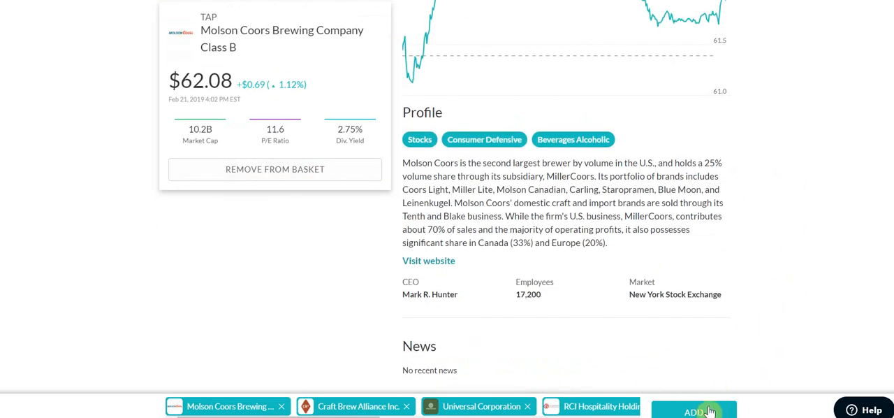
pyautogui.moveTo(832, 334)
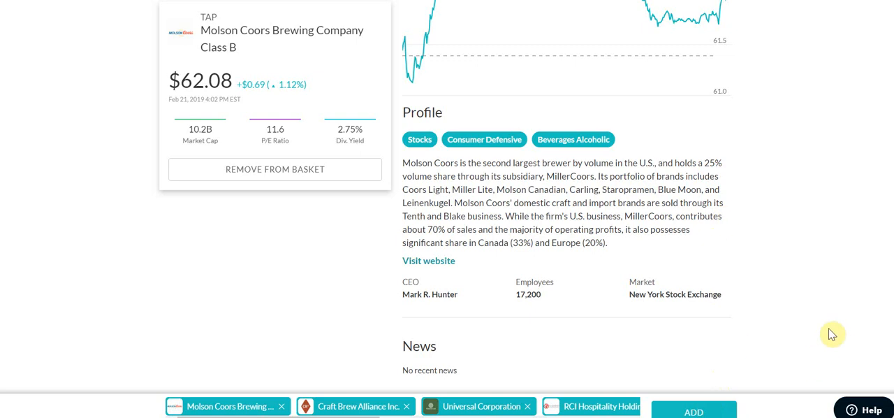
pyautogui.moveTo(749, 407)
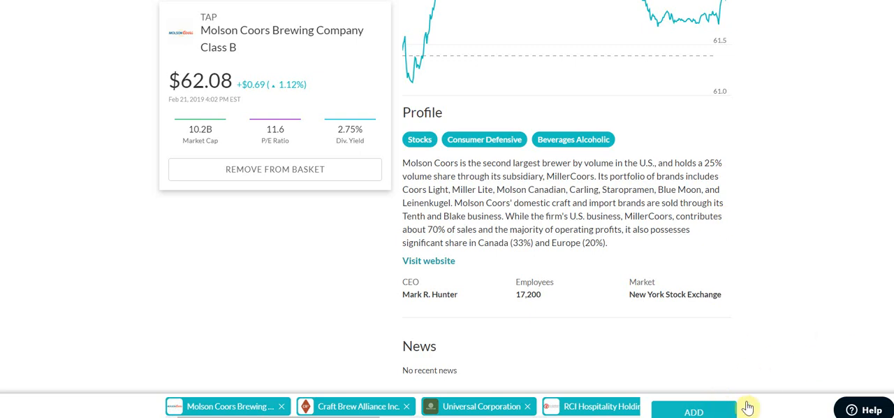
pyautogui.moveTo(701, 286)
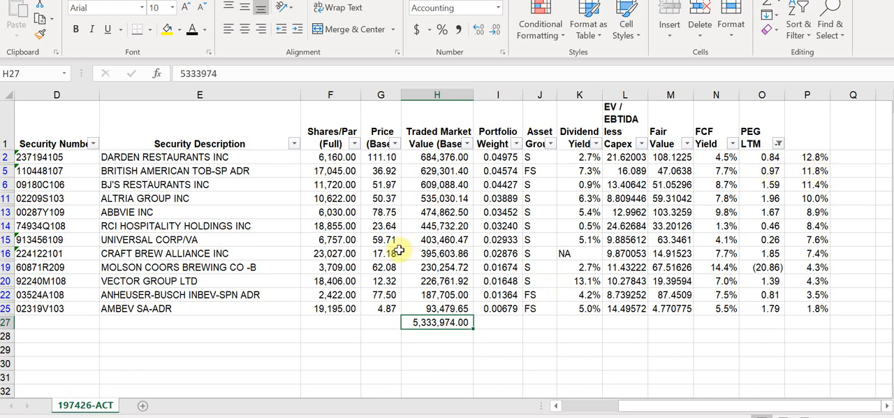
pyautogui.click(199, 198)
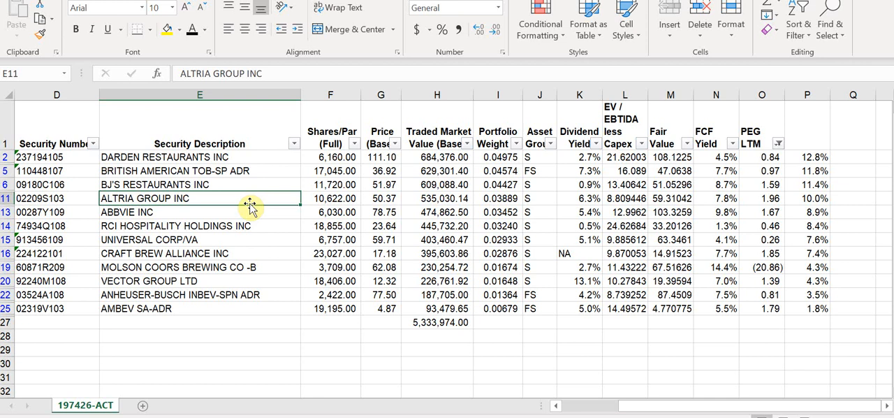
pyautogui.moveTo(302, 225)
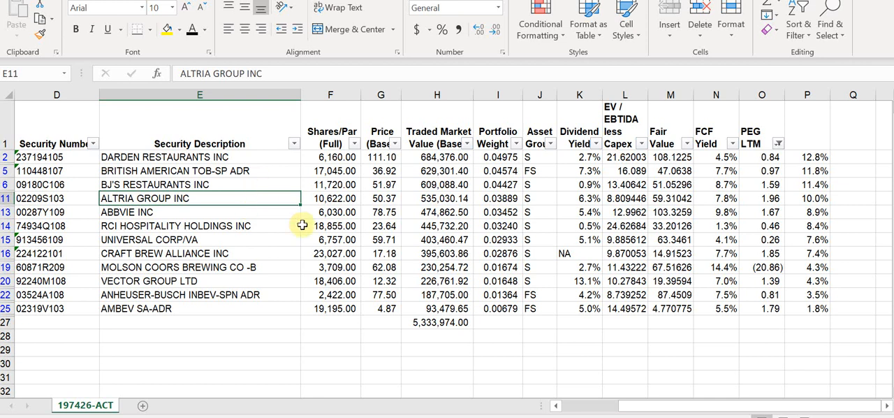
pyautogui.moveTo(299, 225)
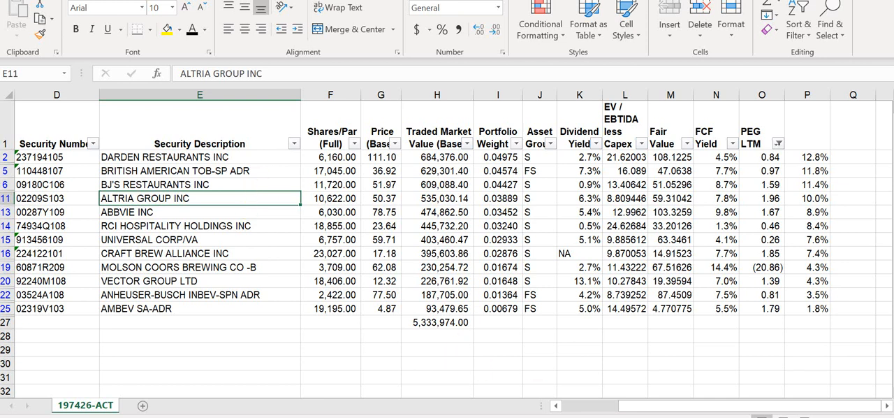